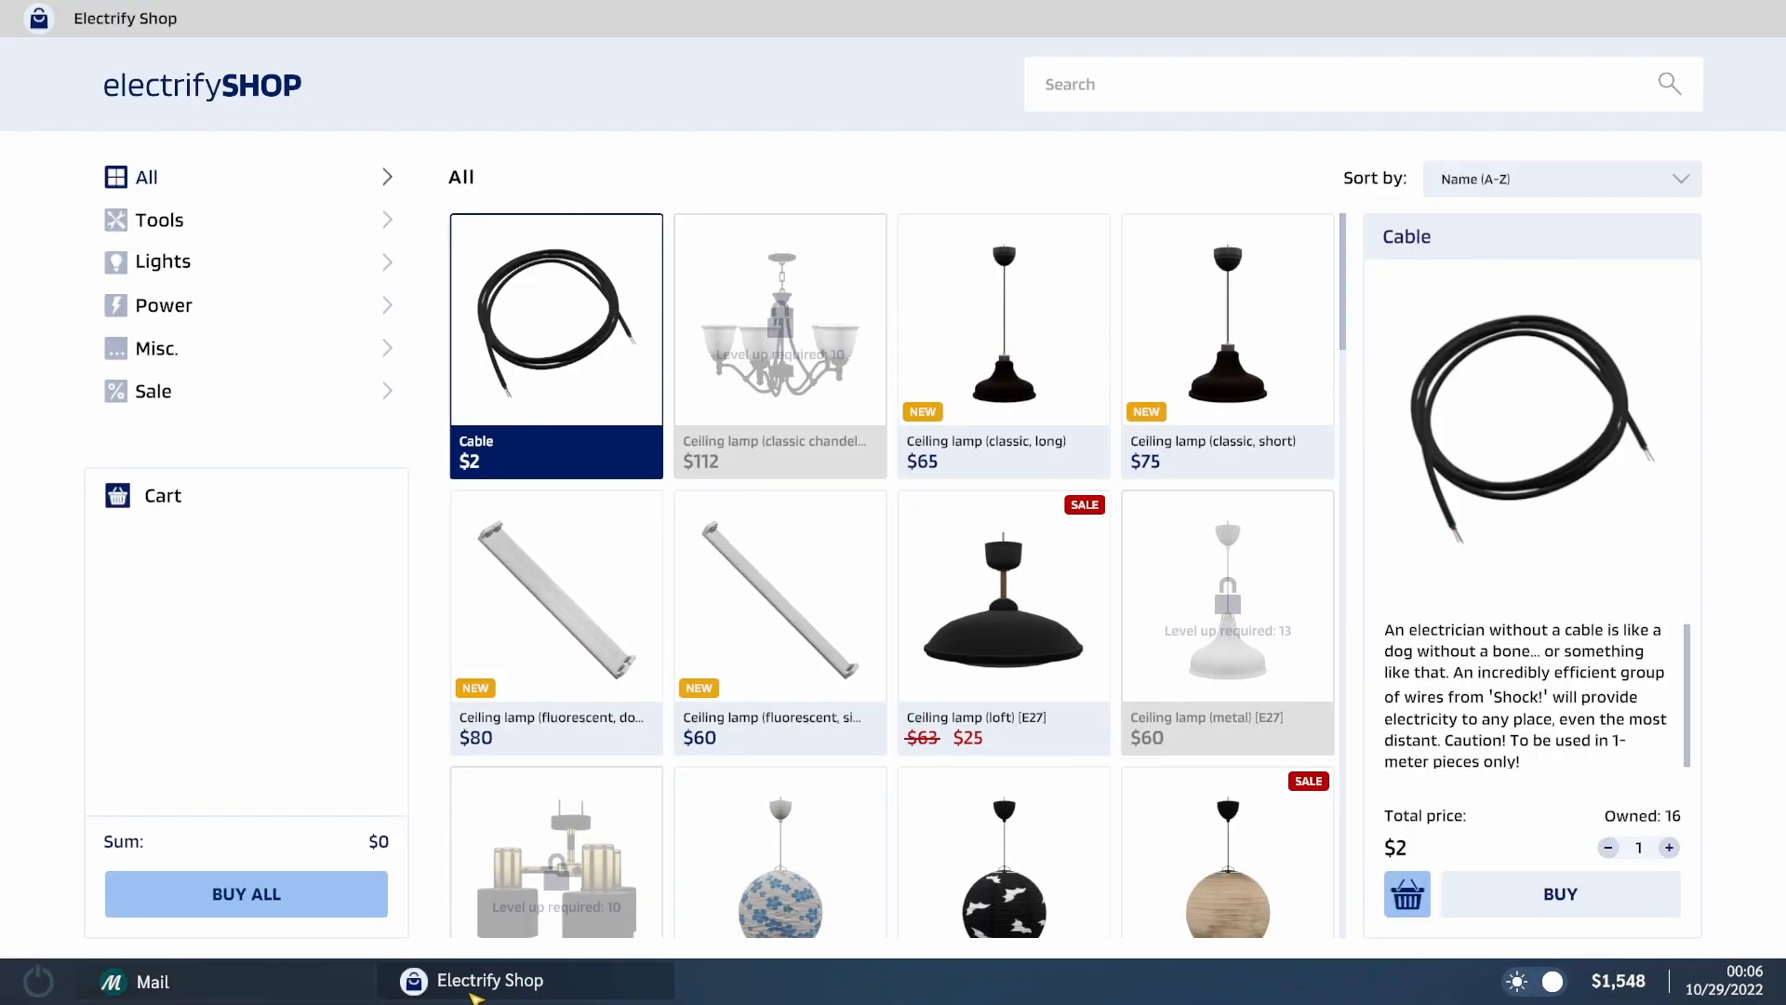
Filter the shop listing to the Tools category only.
{"action": "left_click", "coordinate": [160, 220]}
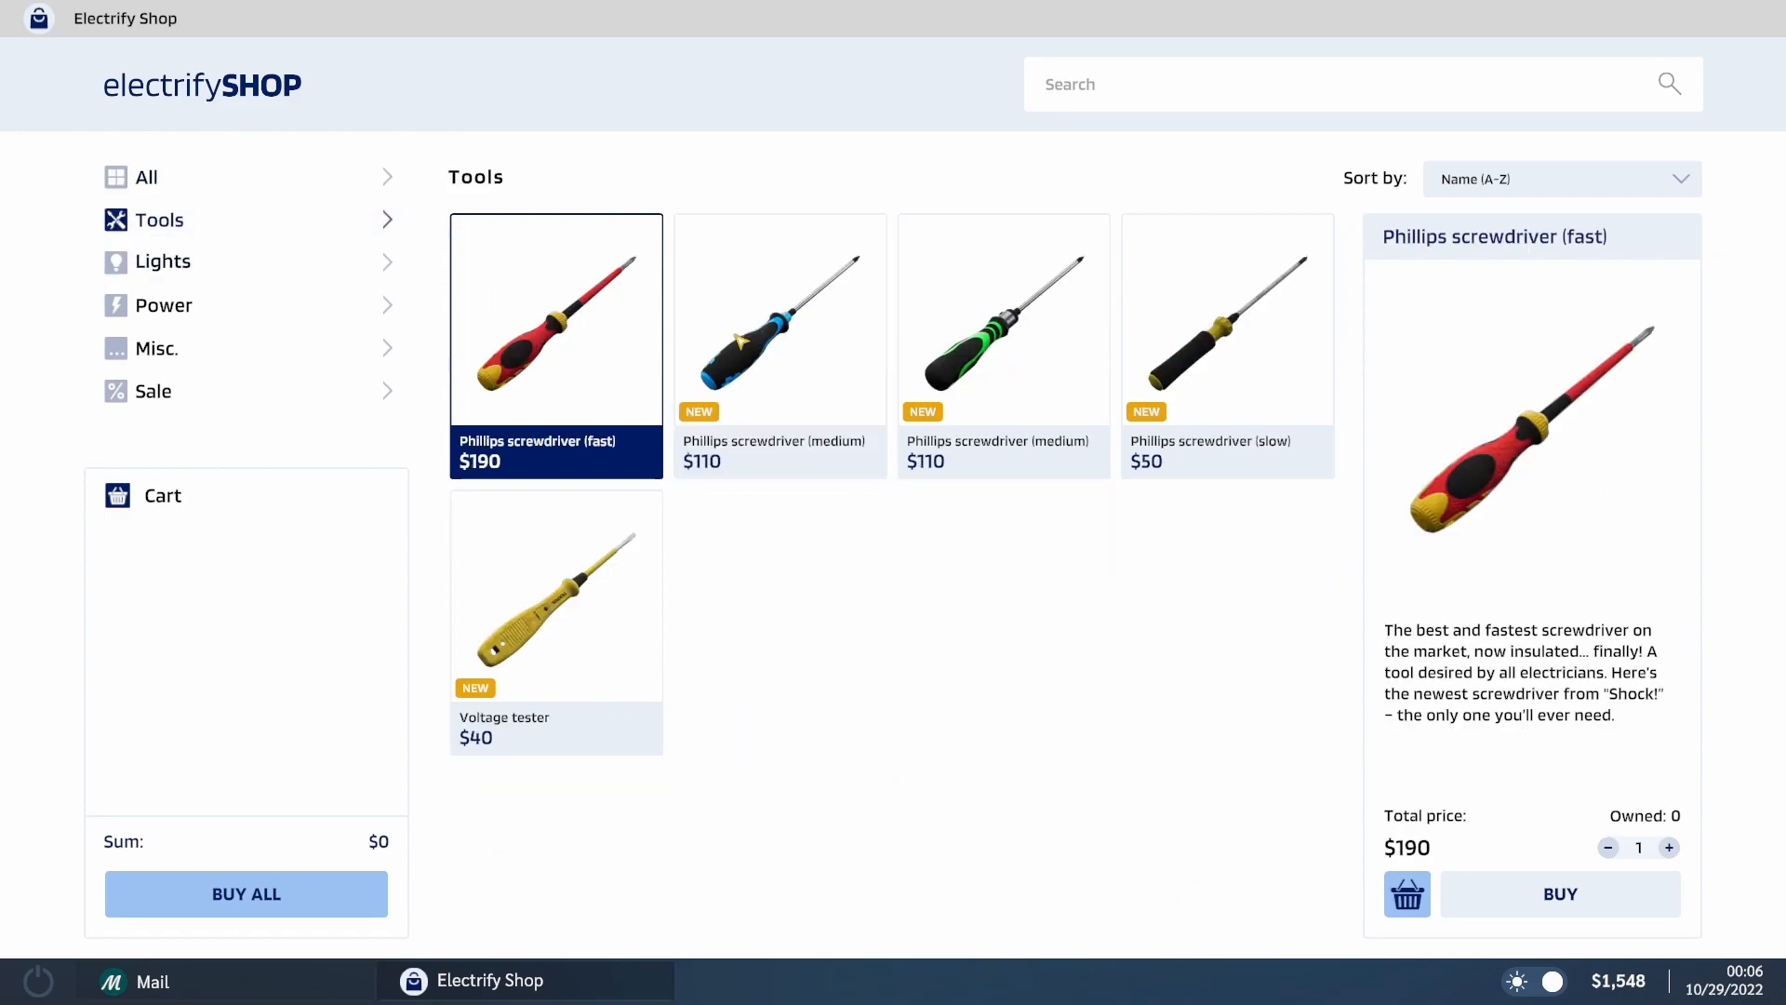
{"action": "mouse_move", "coordinate": [1325, 387]}
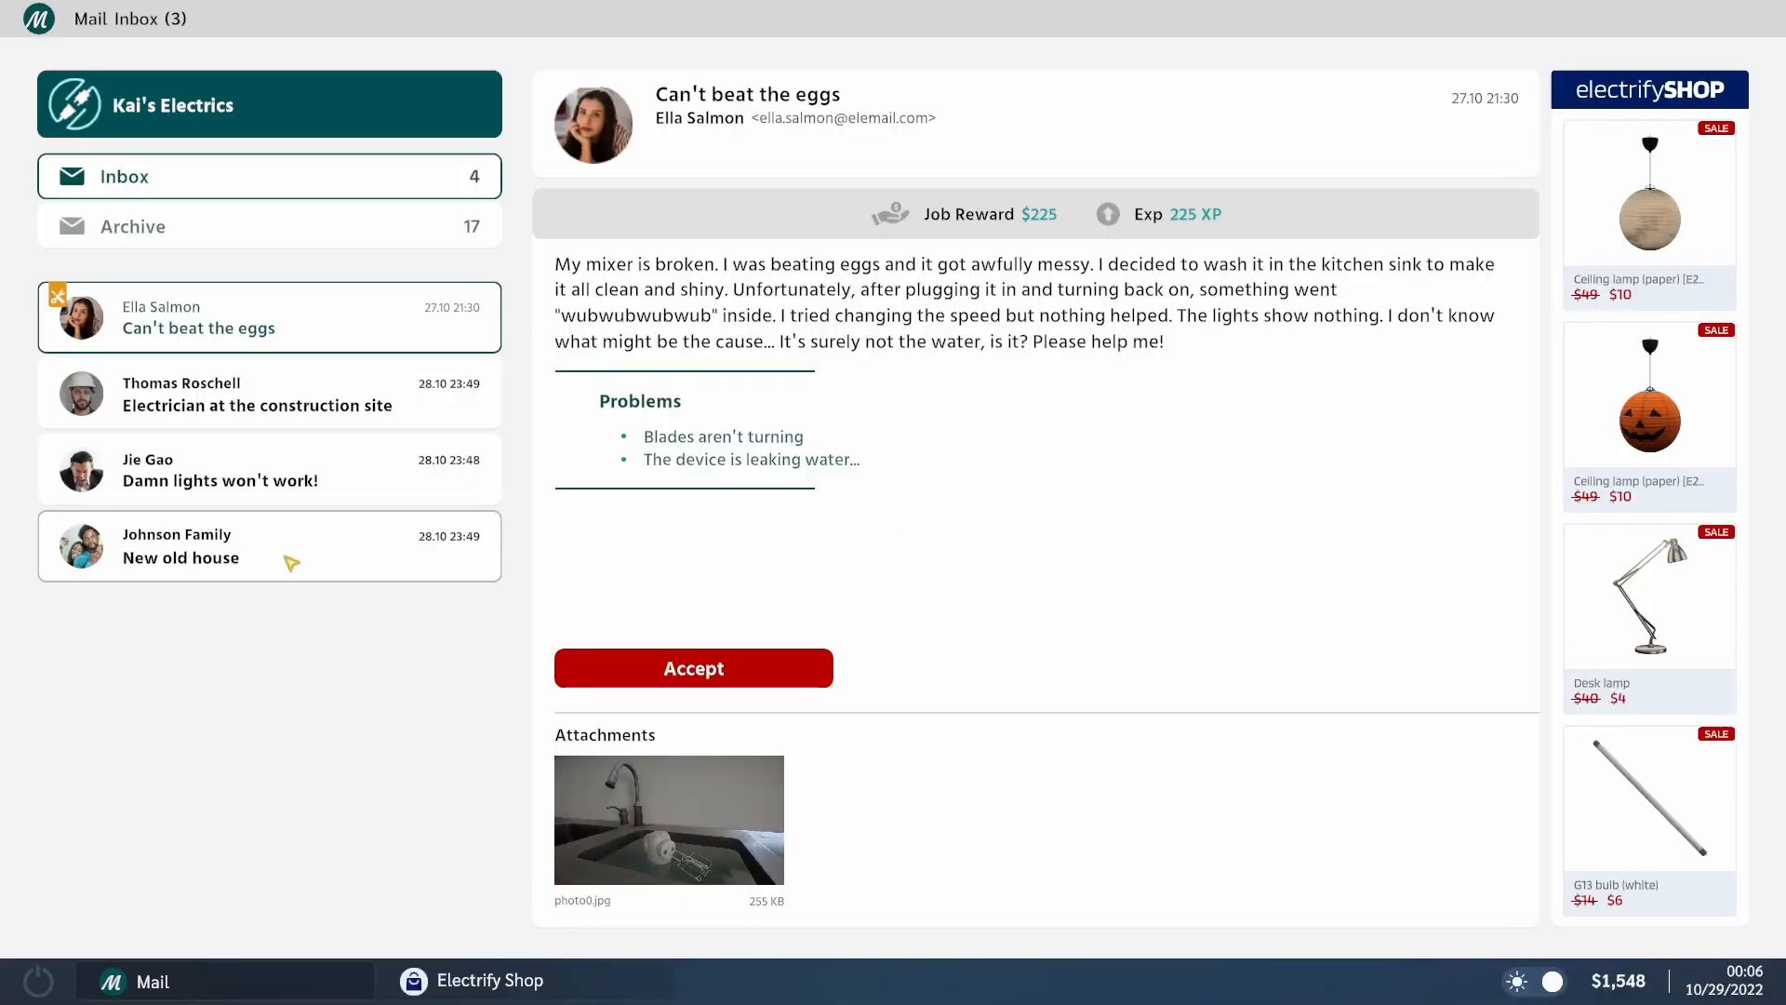
Read the inbox job requests, accept the New old house job and view its suggested items.
{"action": "left_click", "coordinate": [270, 392]}
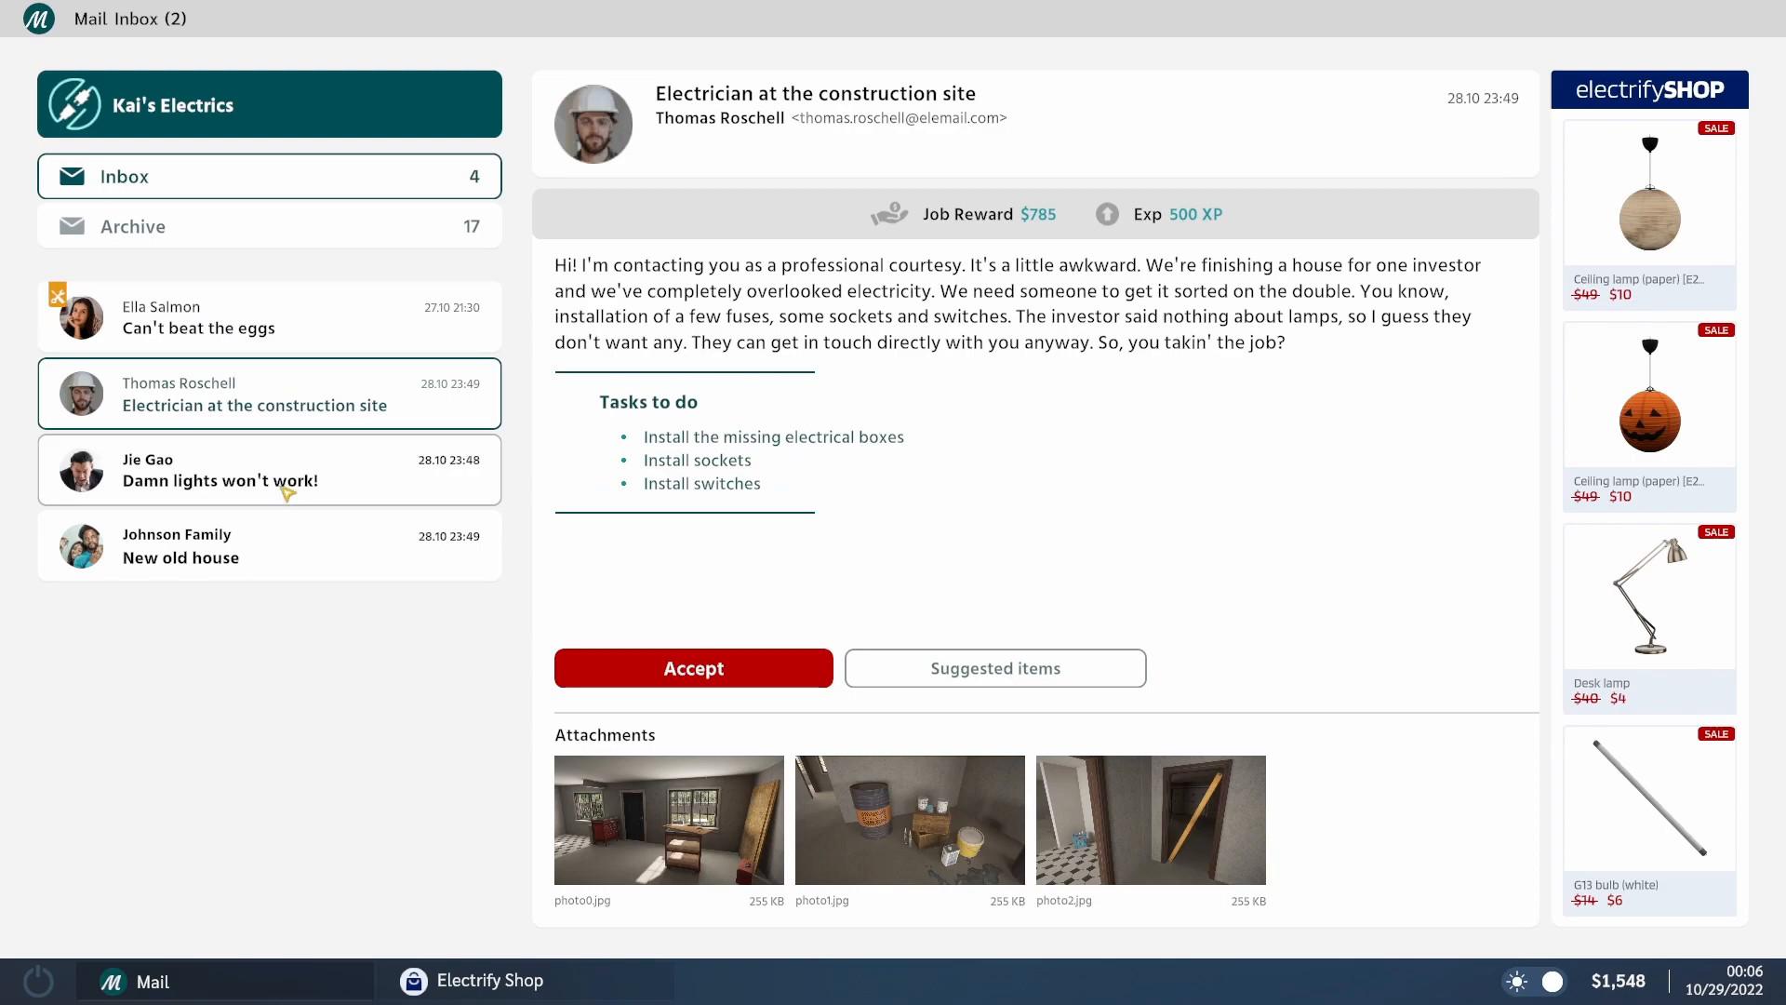
{"action": "left_click", "coordinate": [268, 545]}
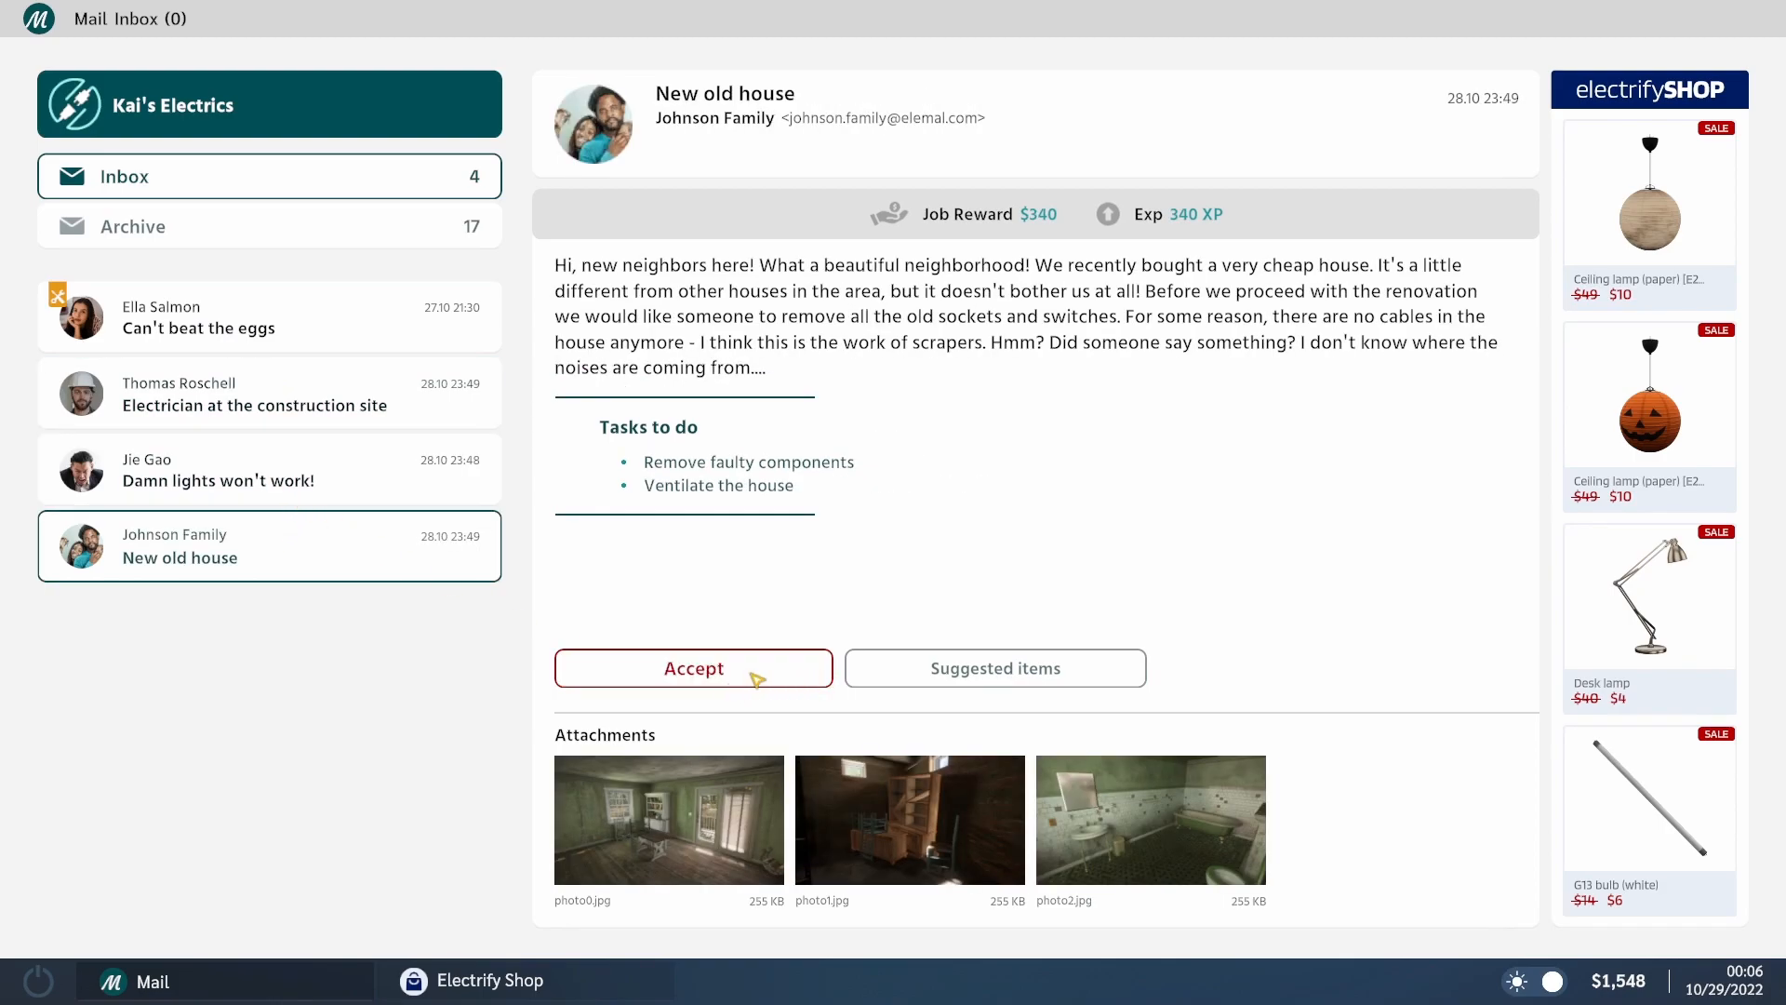
{"action": "left_click", "coordinate": [693, 668]}
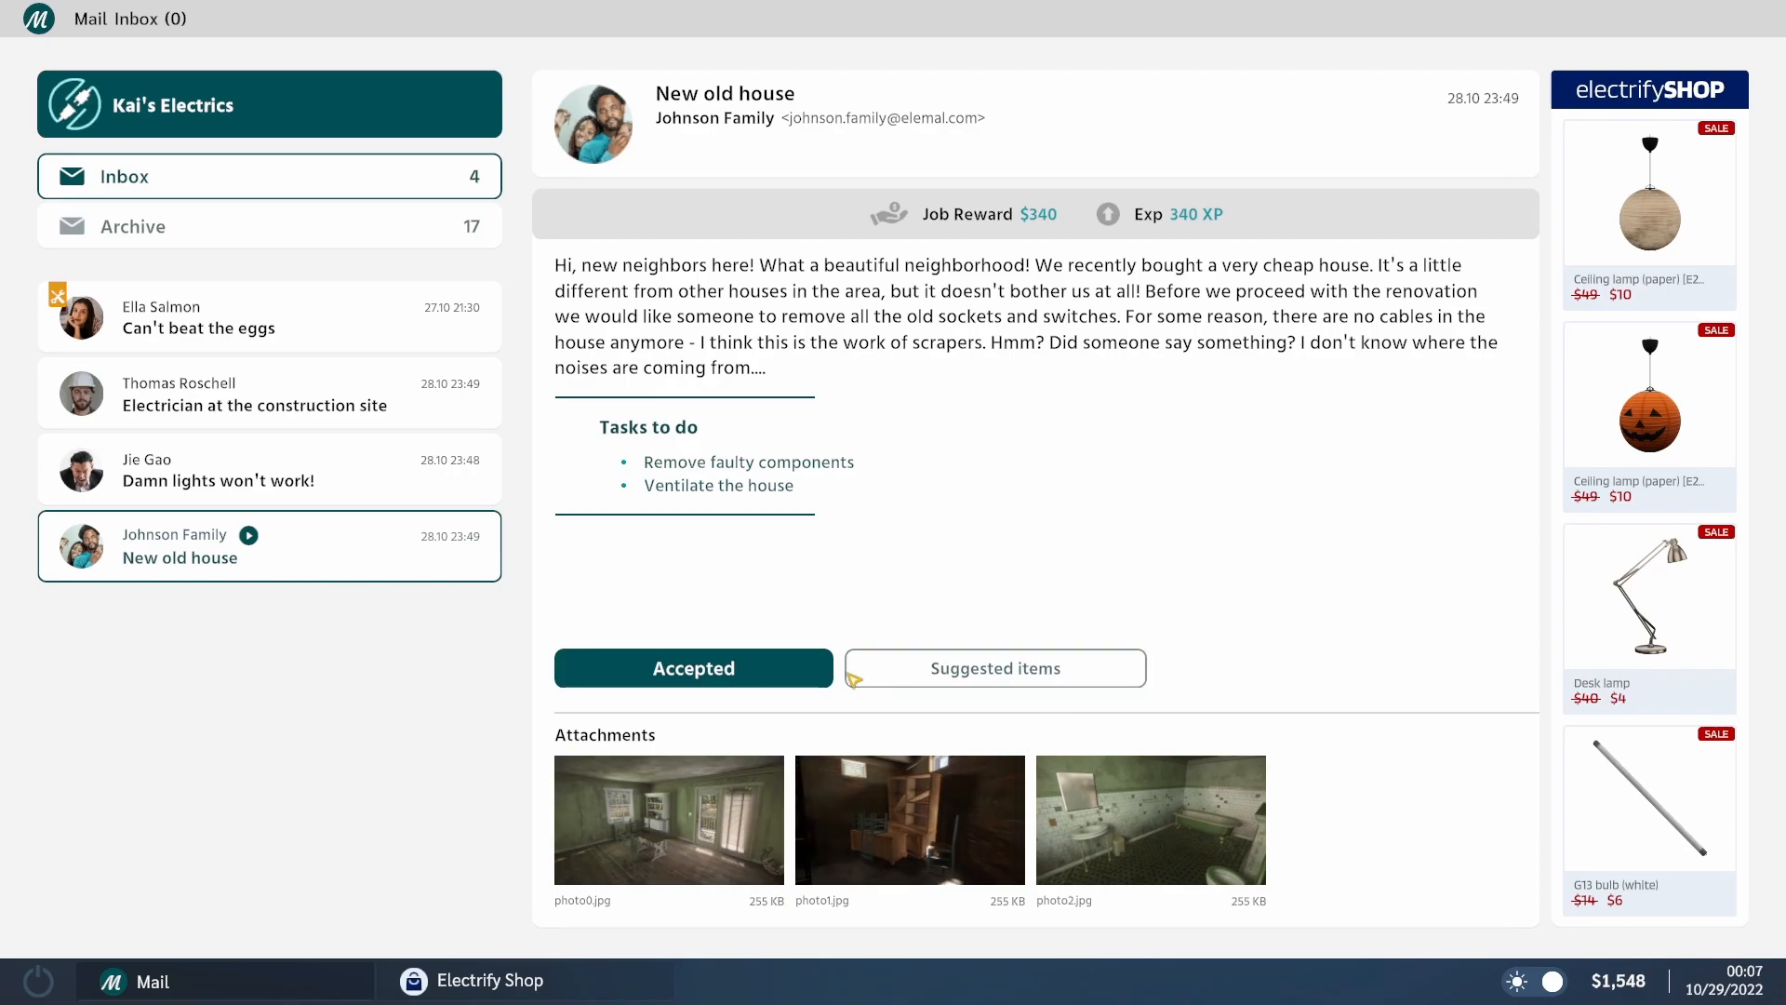
{"action": "left_click", "coordinate": [993, 668]}
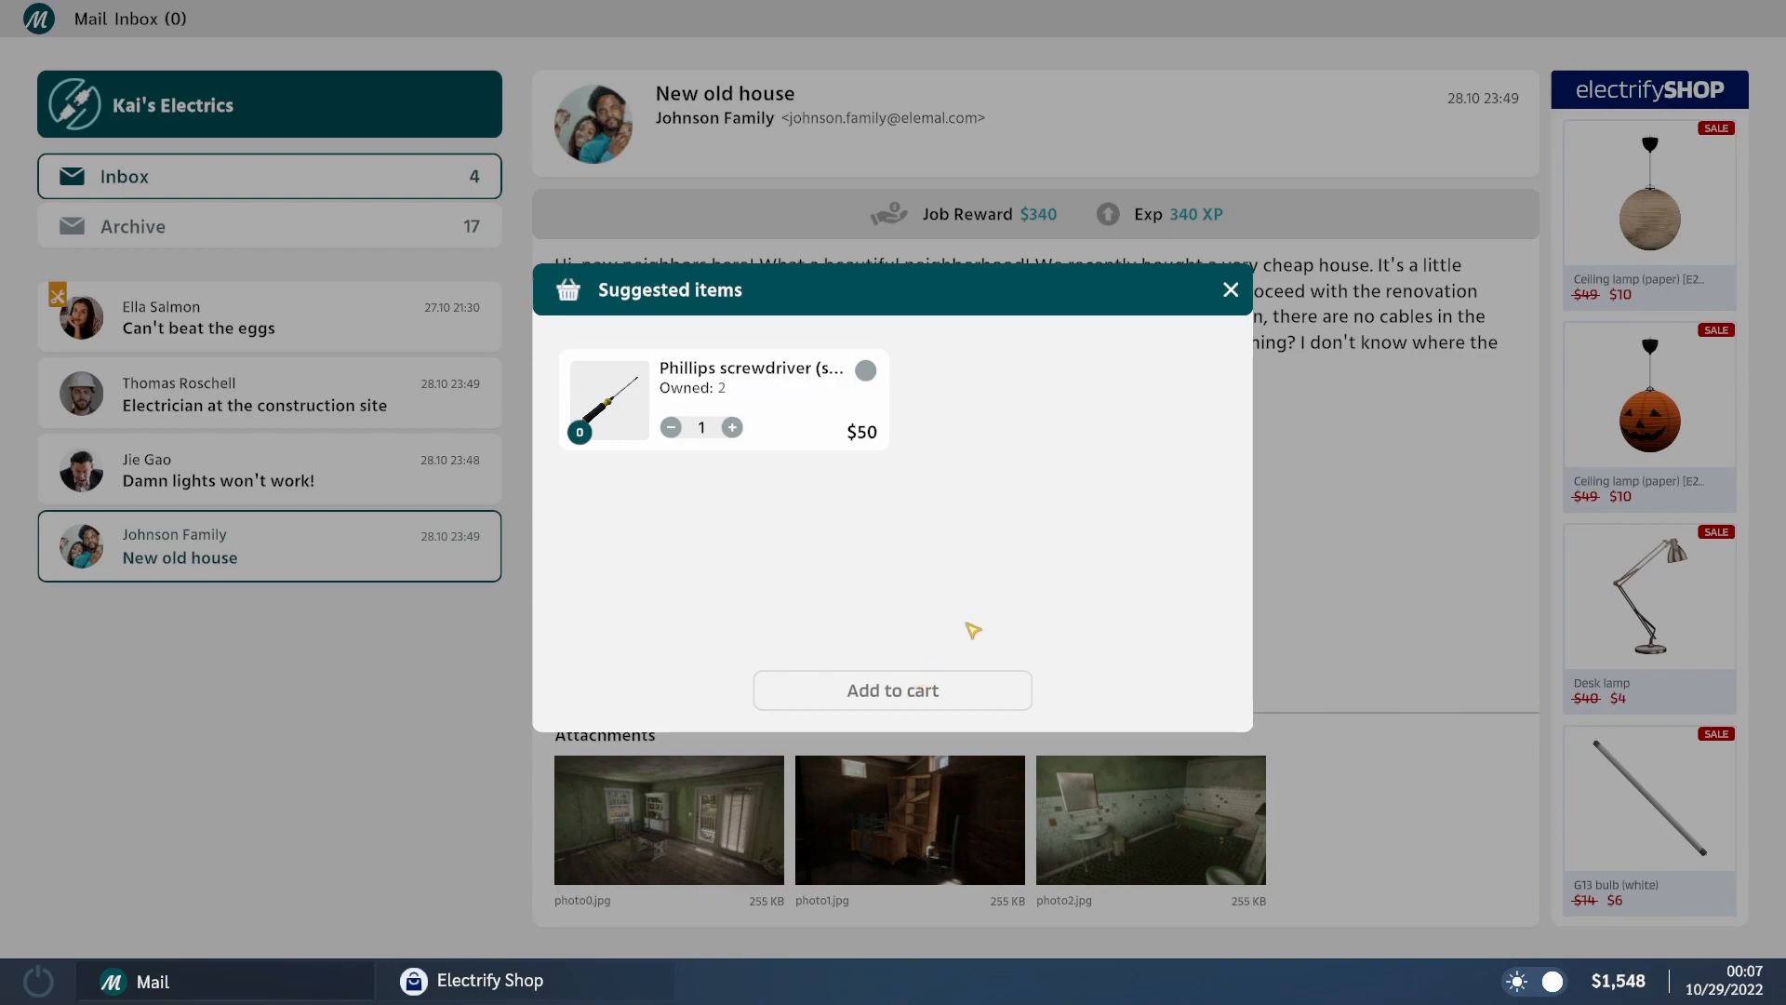
{"action": "mouse_move", "coordinate": [897, 679]}
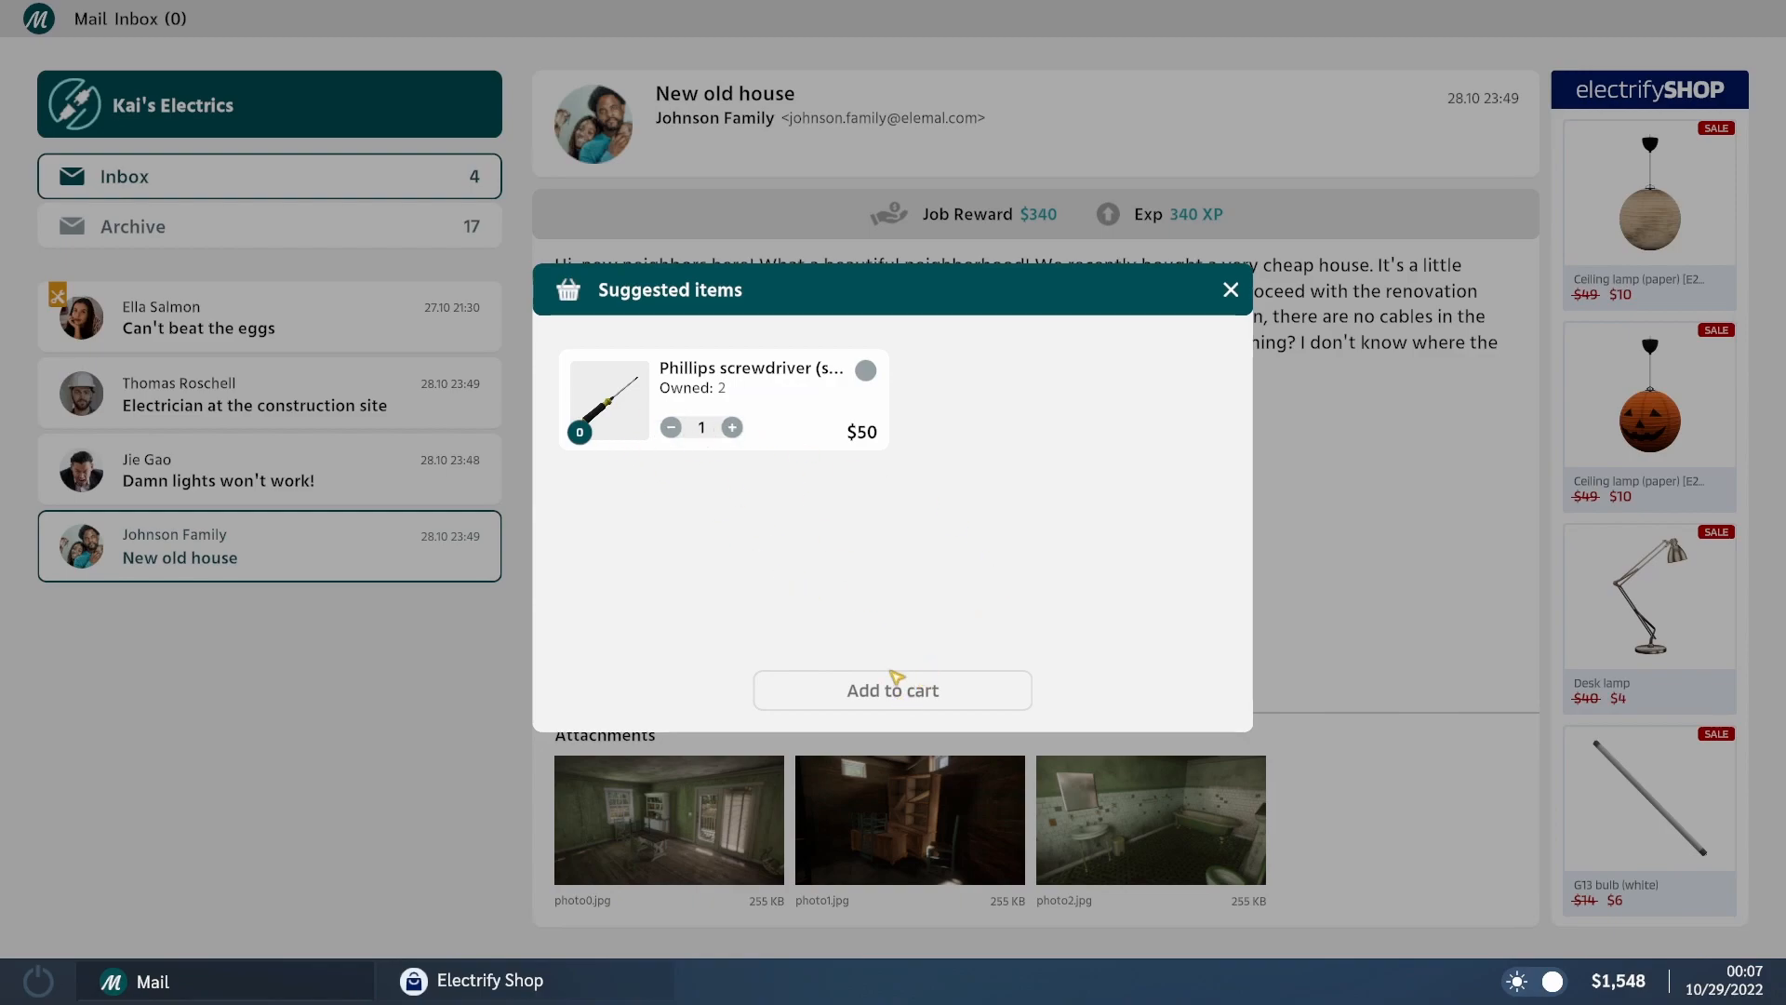
{"action": "mouse_move", "coordinate": [848, 568]}
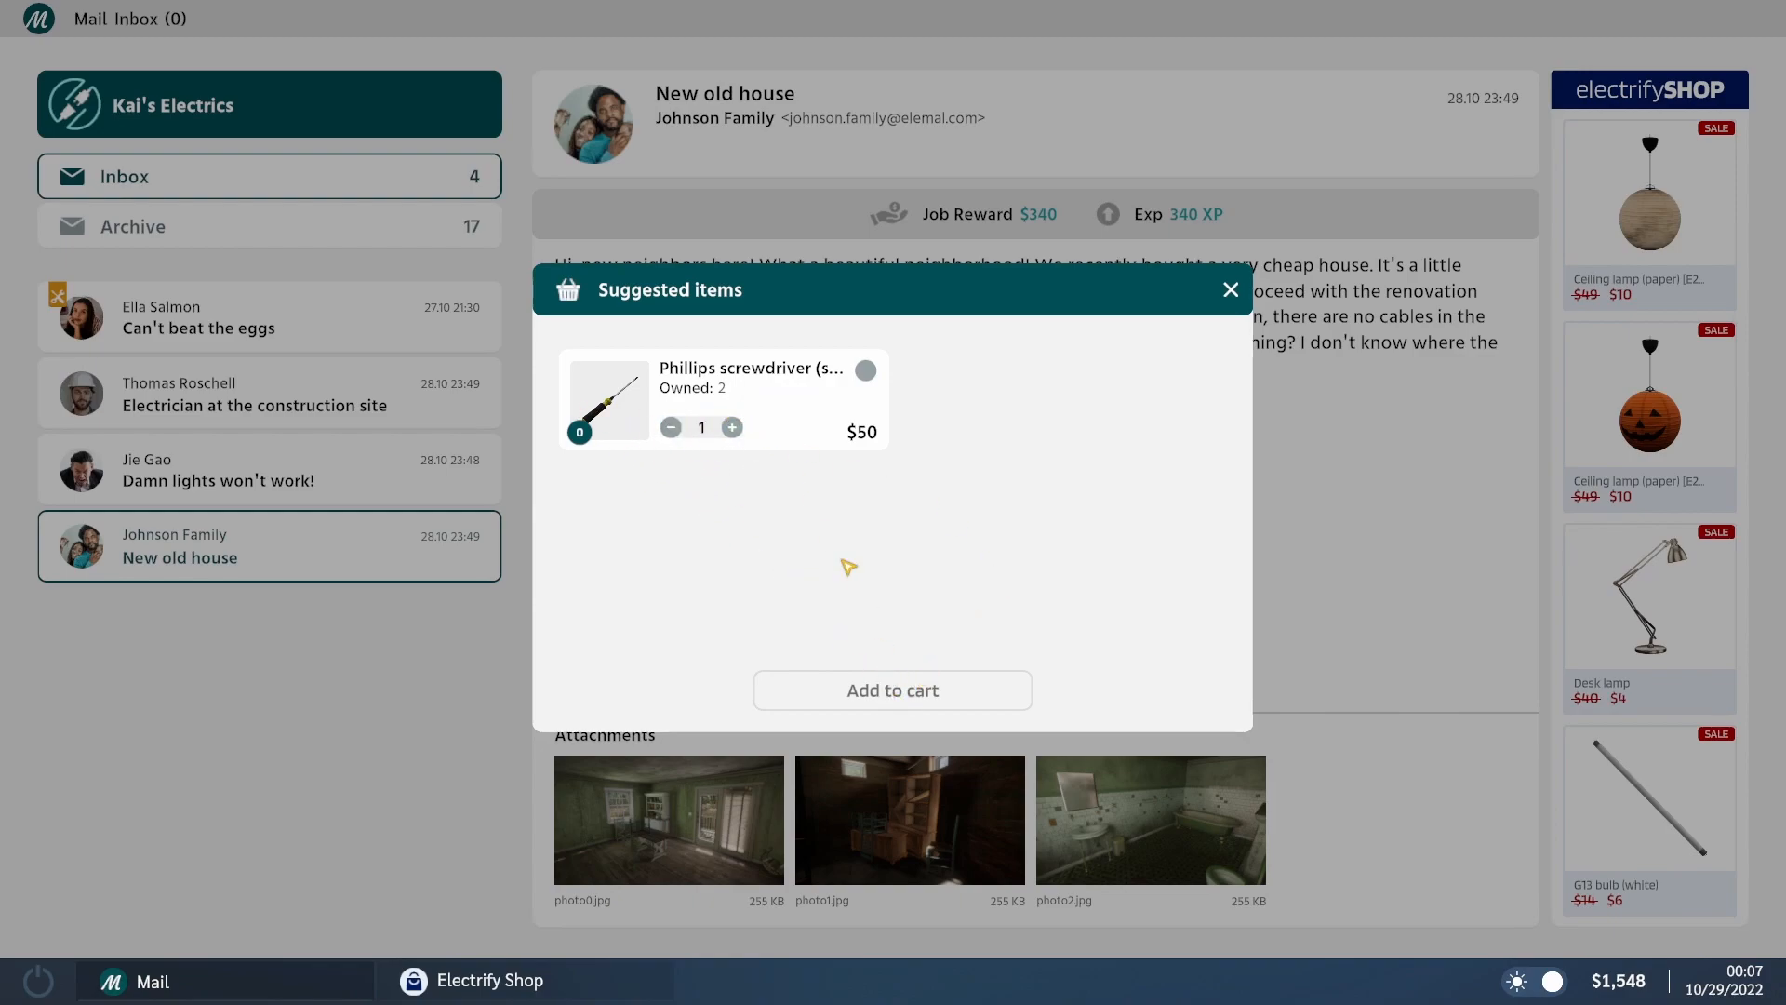
{"action": "left_click", "coordinate": [1230, 290]}
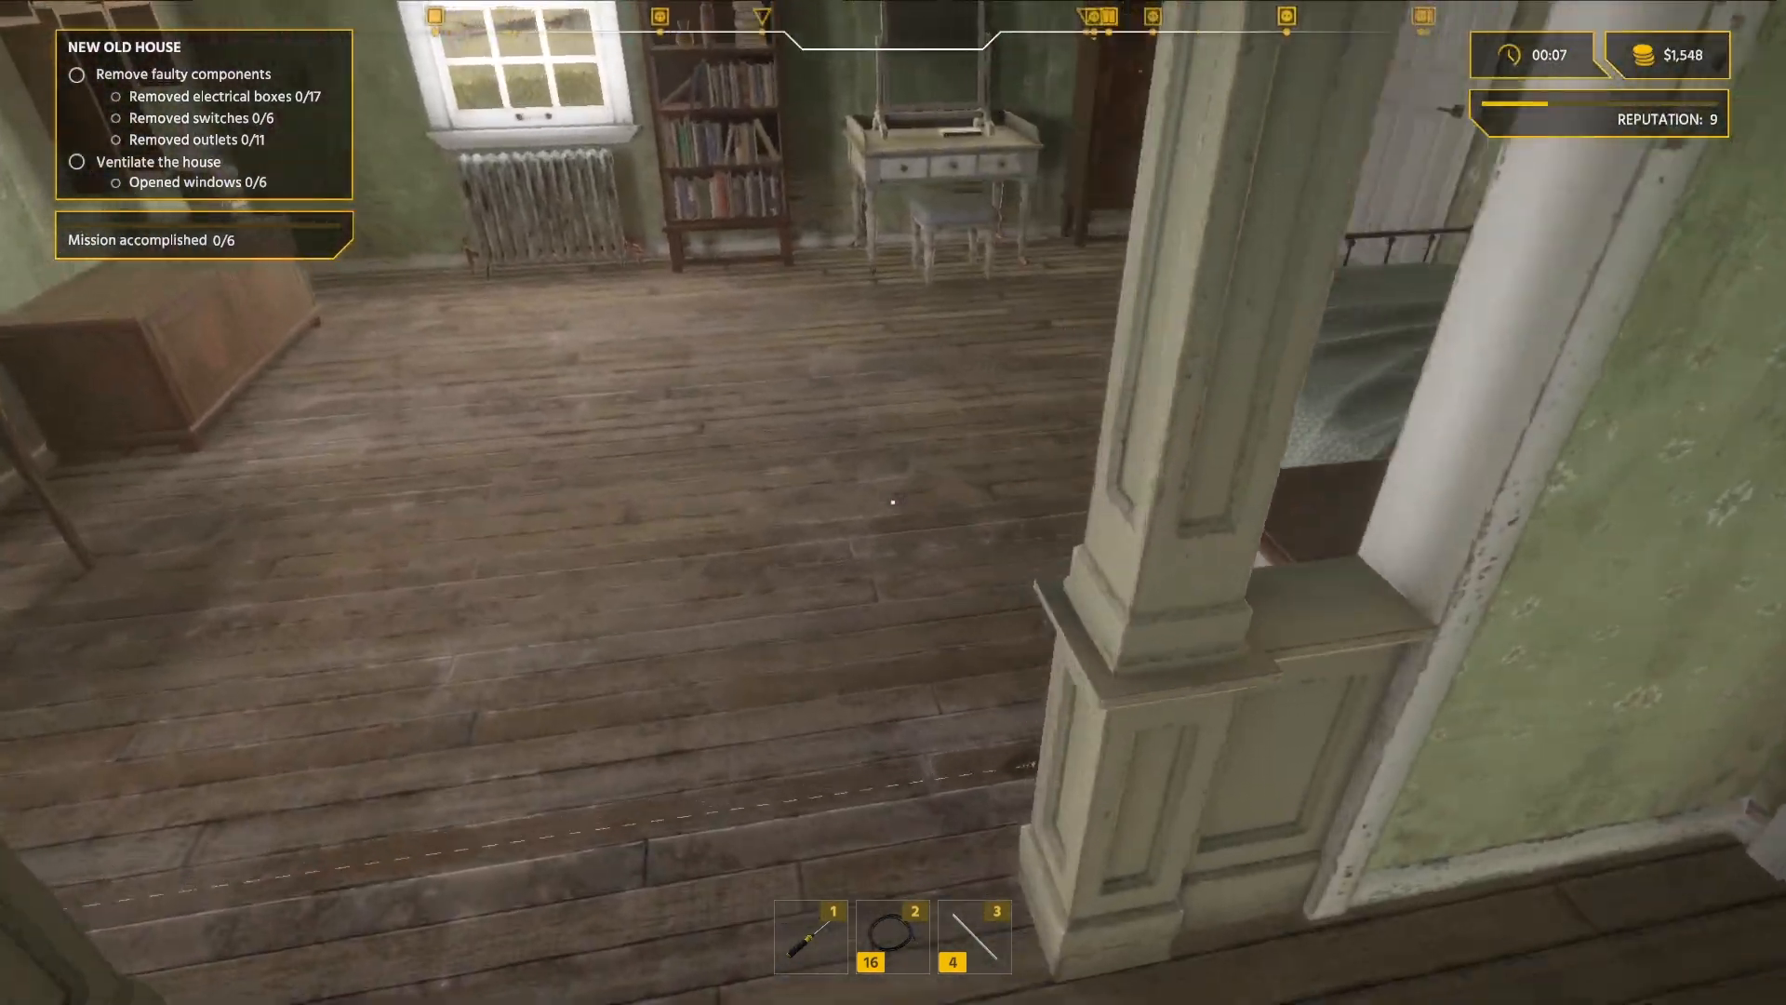
{"action": "mouse_move", "coordinate": [894, 500]}
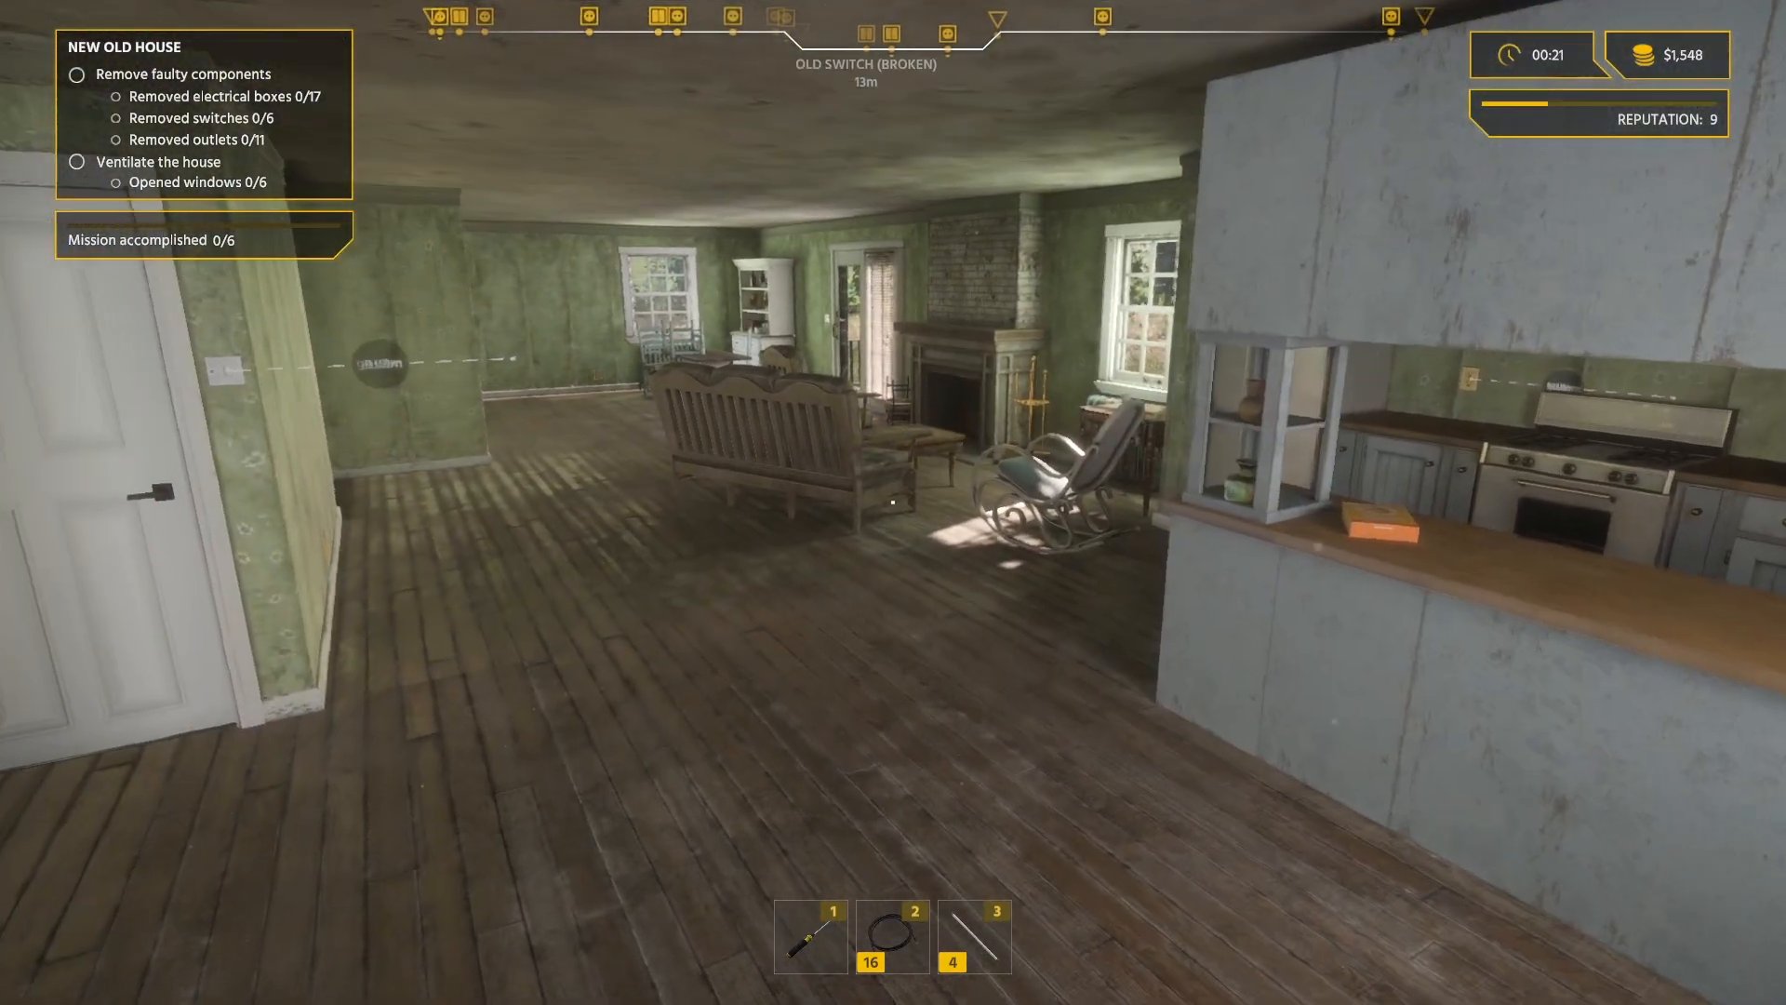
{"action": "mouse_move", "coordinate": [893, 502]}
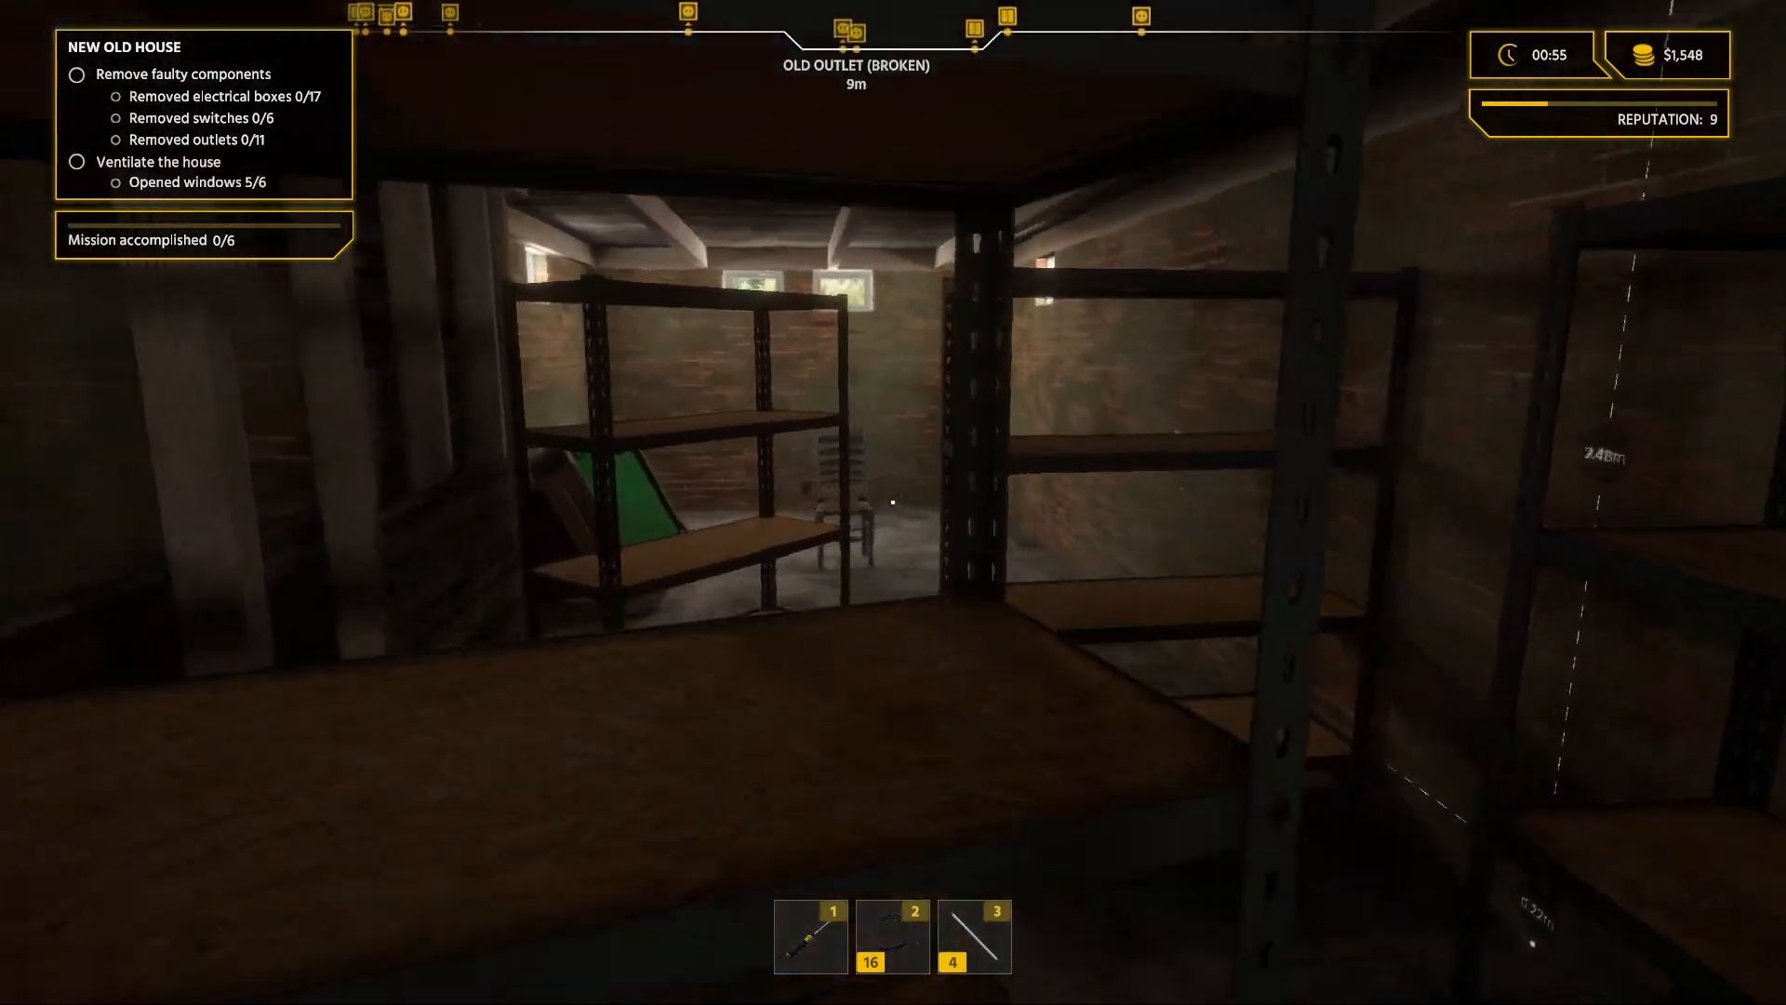
{"action": "mouse_move", "coordinate": [894, 501]}
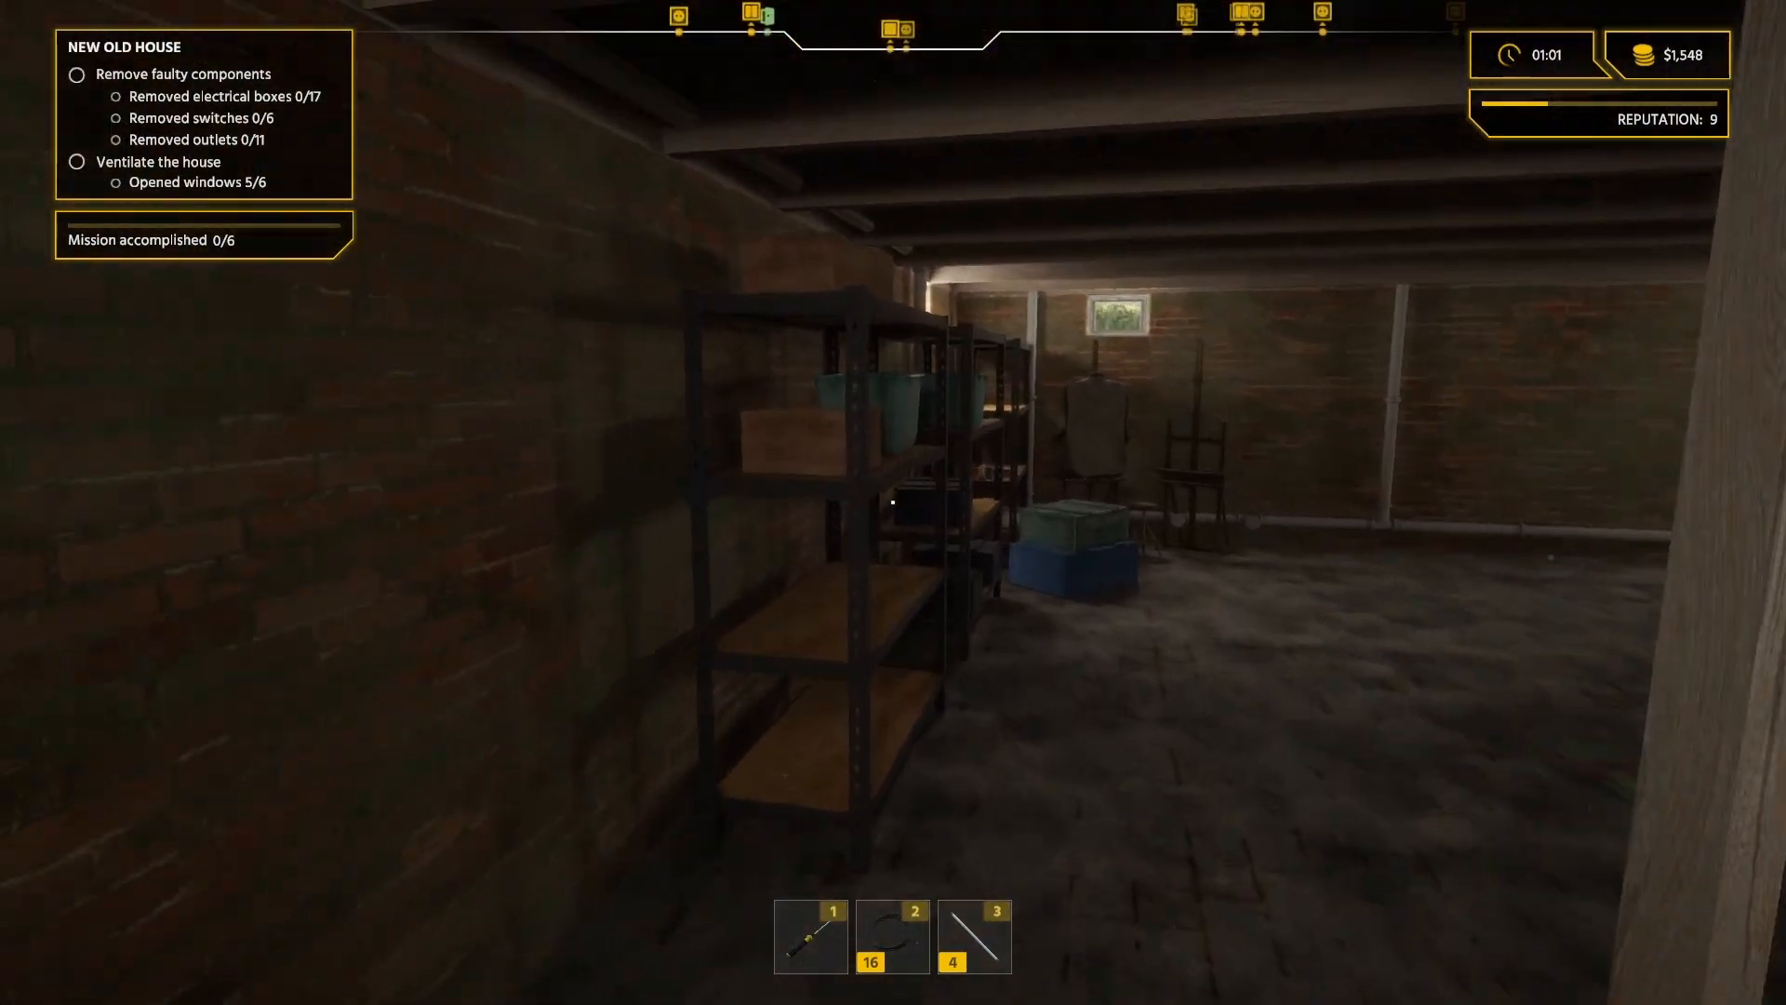
{"action": "mouse_move", "coordinate": [894, 502]}
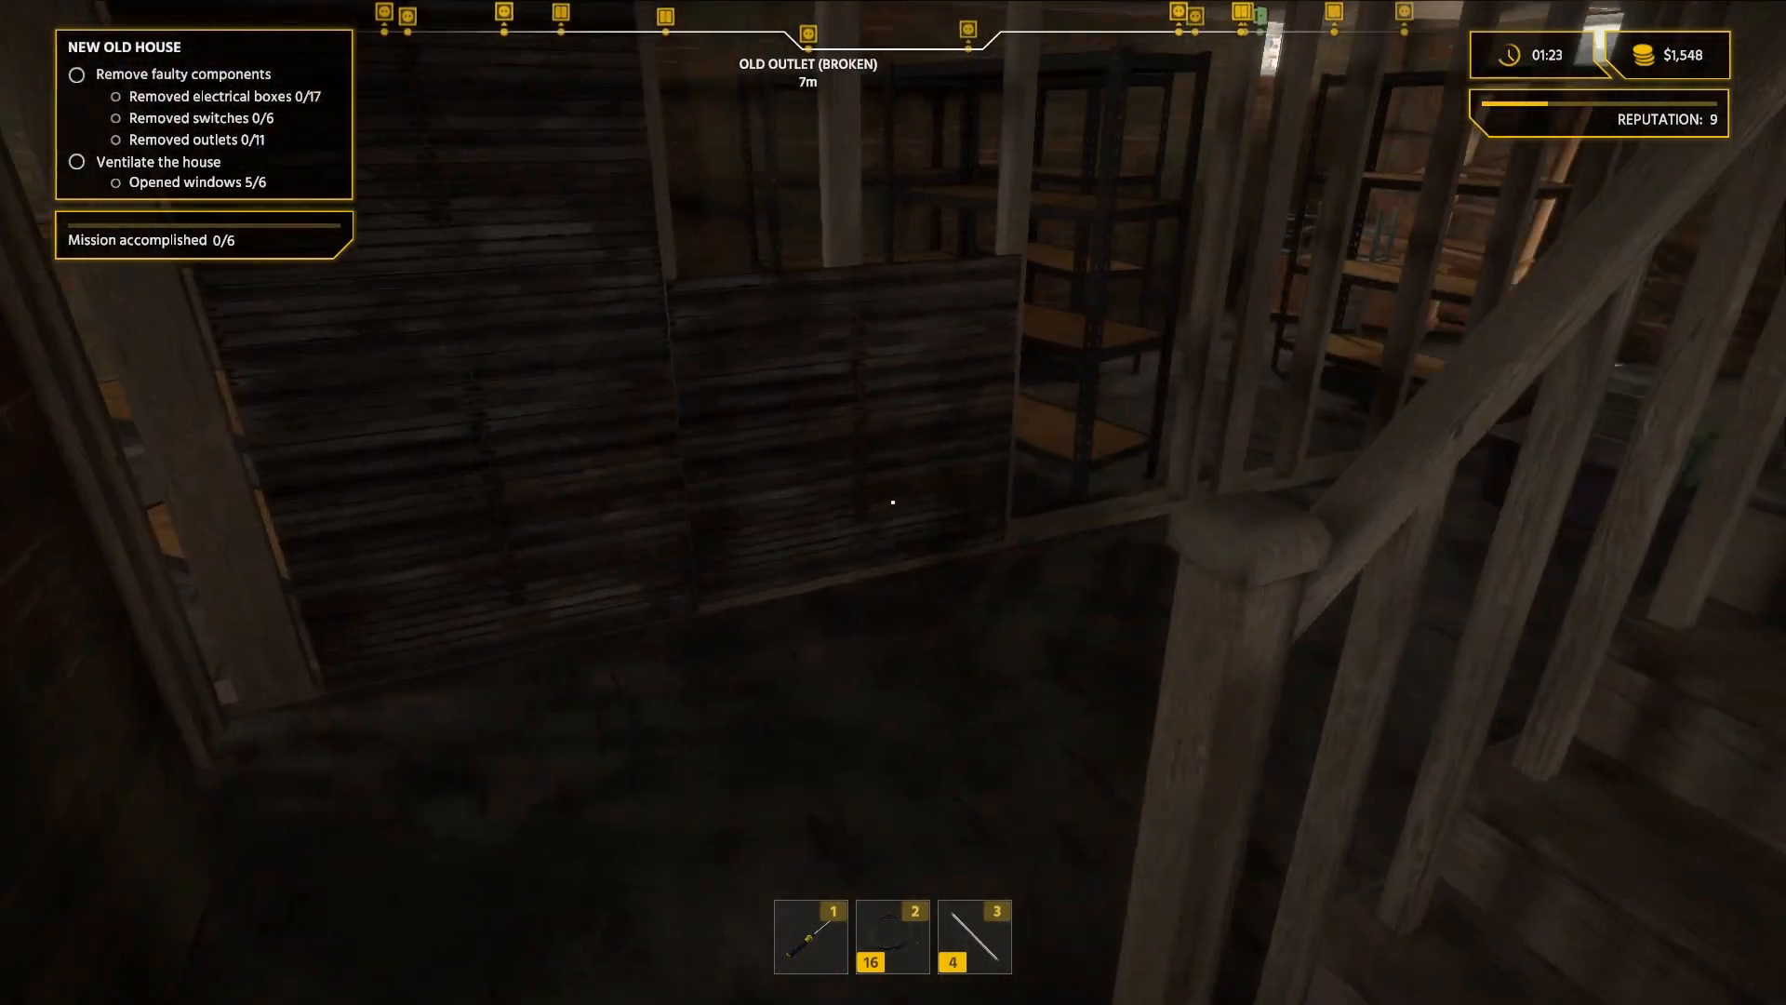
{"action": "mouse_move", "coordinate": [893, 501]}
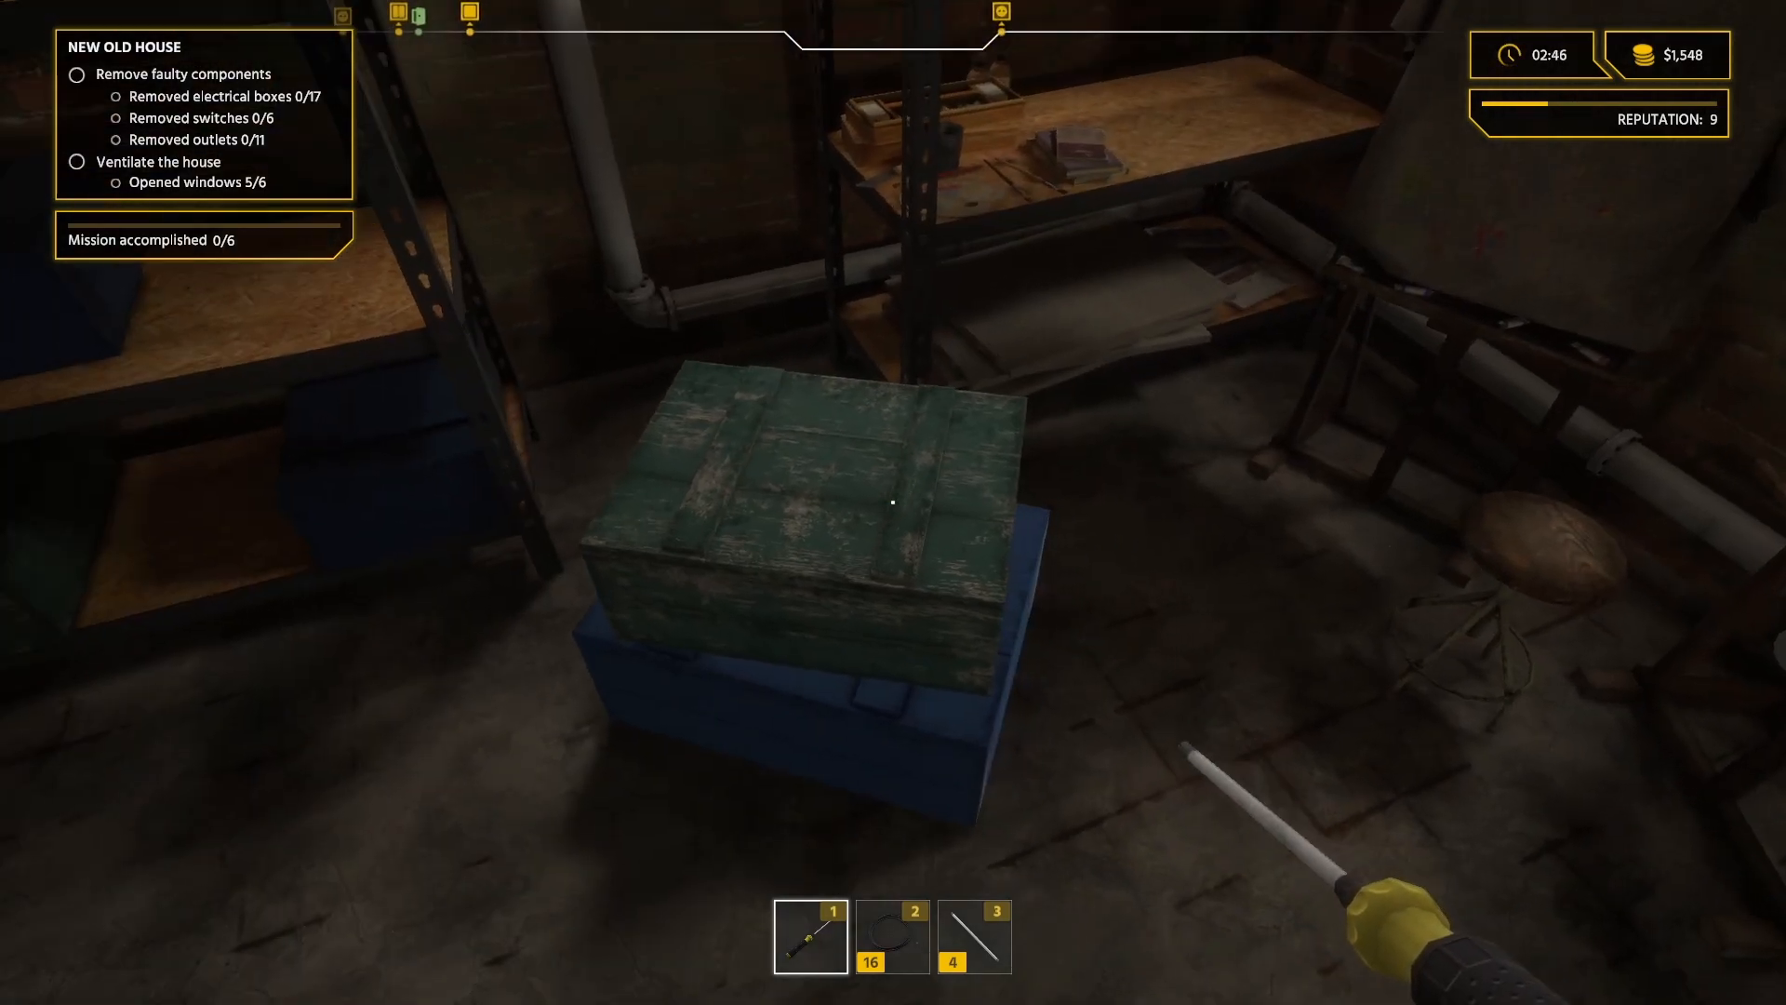
{"action": "mouse_move", "coordinate": [893, 502]}
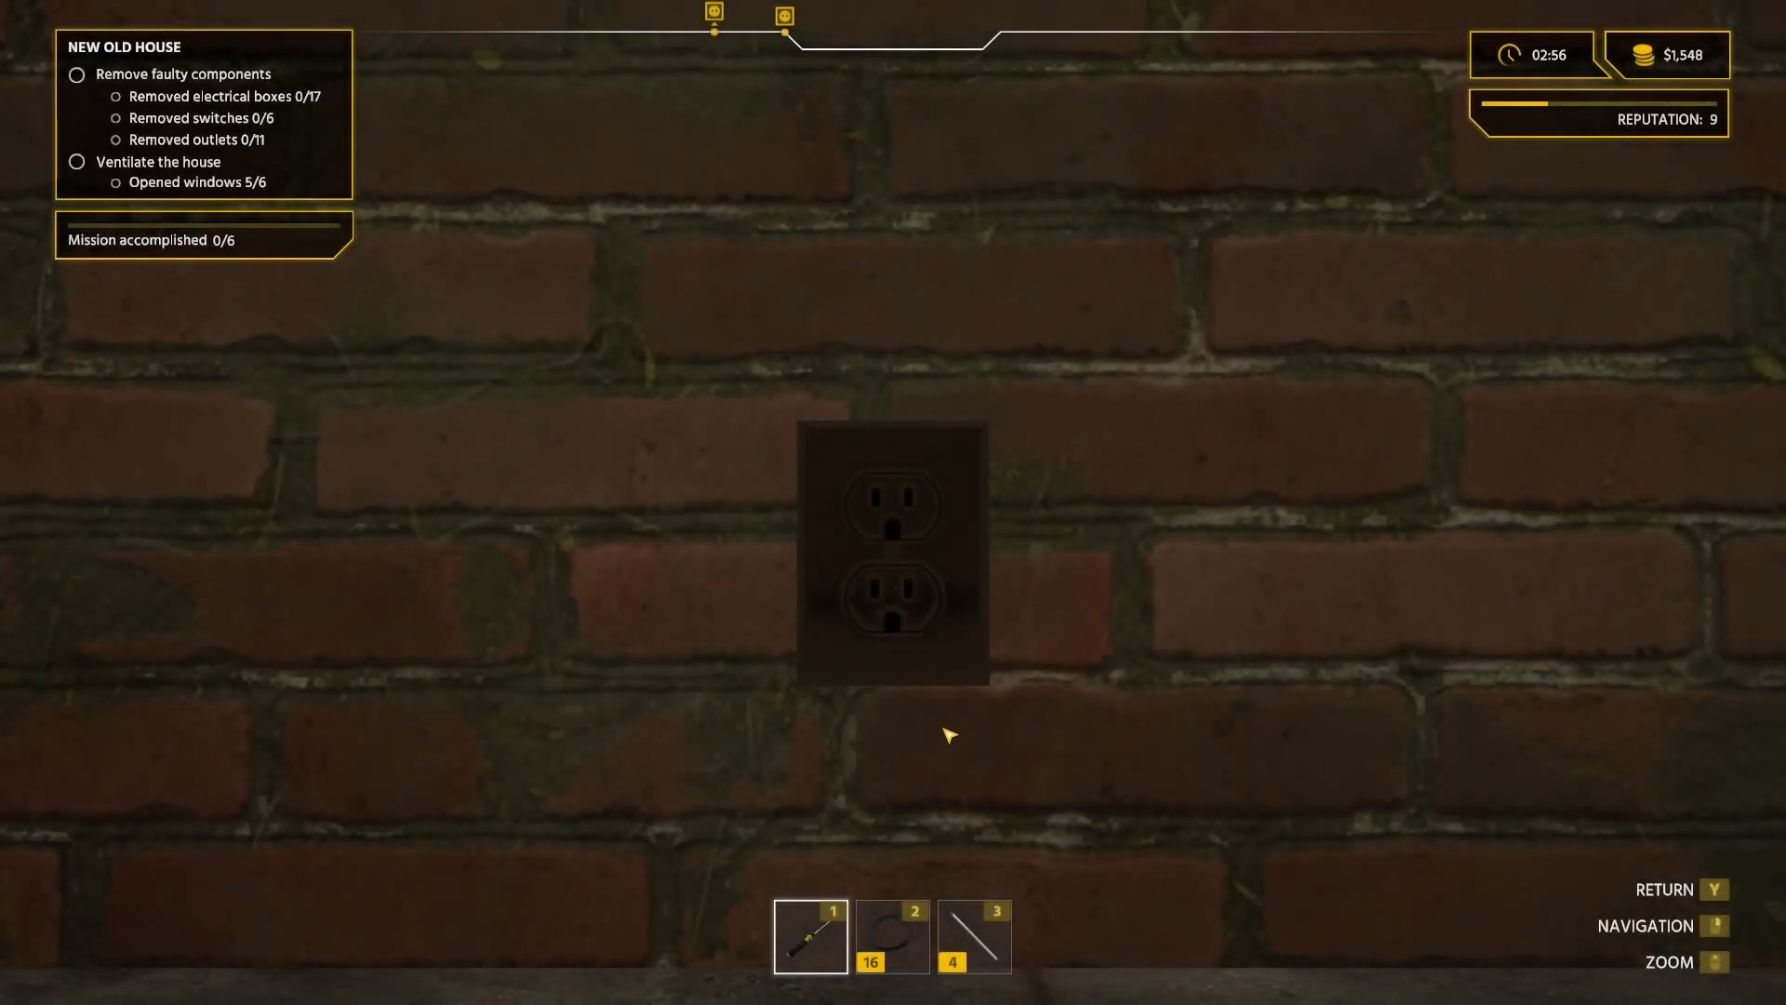
{"action": "mouse_move", "coordinate": [912, 885]}
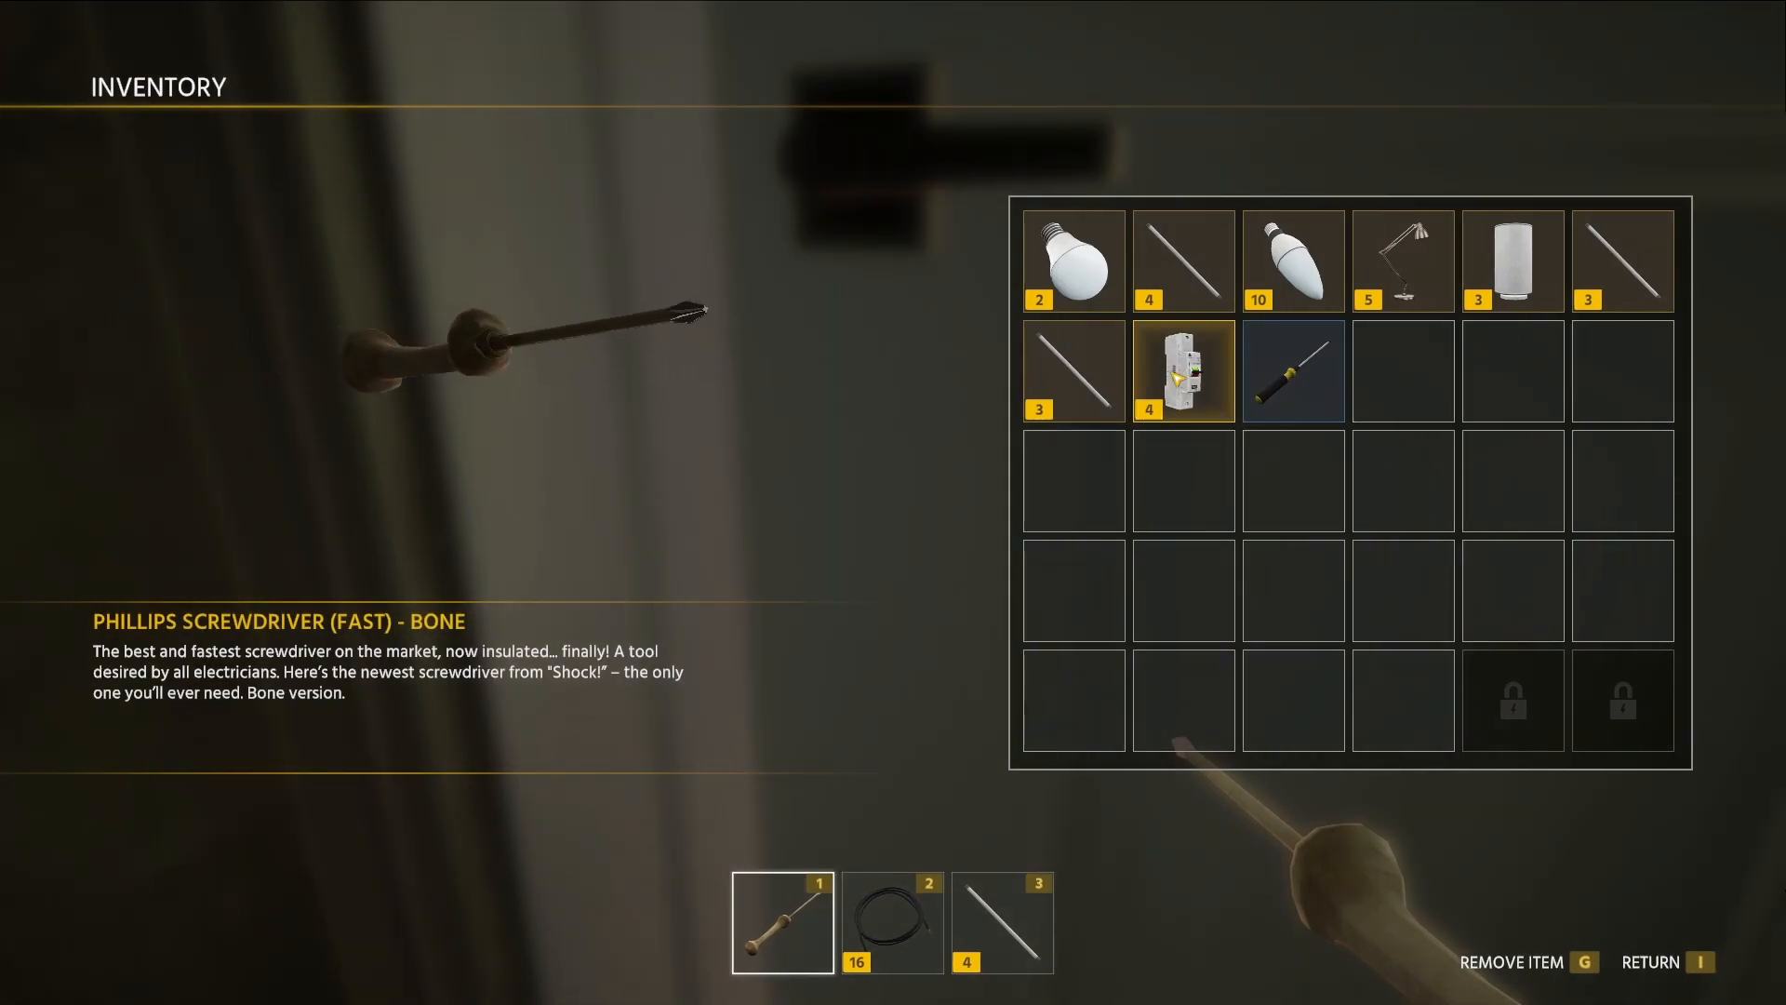
Move the Phillips screwdriver from hotbar slot 1 into the inventory and return to the basement.
{"action": "key", "text": "i"}
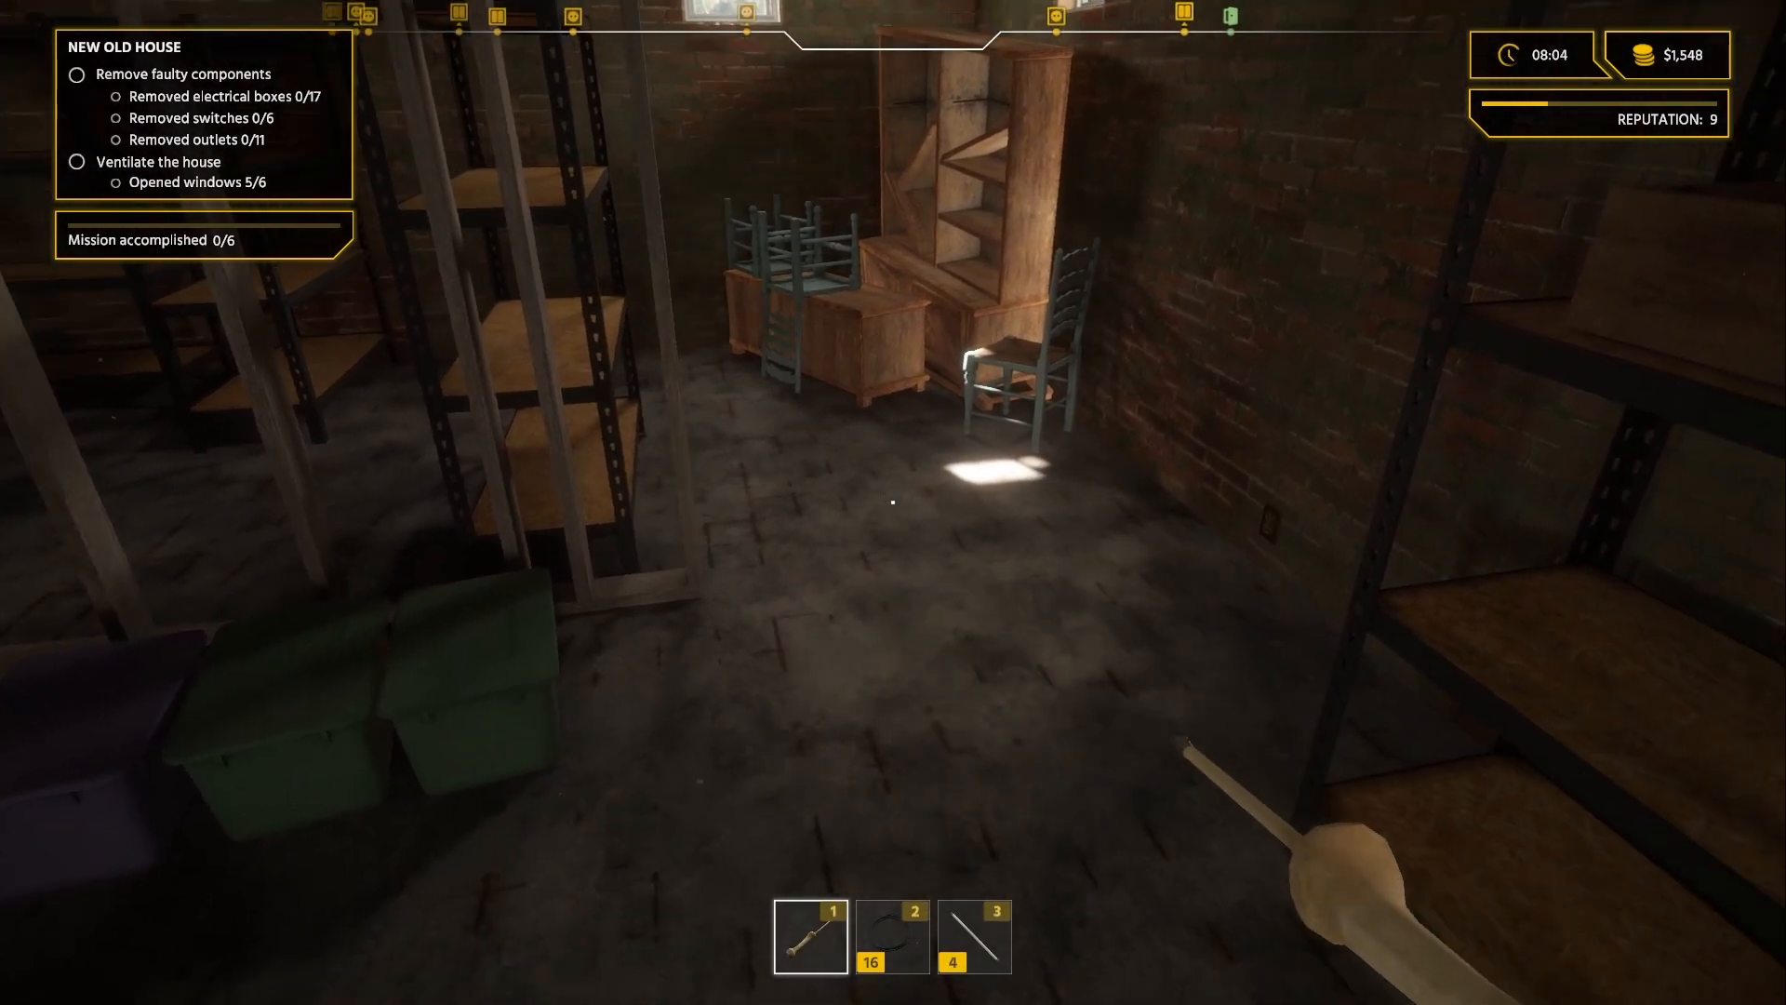
{"action": "key", "text": "i"}
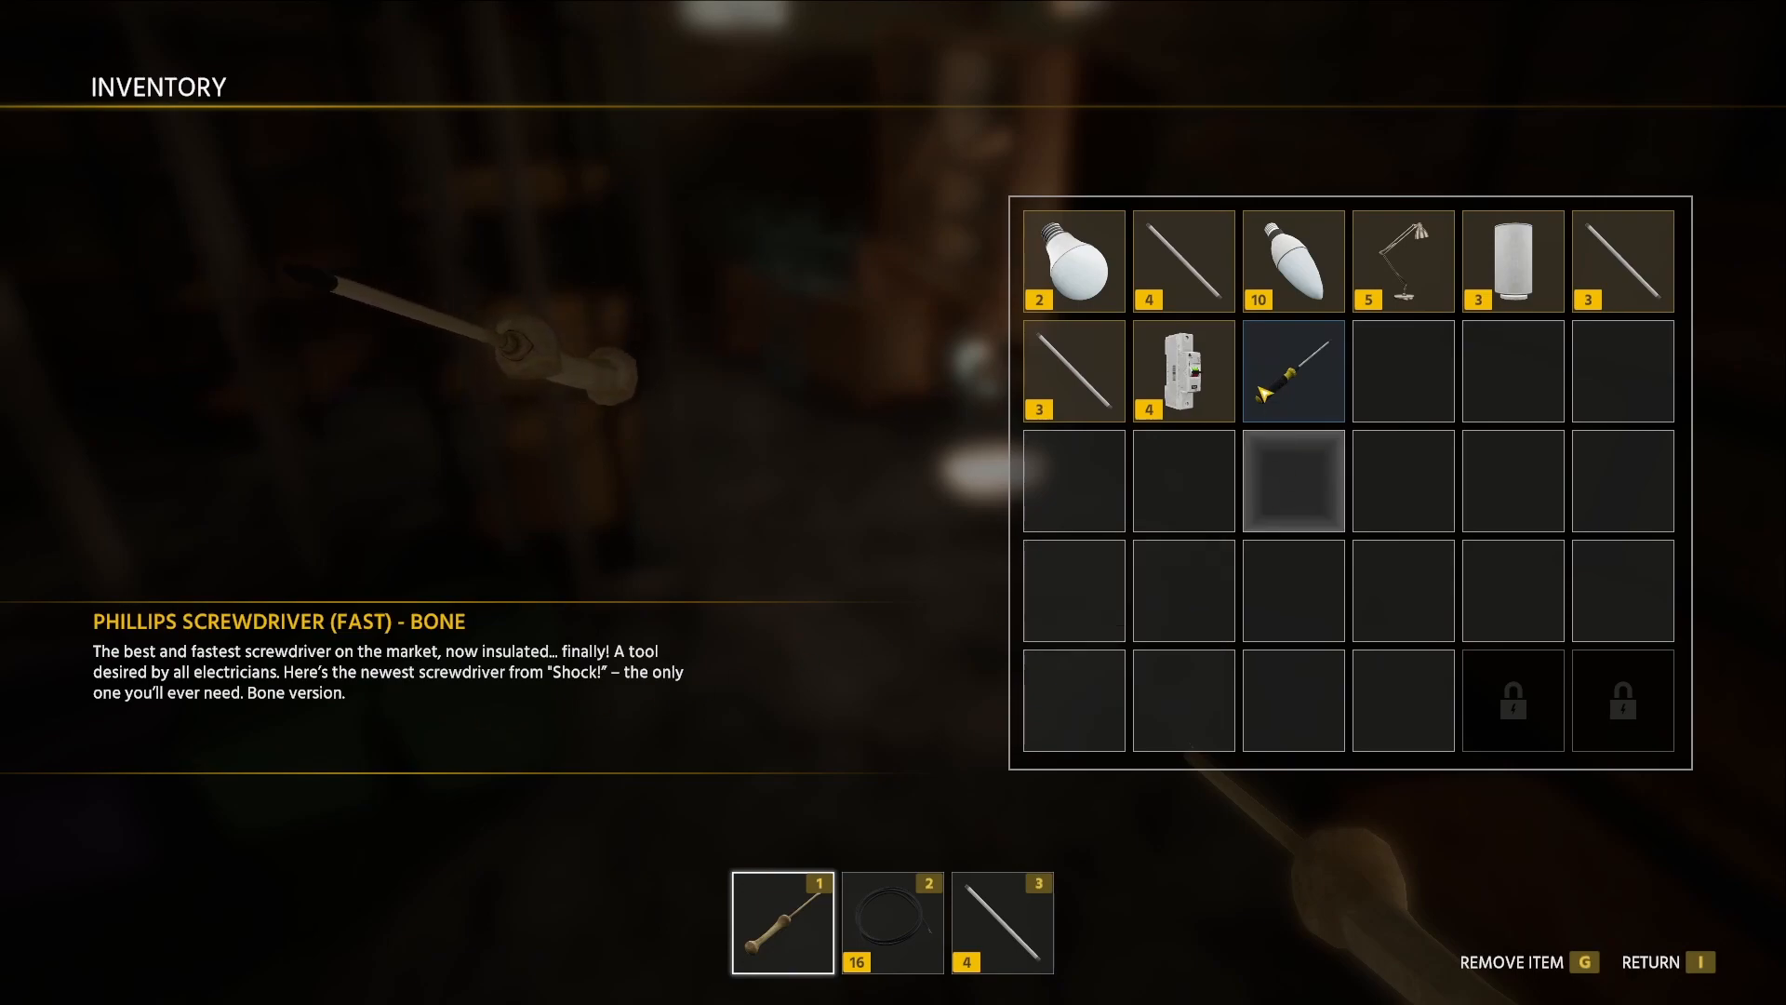
{"action": "left_click", "coordinate": [1292, 370]}
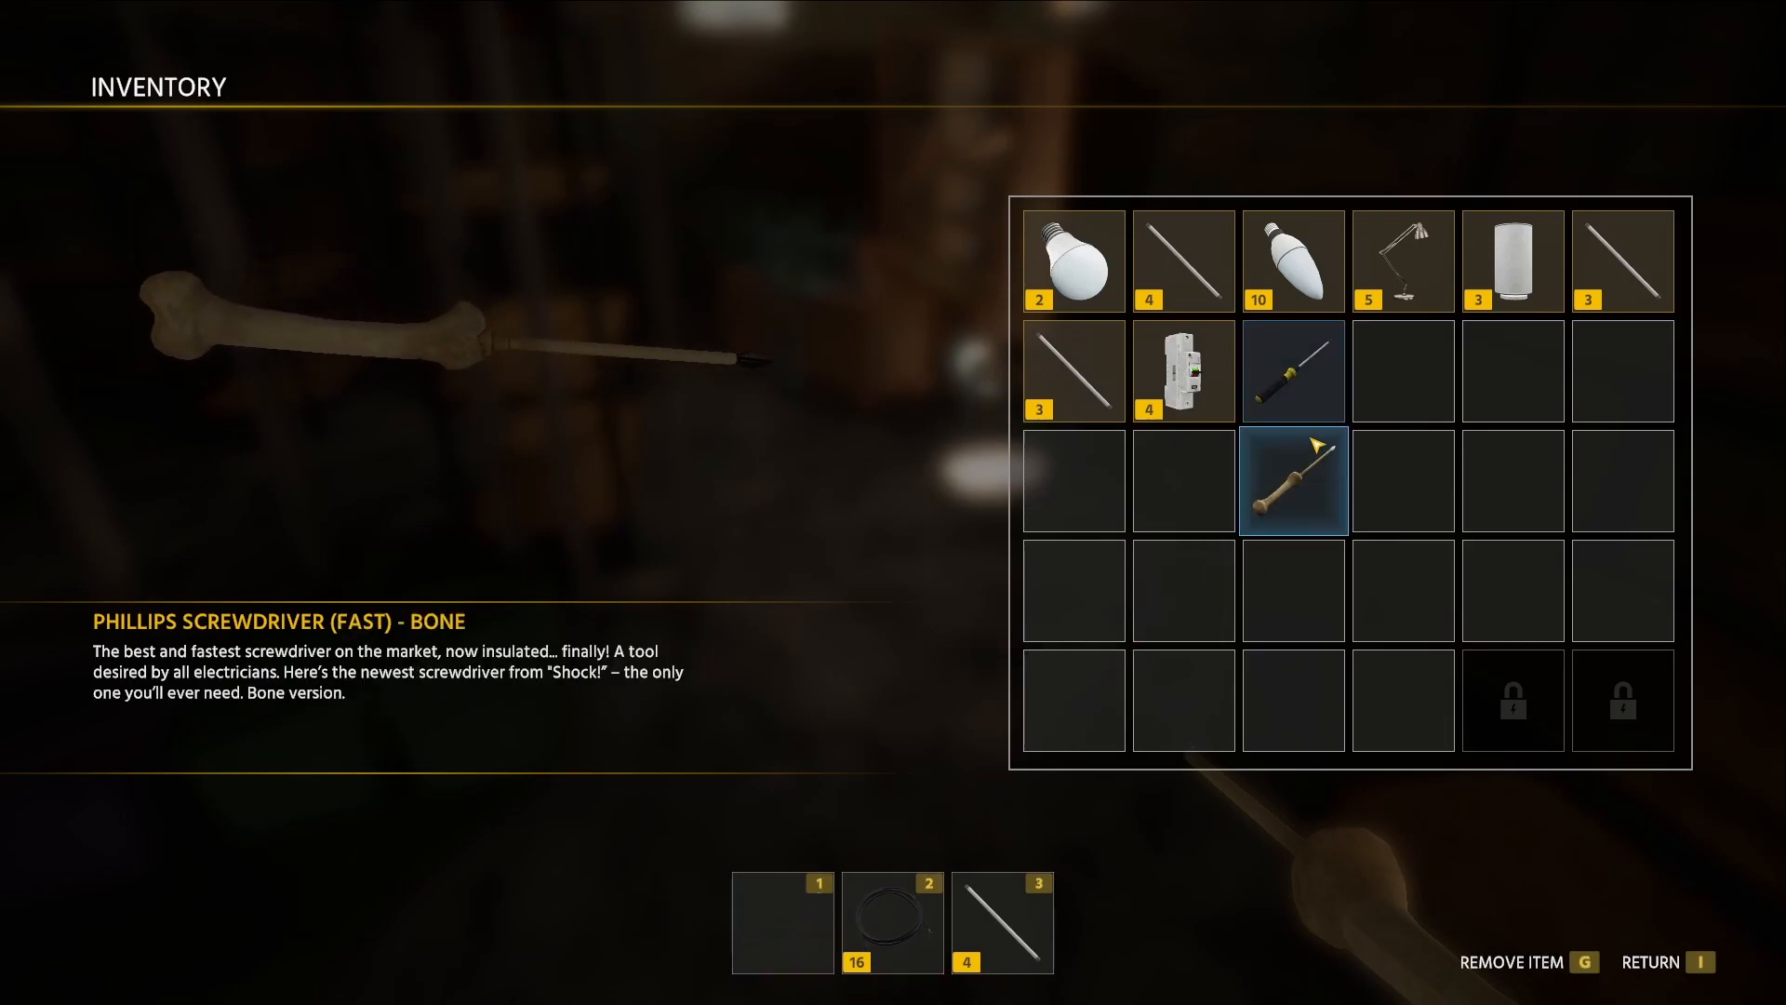
{"action": "key", "text": "i"}
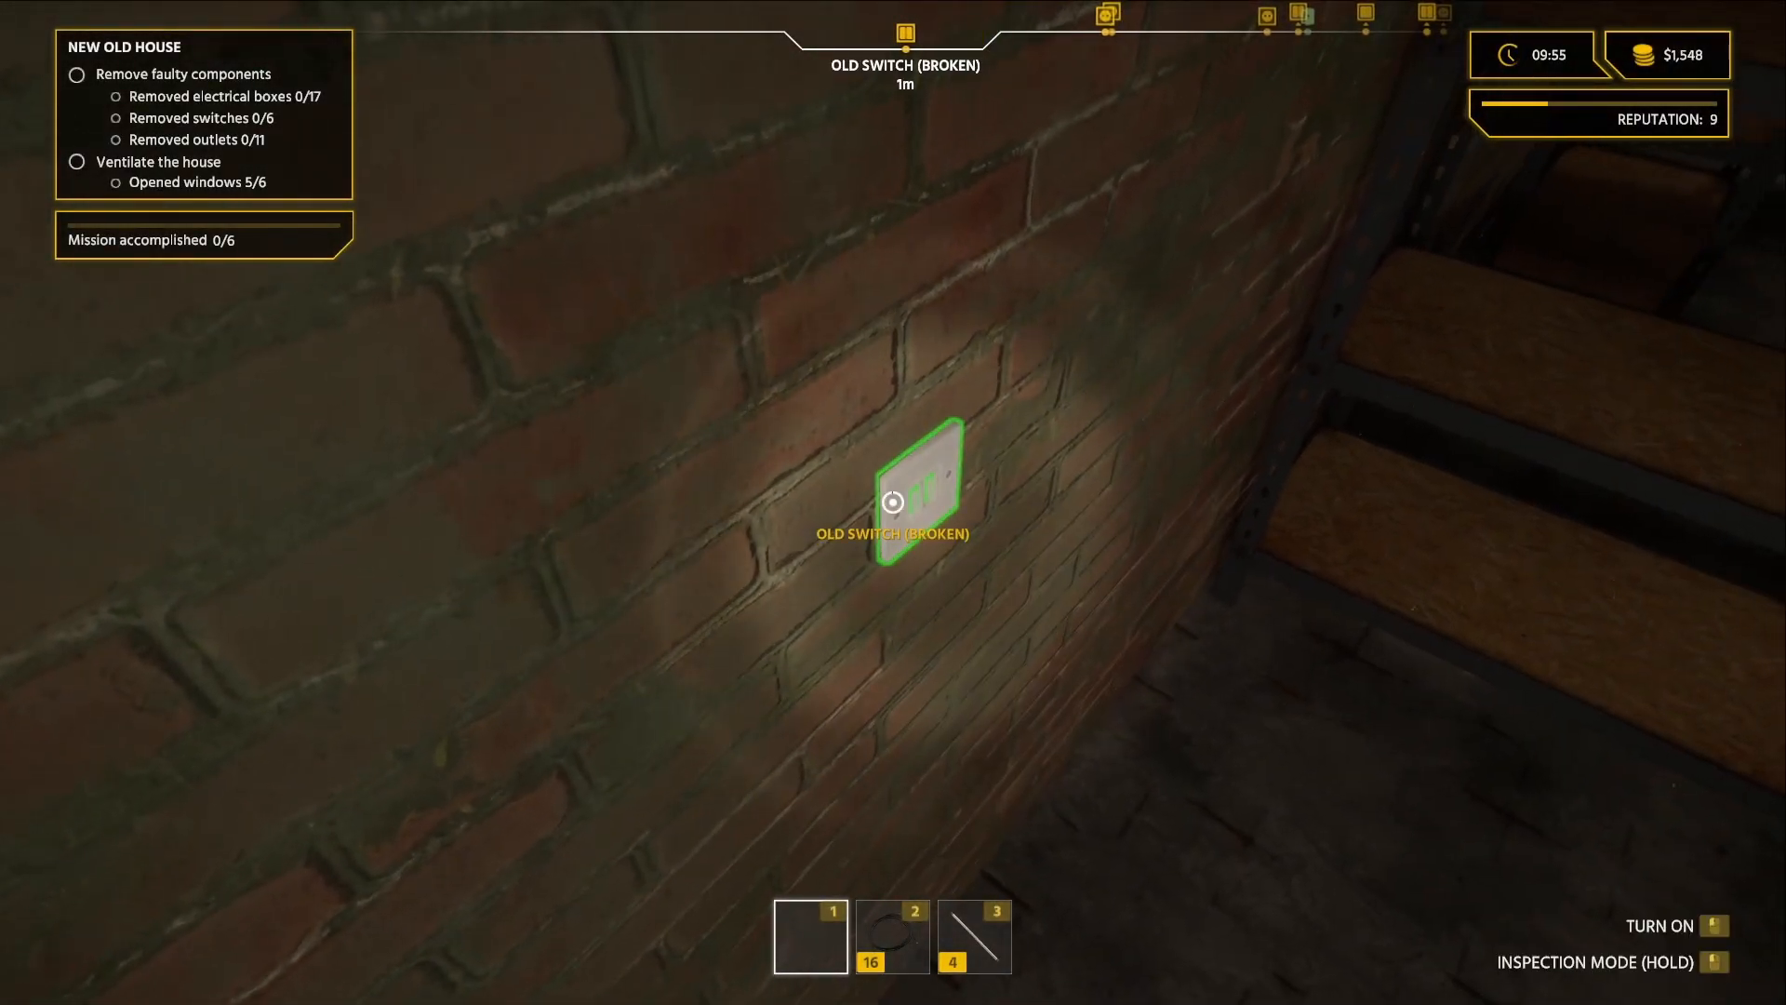
Remove the broken old switch, electrical box and outlet from the basement walls.
{"action": "left_click", "coordinate": [893, 500]}
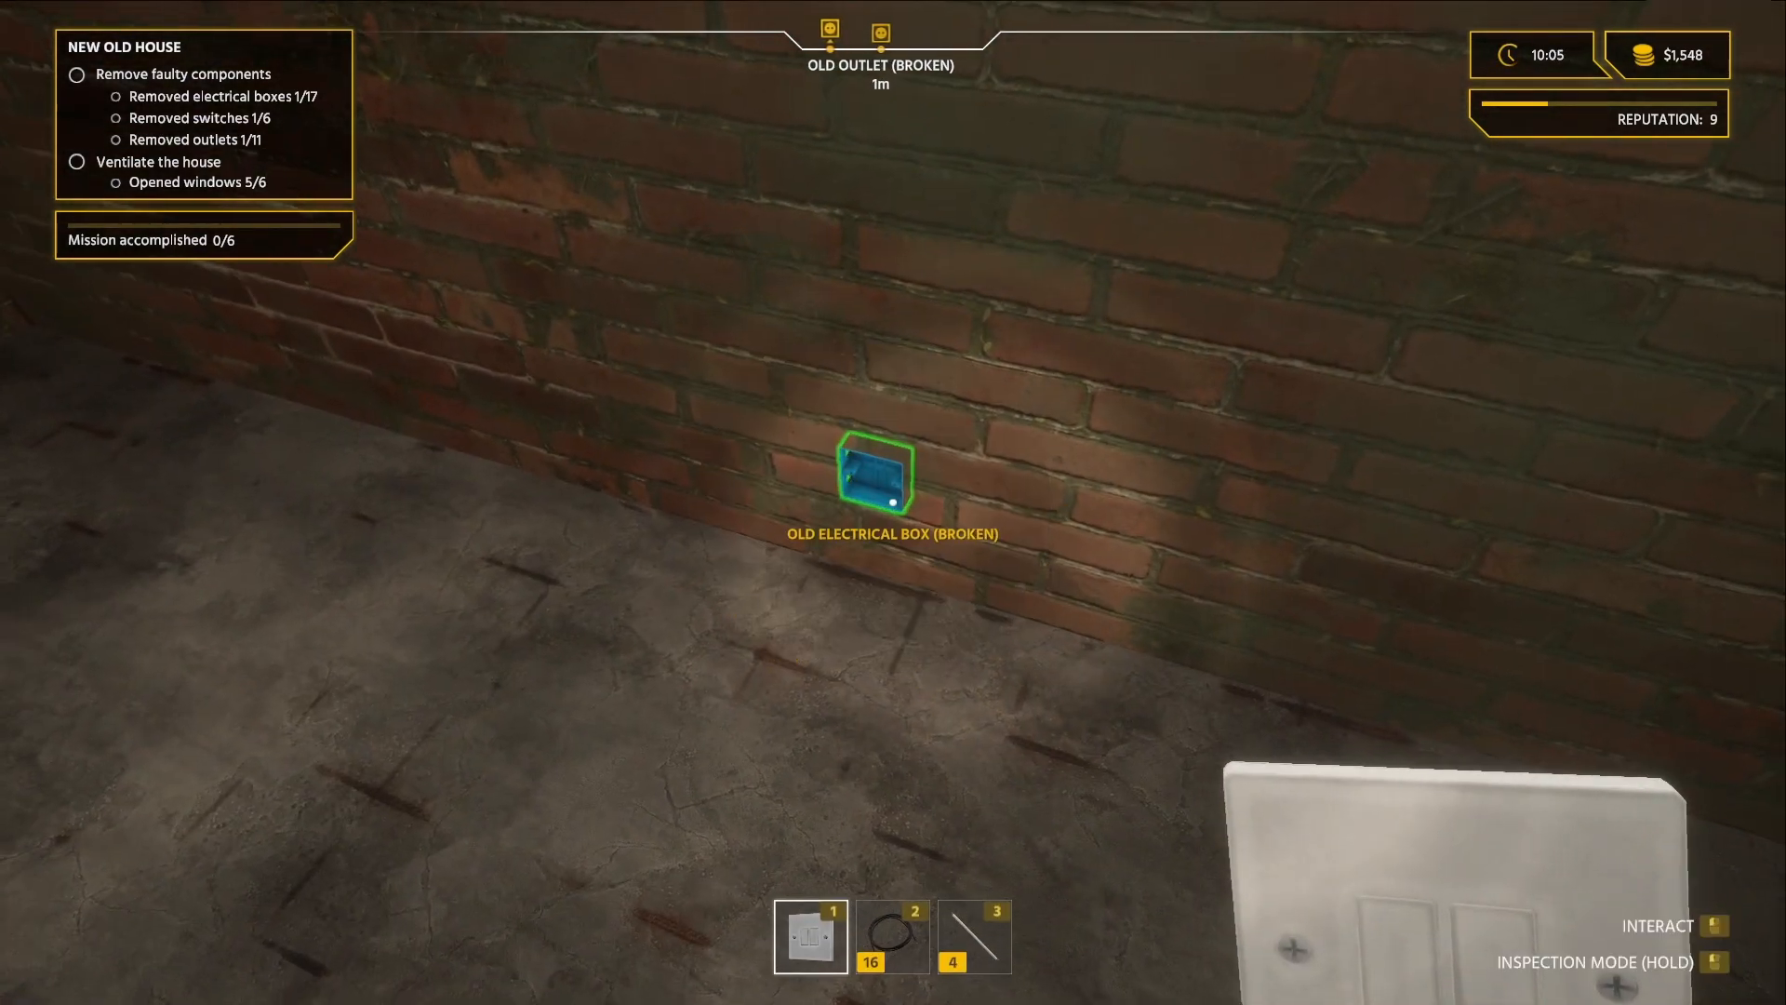
{"action": "left_click", "coordinate": [872, 471]}
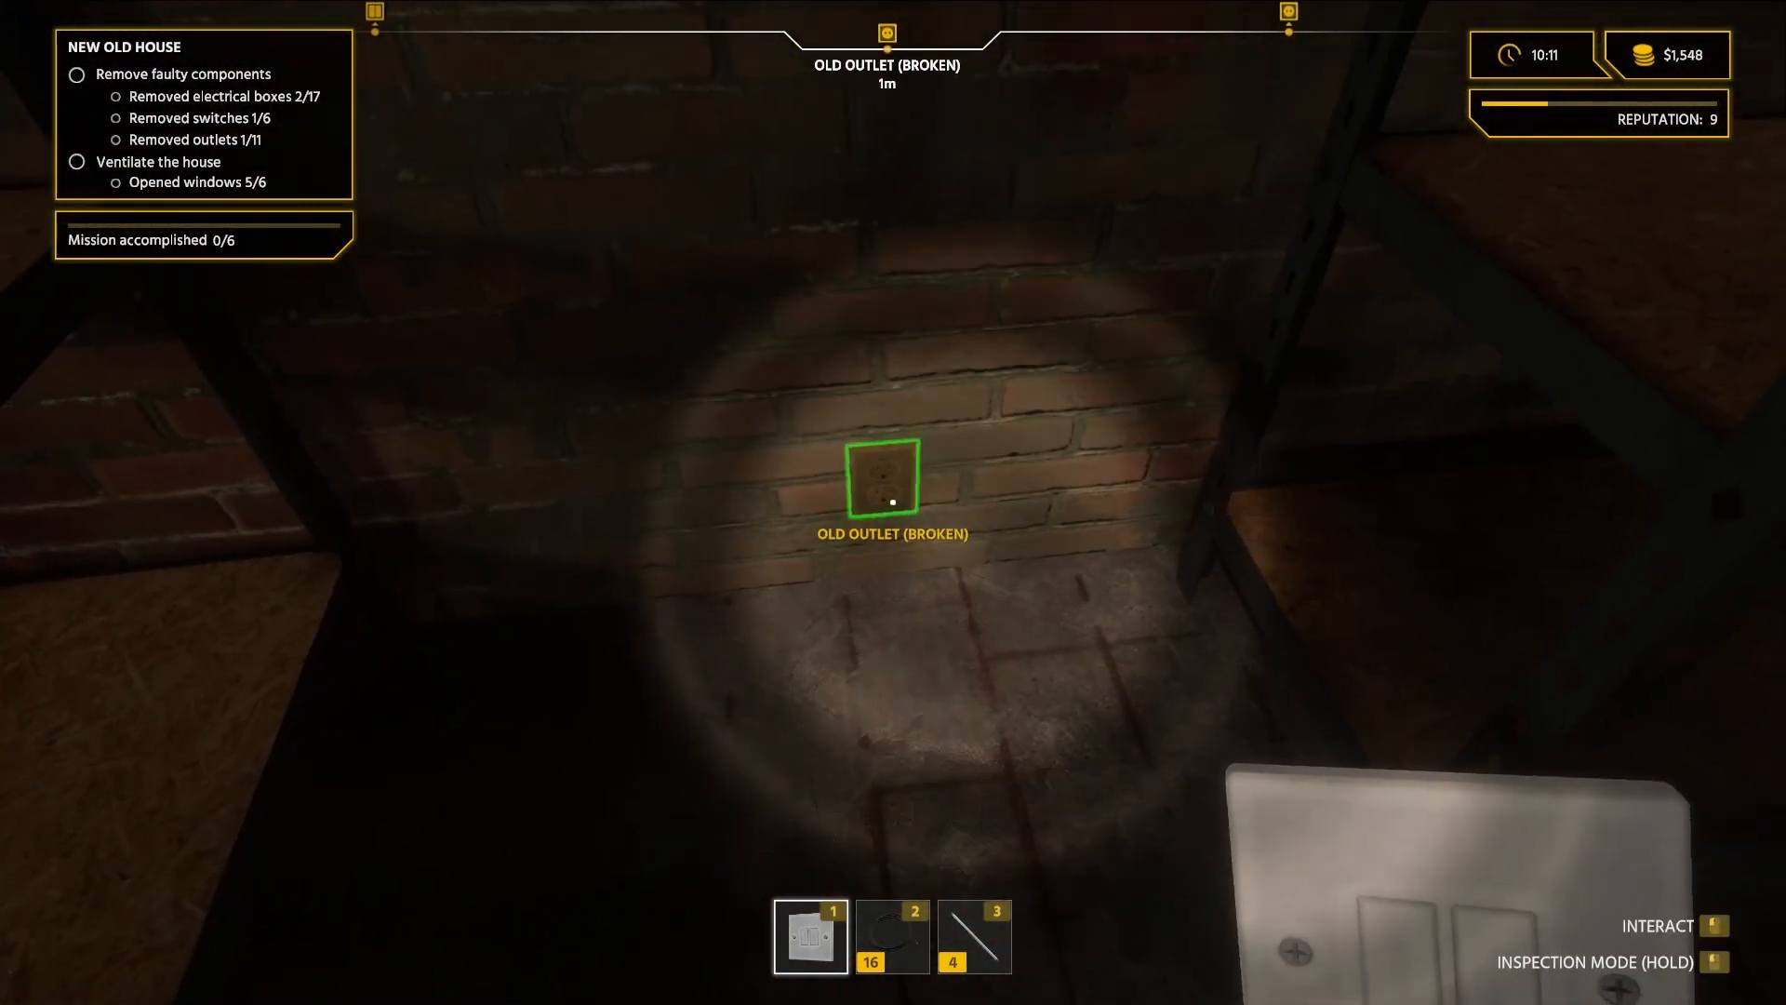
{"action": "left_click", "coordinate": [891, 475]}
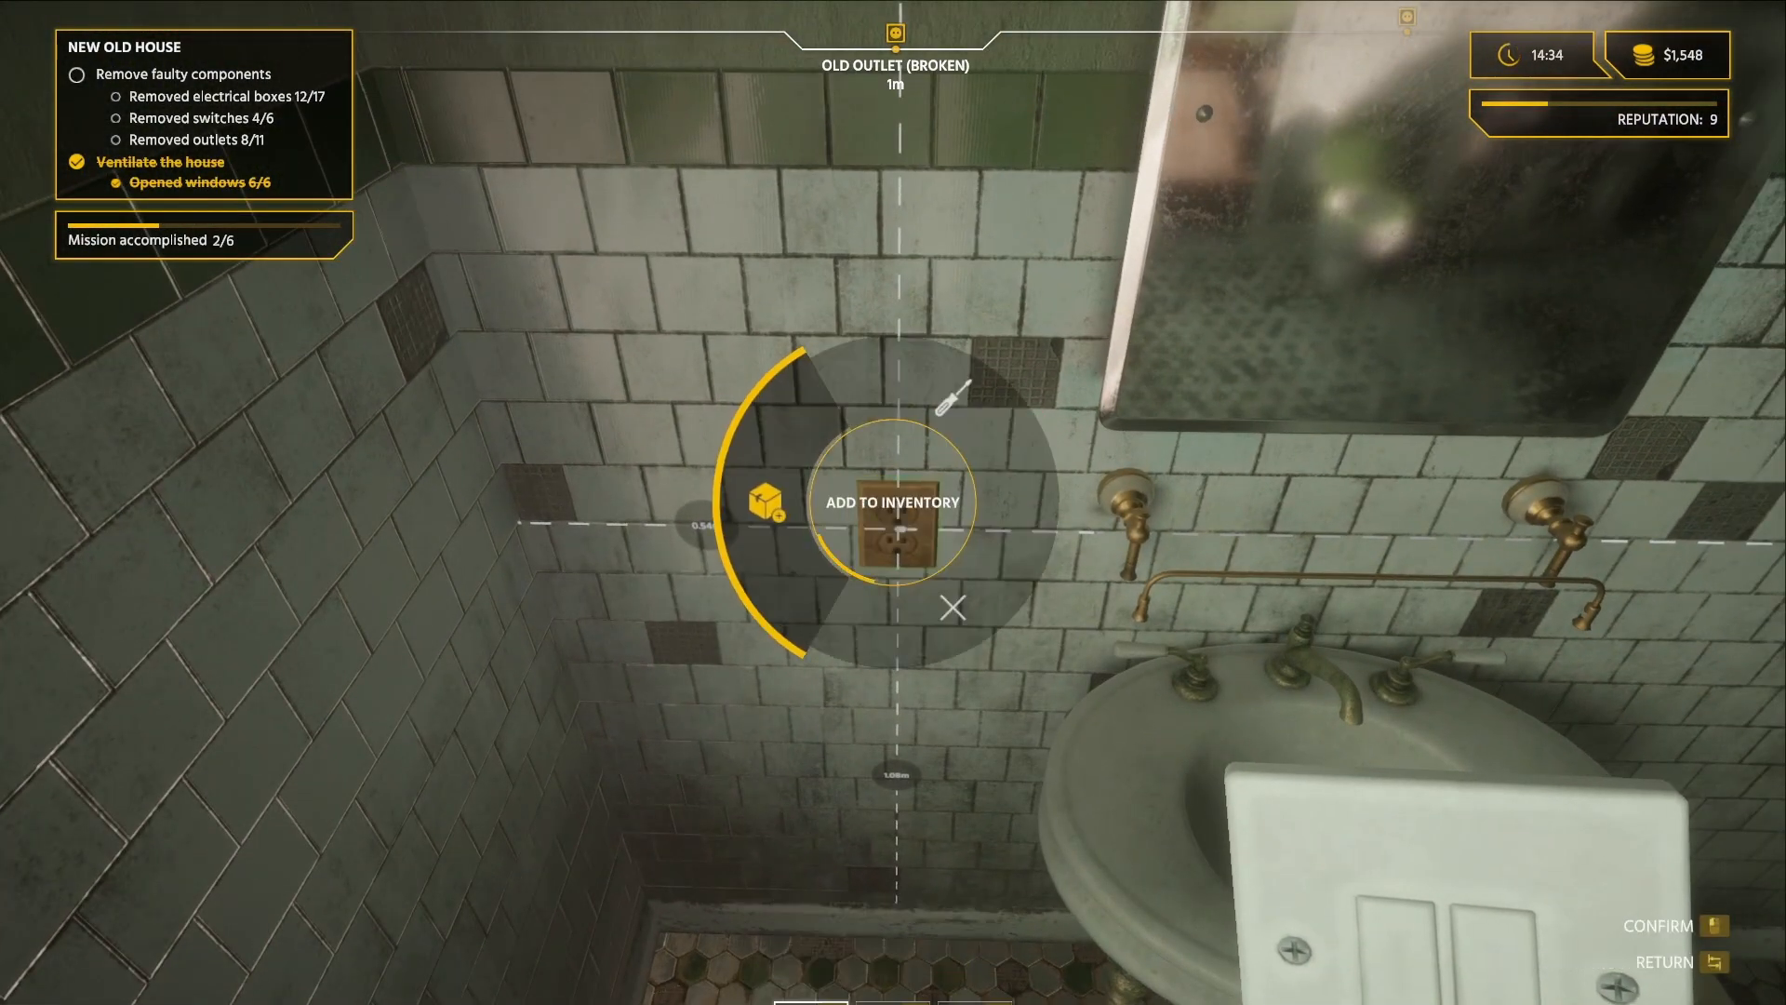
Add the removed bathroom outlet to the inventory.
{"action": "left_click", "coordinate": [893, 503]}
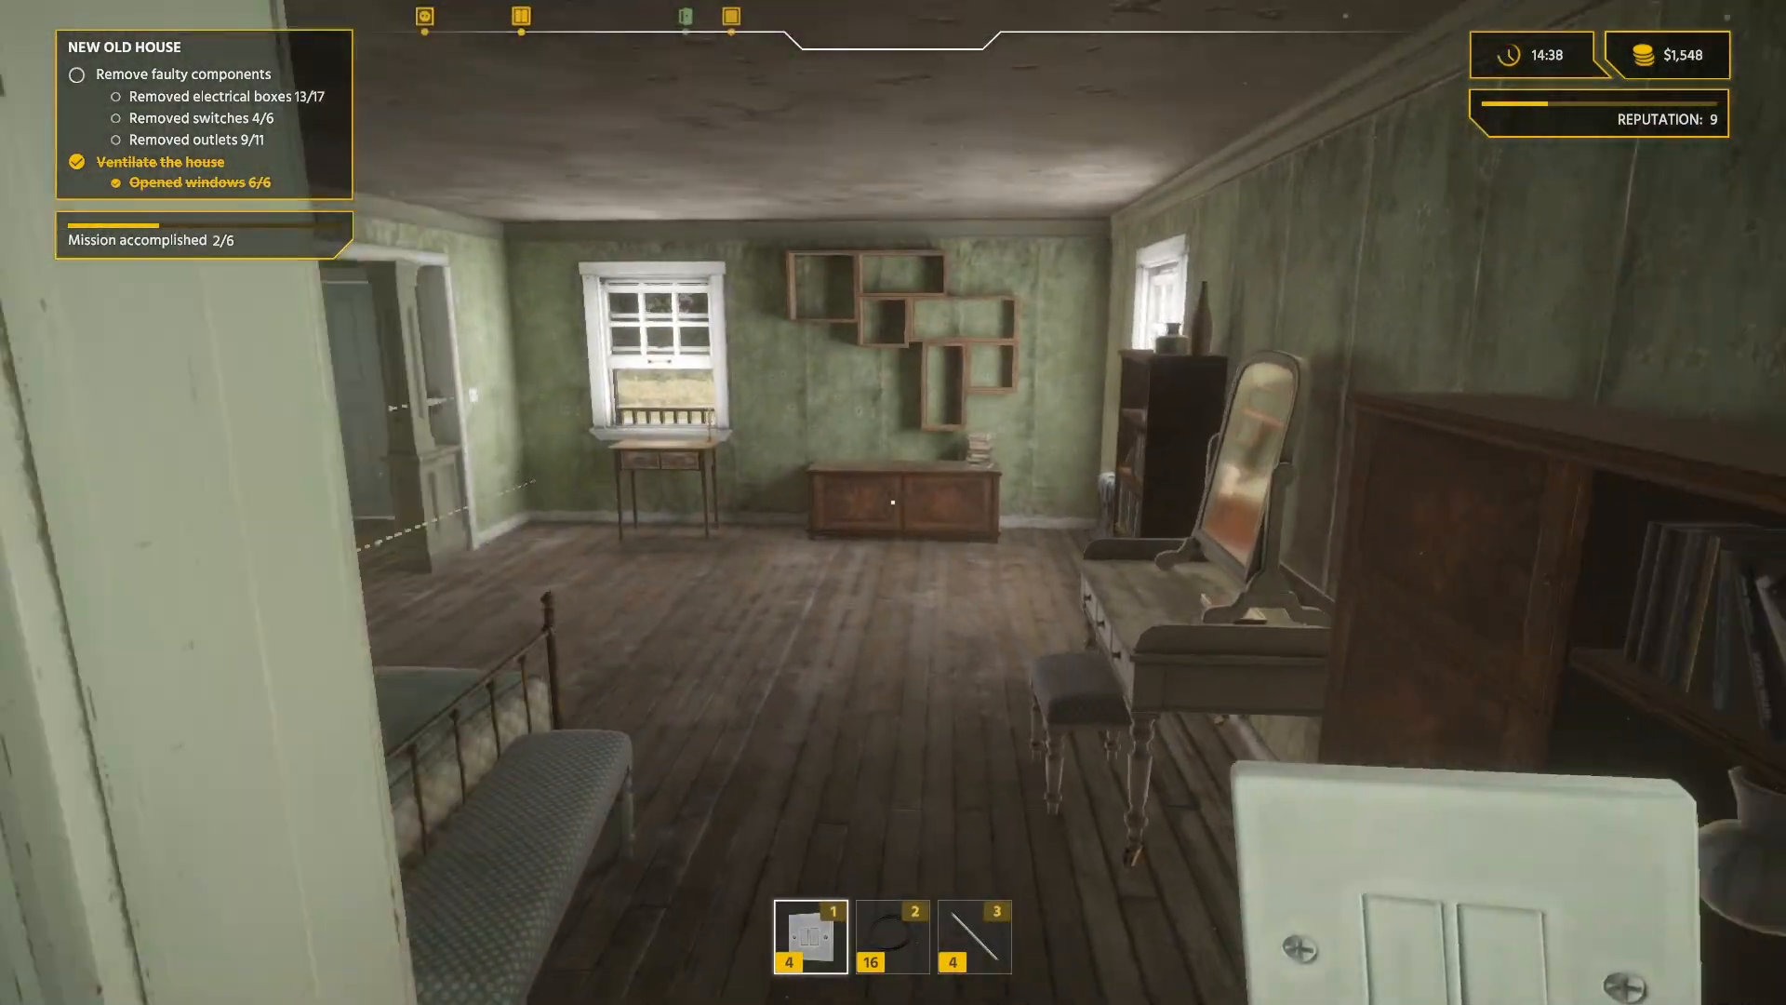
{"action": "mouse_move", "coordinate": [893, 503]}
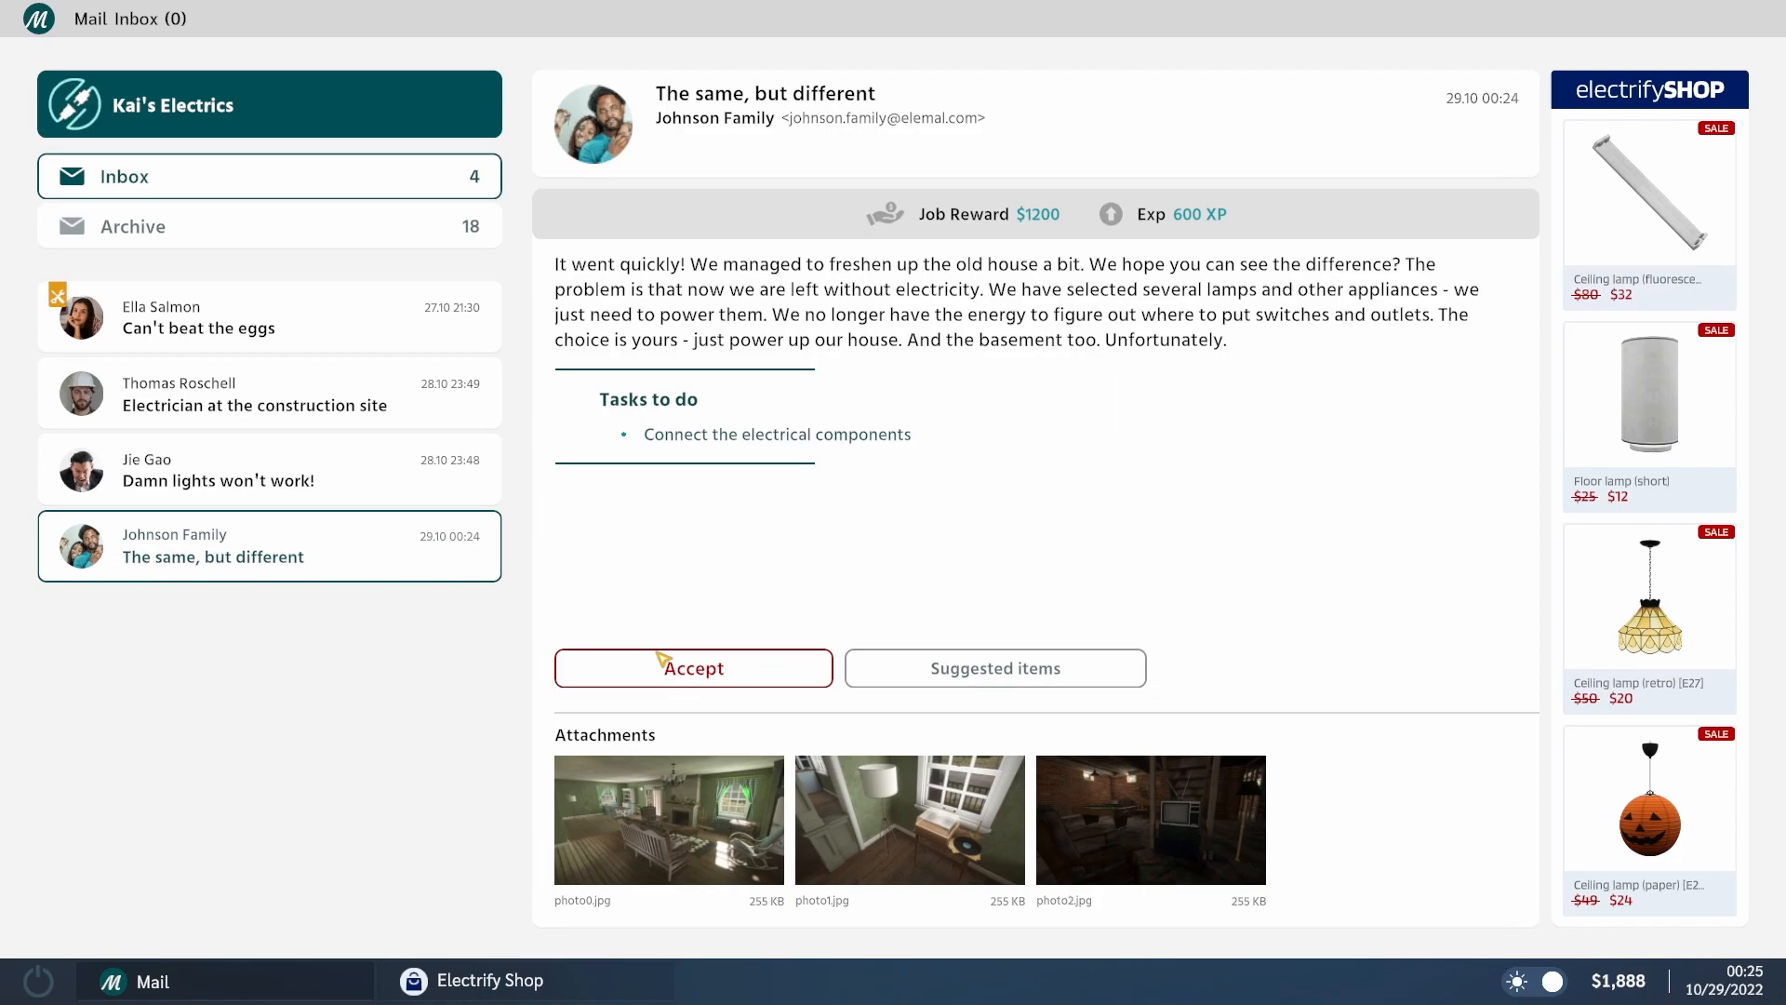
Accept the job offer The same, but different from the Mail message.
{"action": "left_click", "coordinate": [692, 668]}
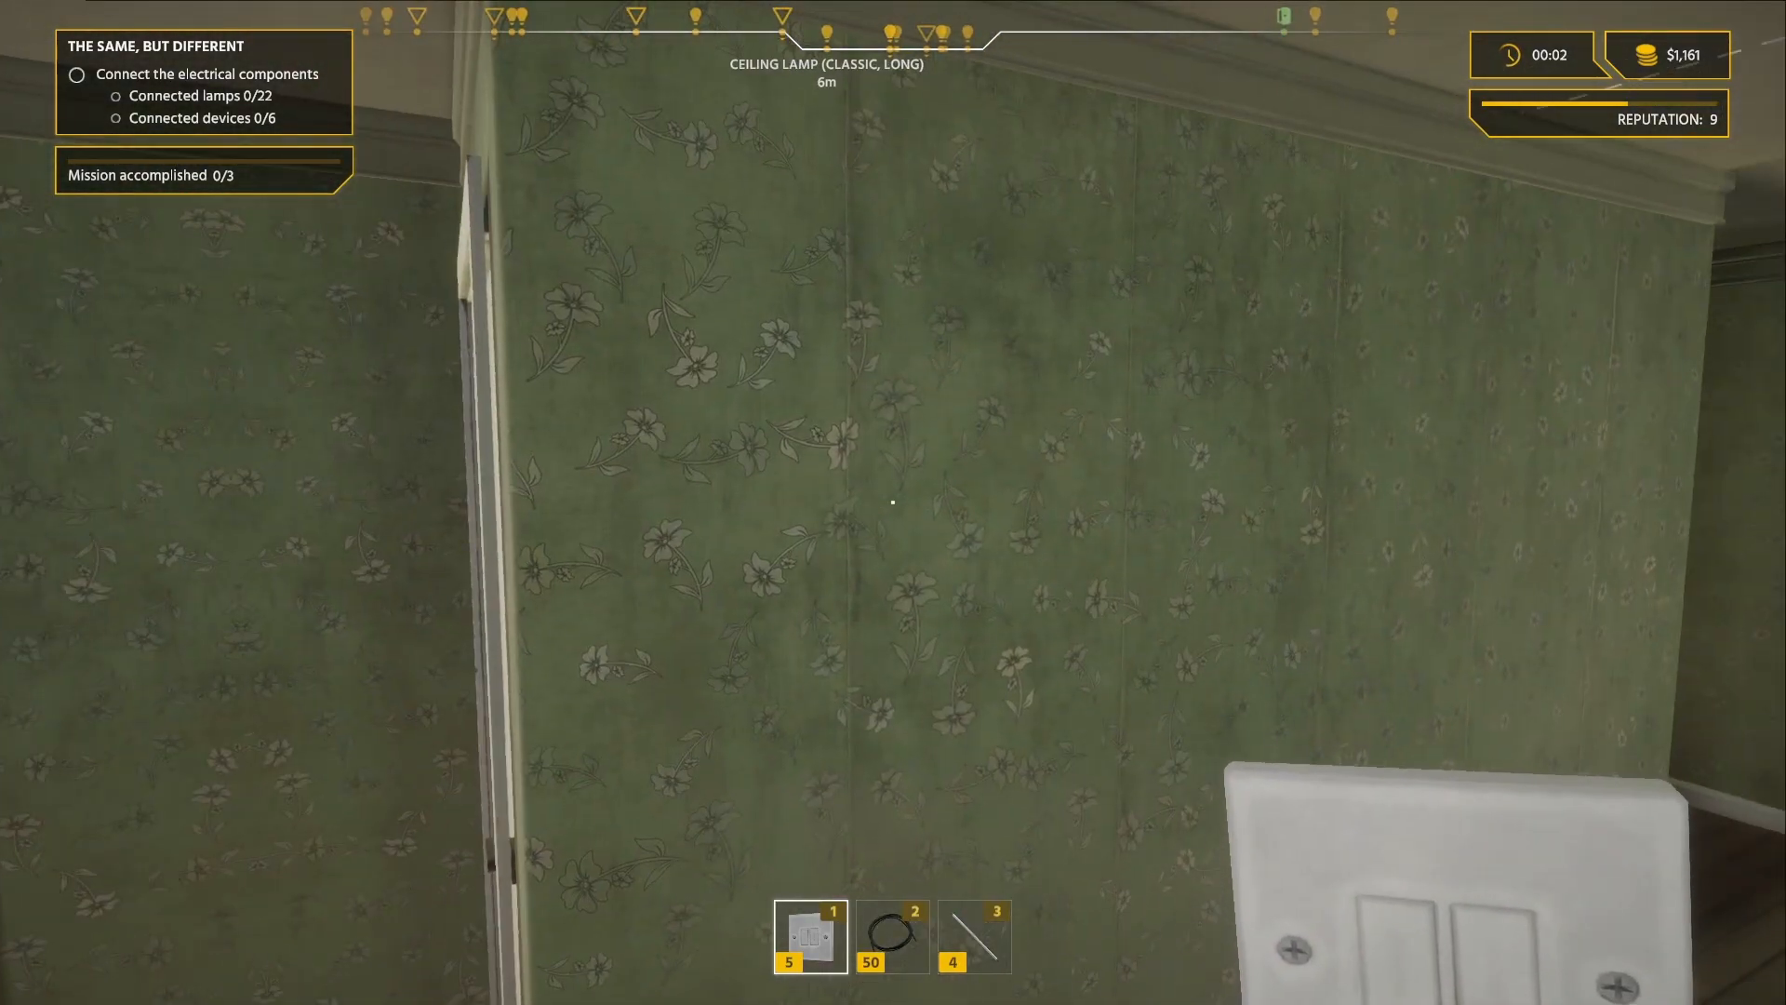
{"action": "key", "text": "i"}
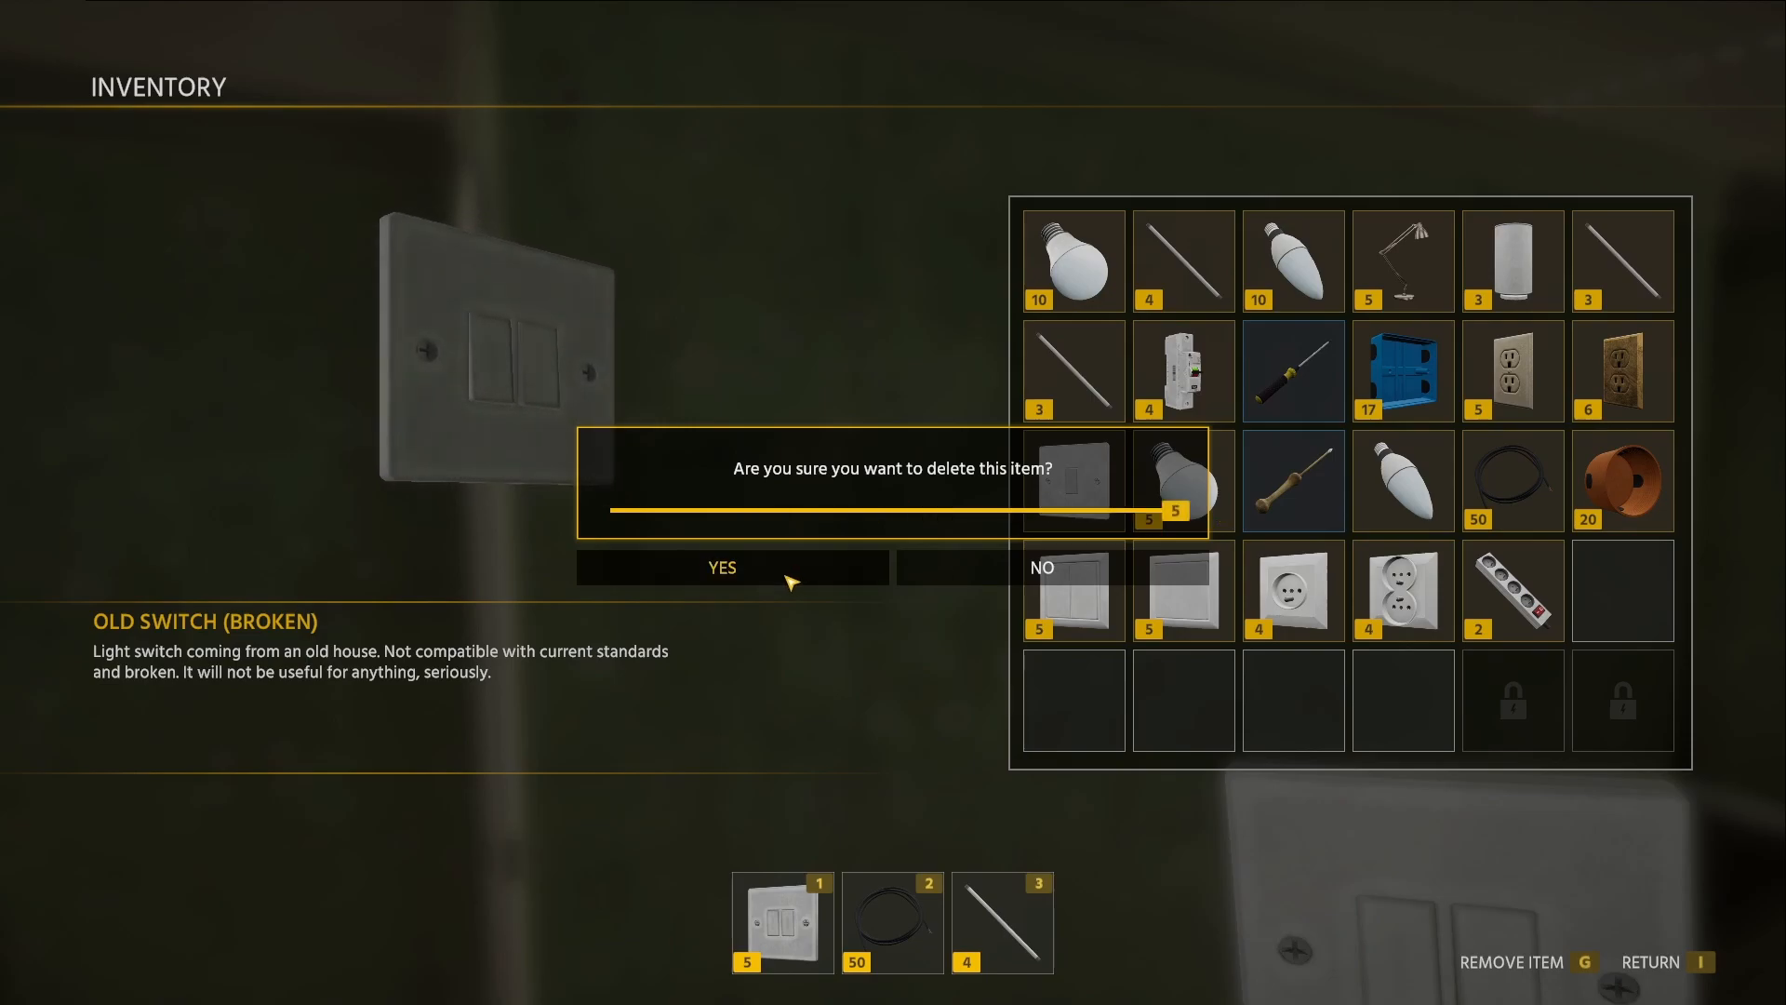
{"action": "left_click", "coordinate": [722, 565]}
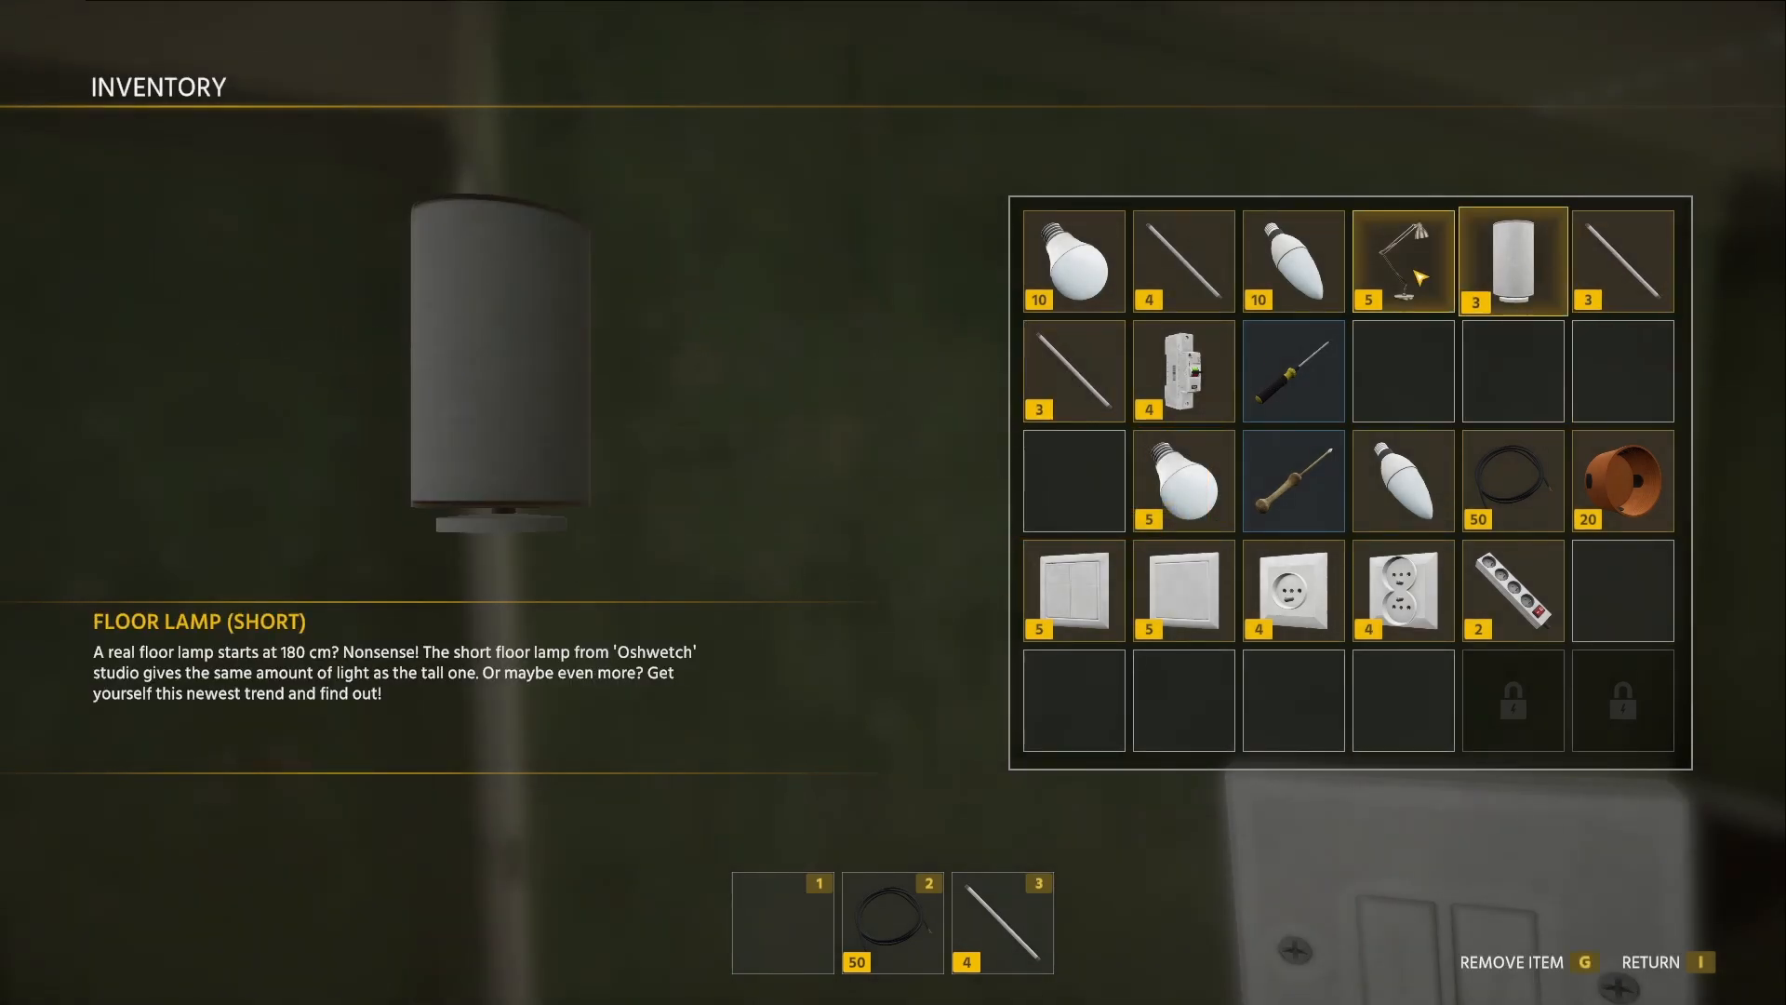
{"action": "key", "text": "i"}
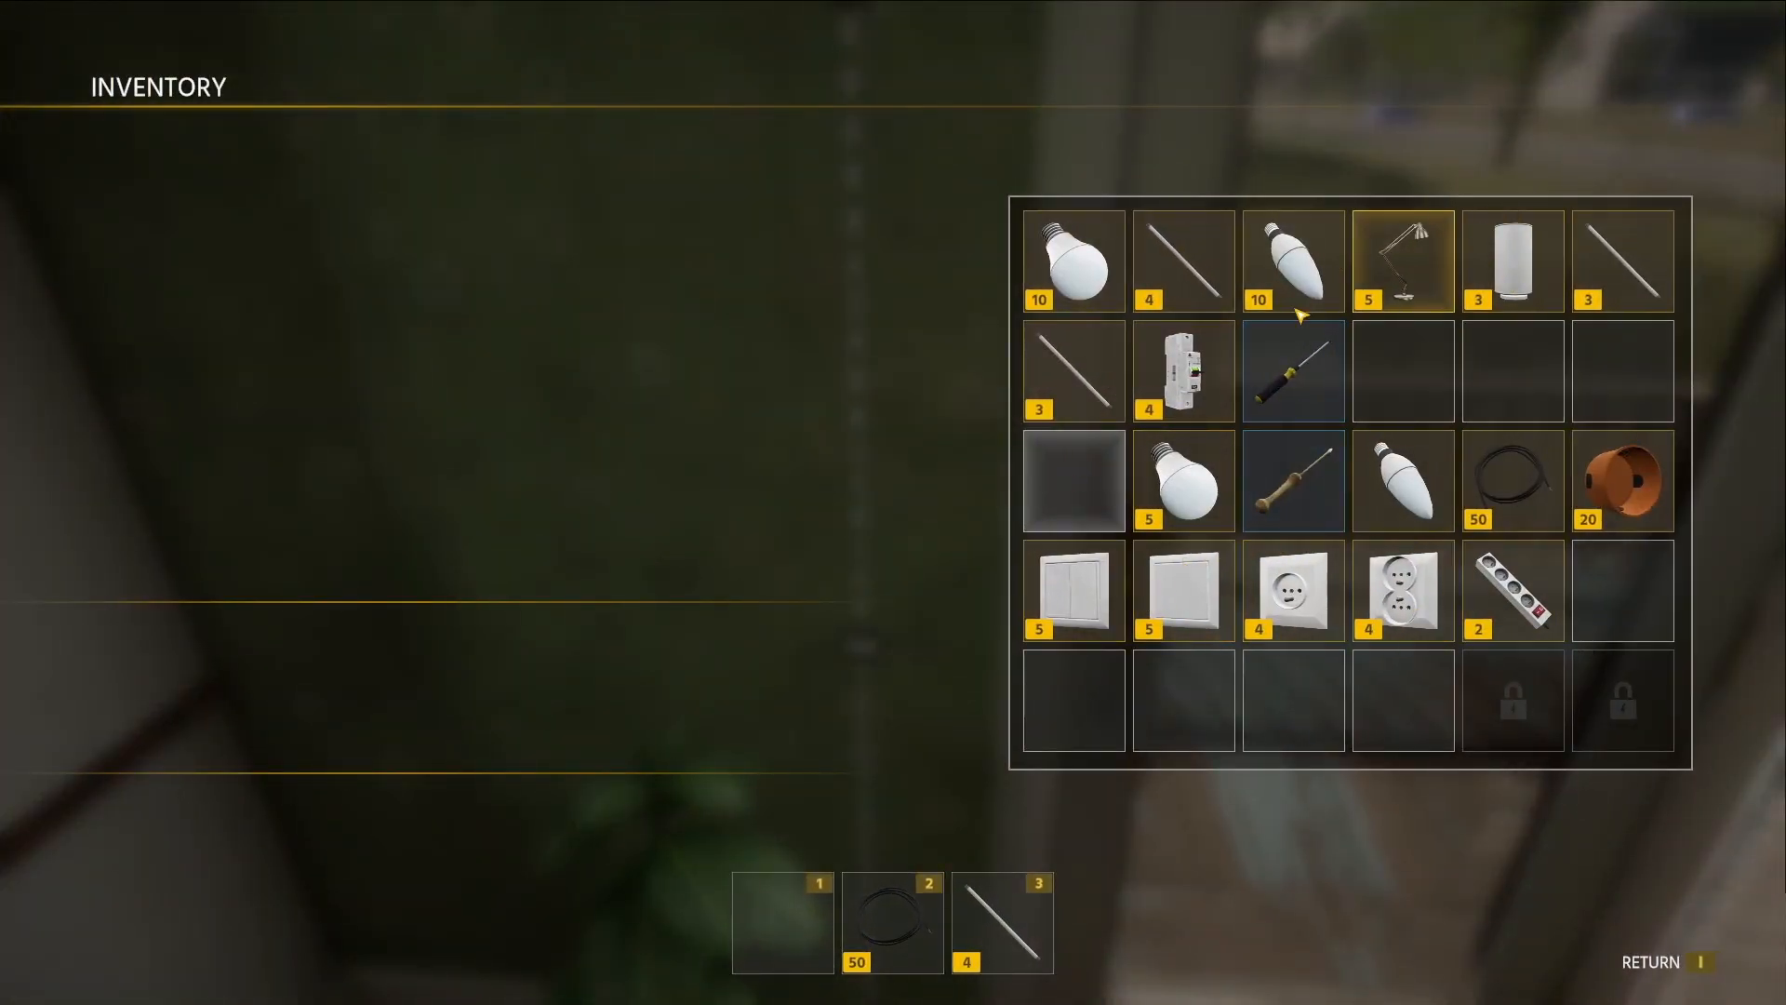
{"action": "left_click", "coordinate": [1623, 480]}
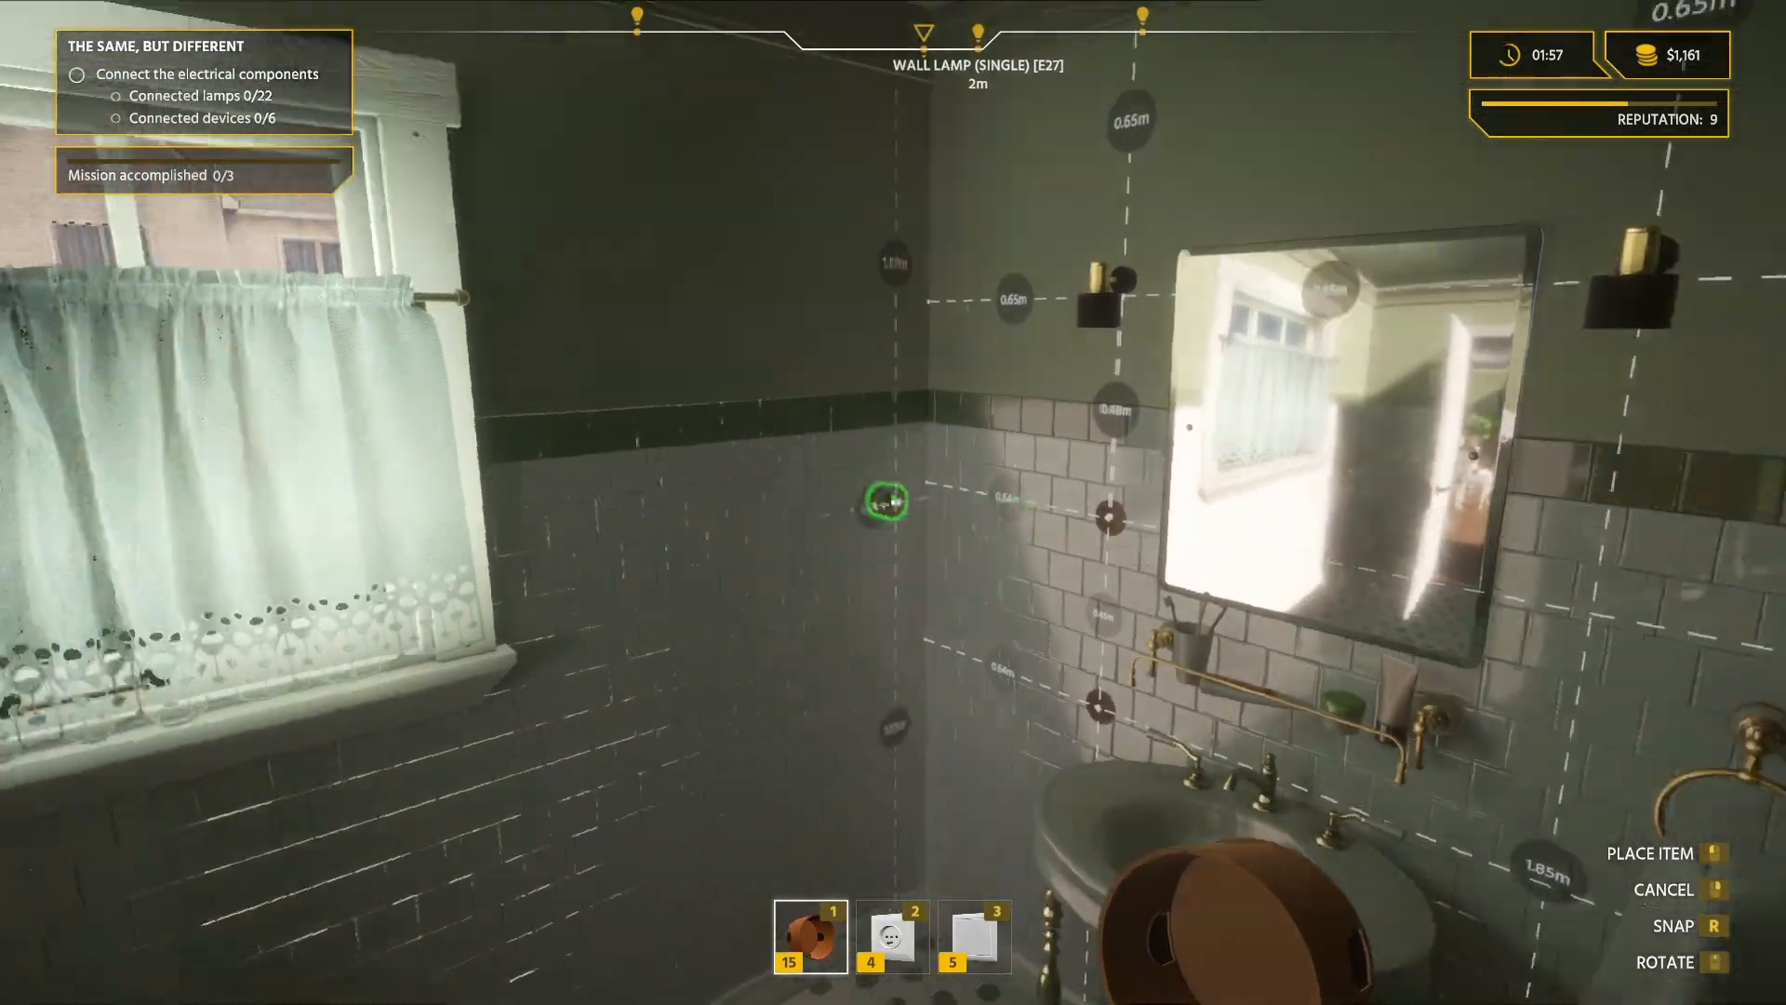
{"action": "mouse_move", "coordinate": [893, 503]}
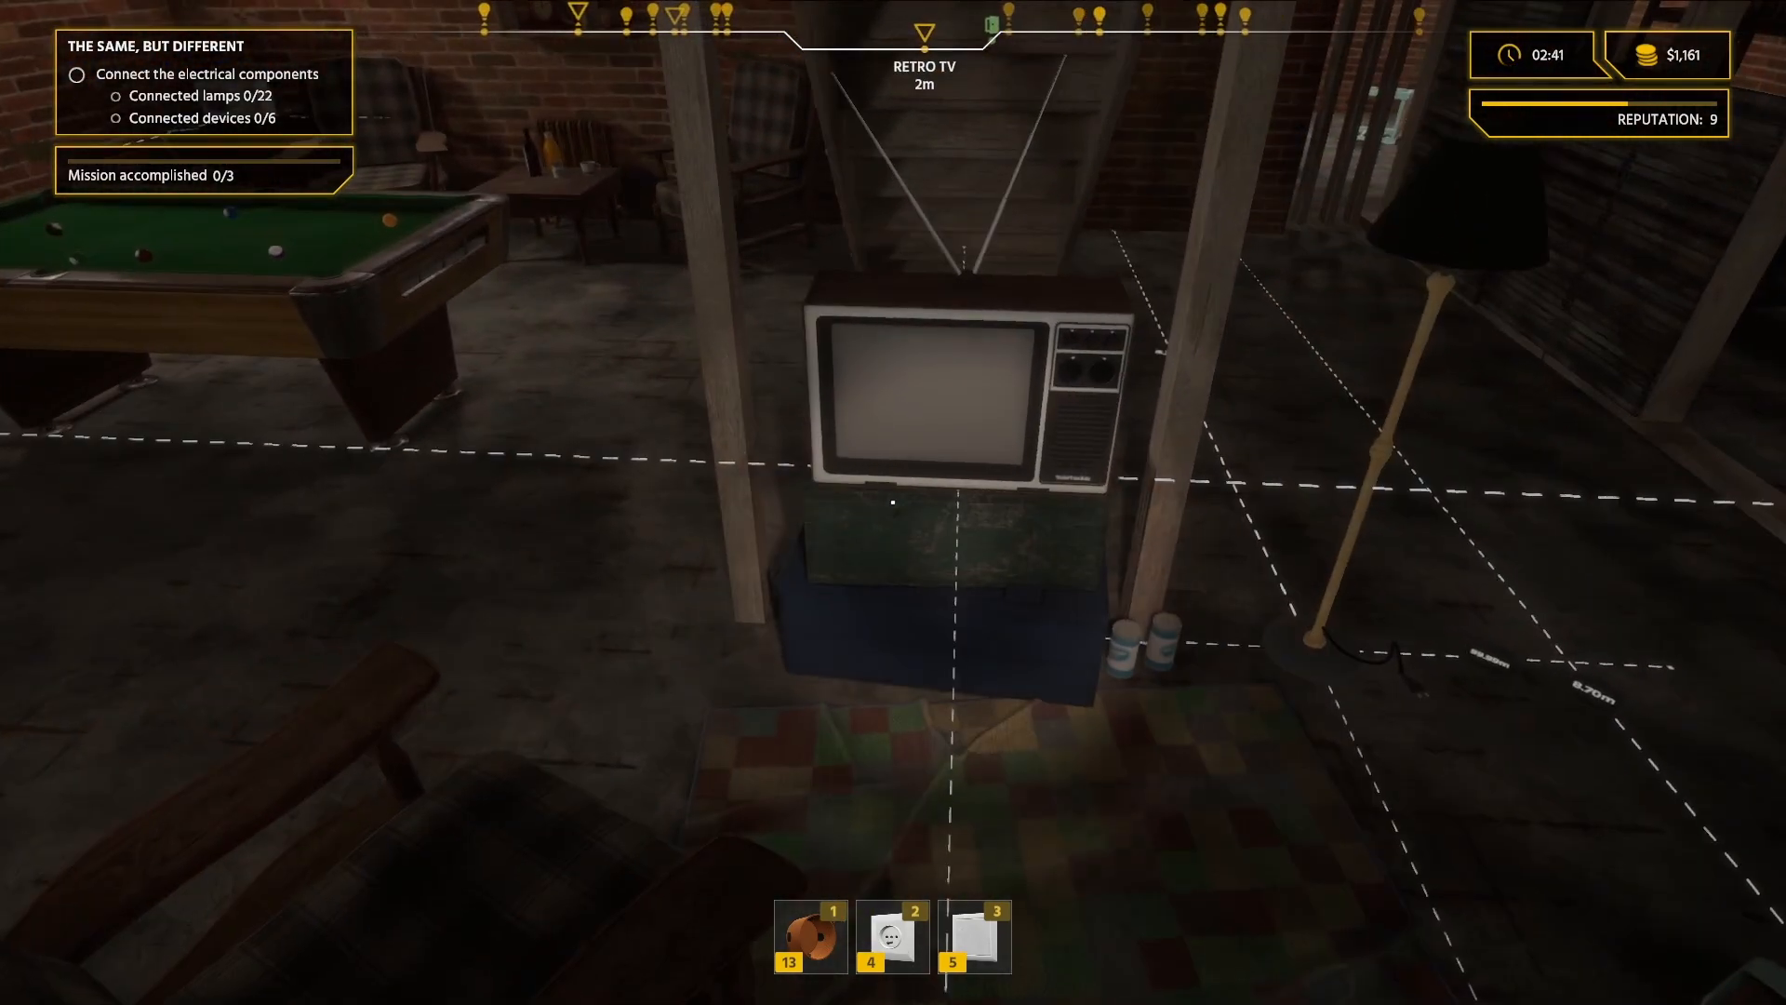
{"action": "mouse_move", "coordinate": [893, 500]}
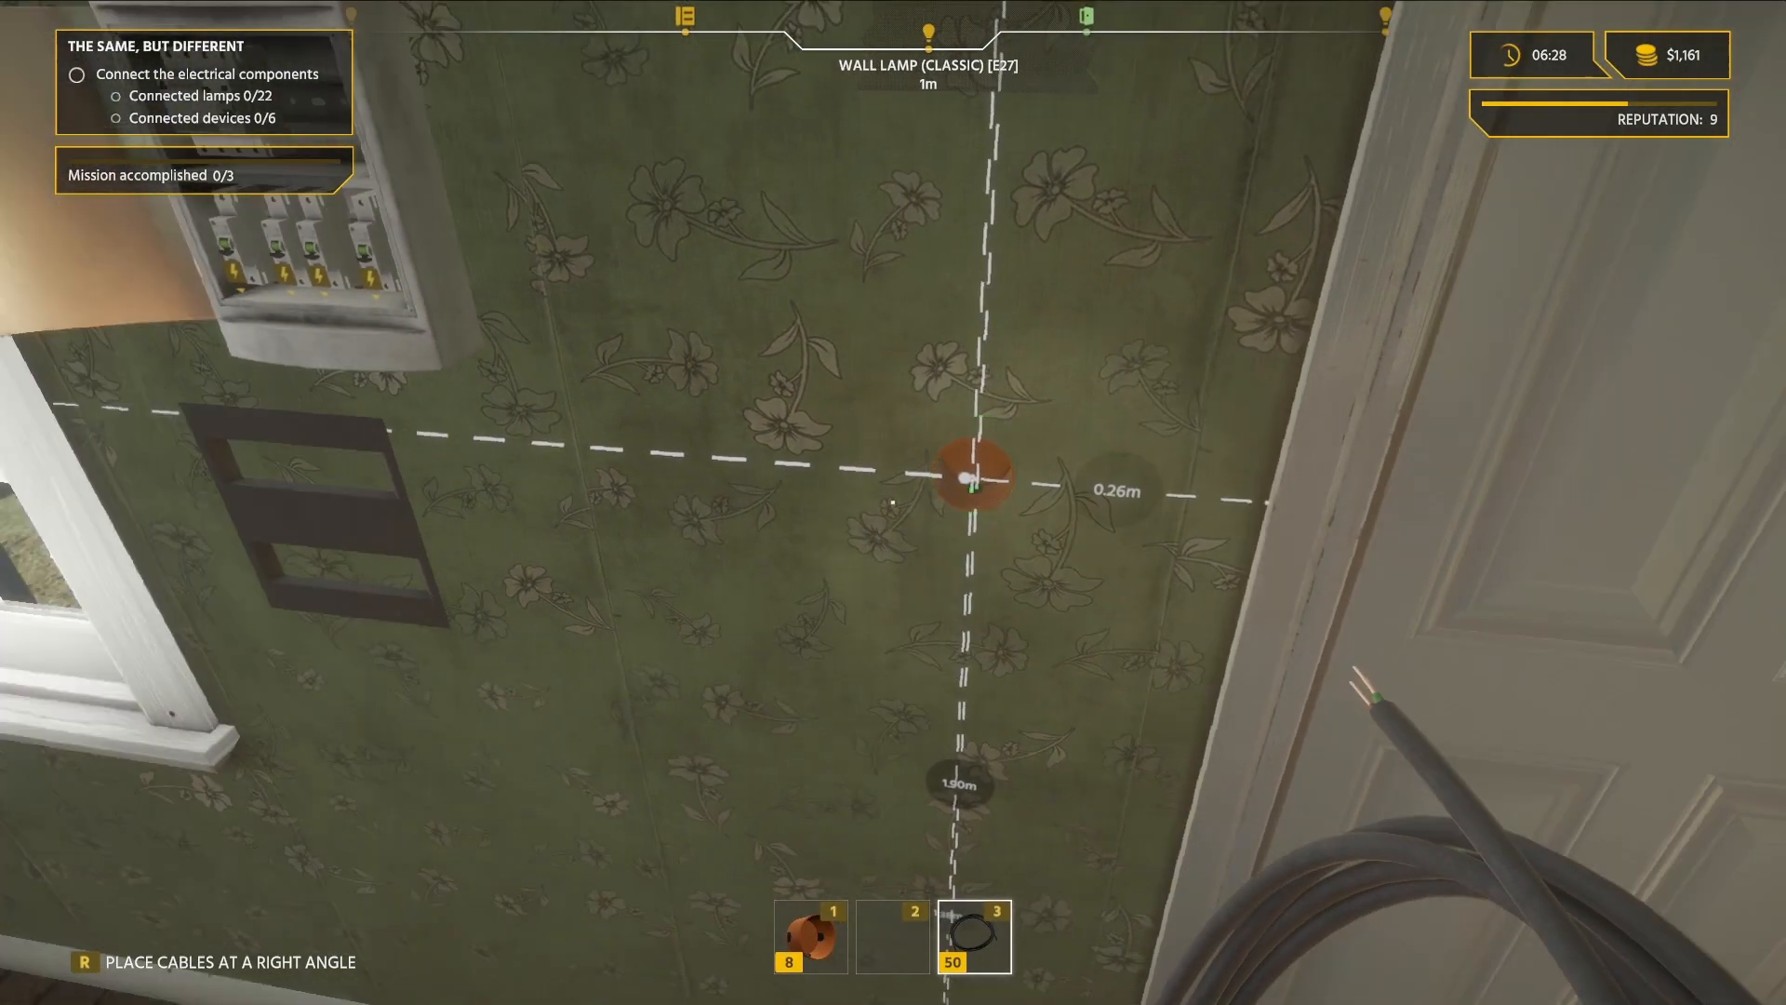
Bring up the inventory to change the carried items.
{"action": "key", "text": "tab"}
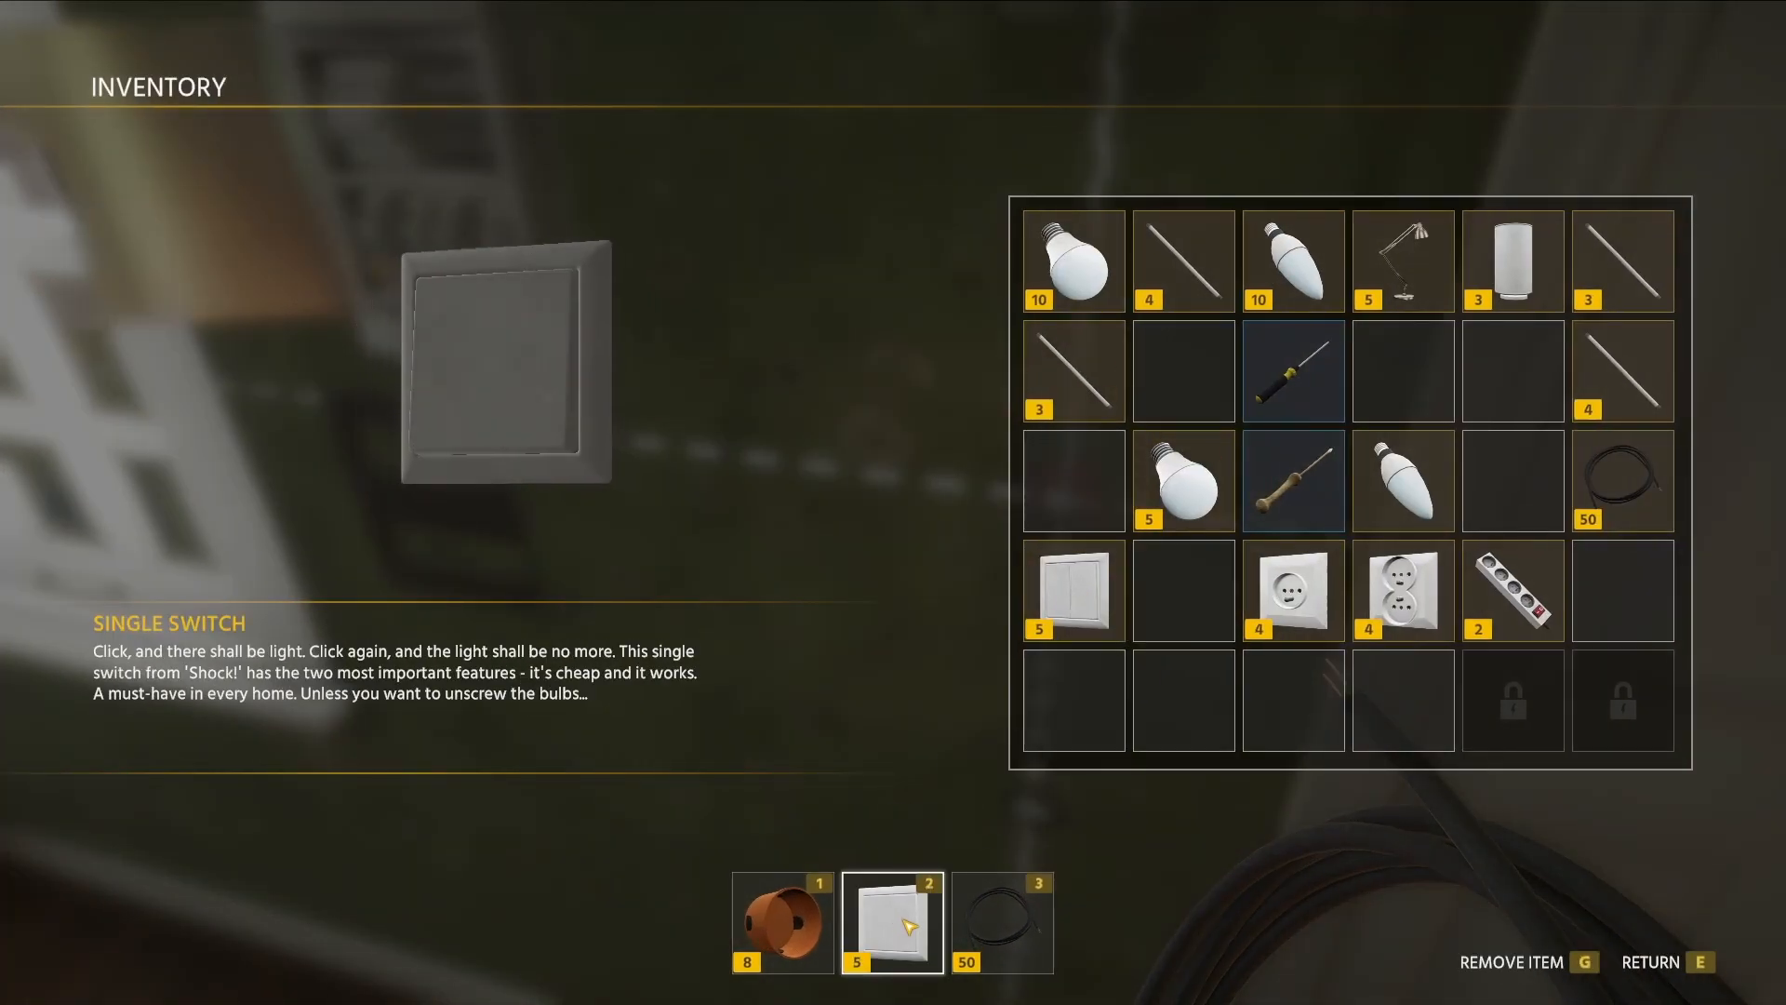
Return to the job carrying the dual switch in place of the single switch.
{"action": "key", "text": "e"}
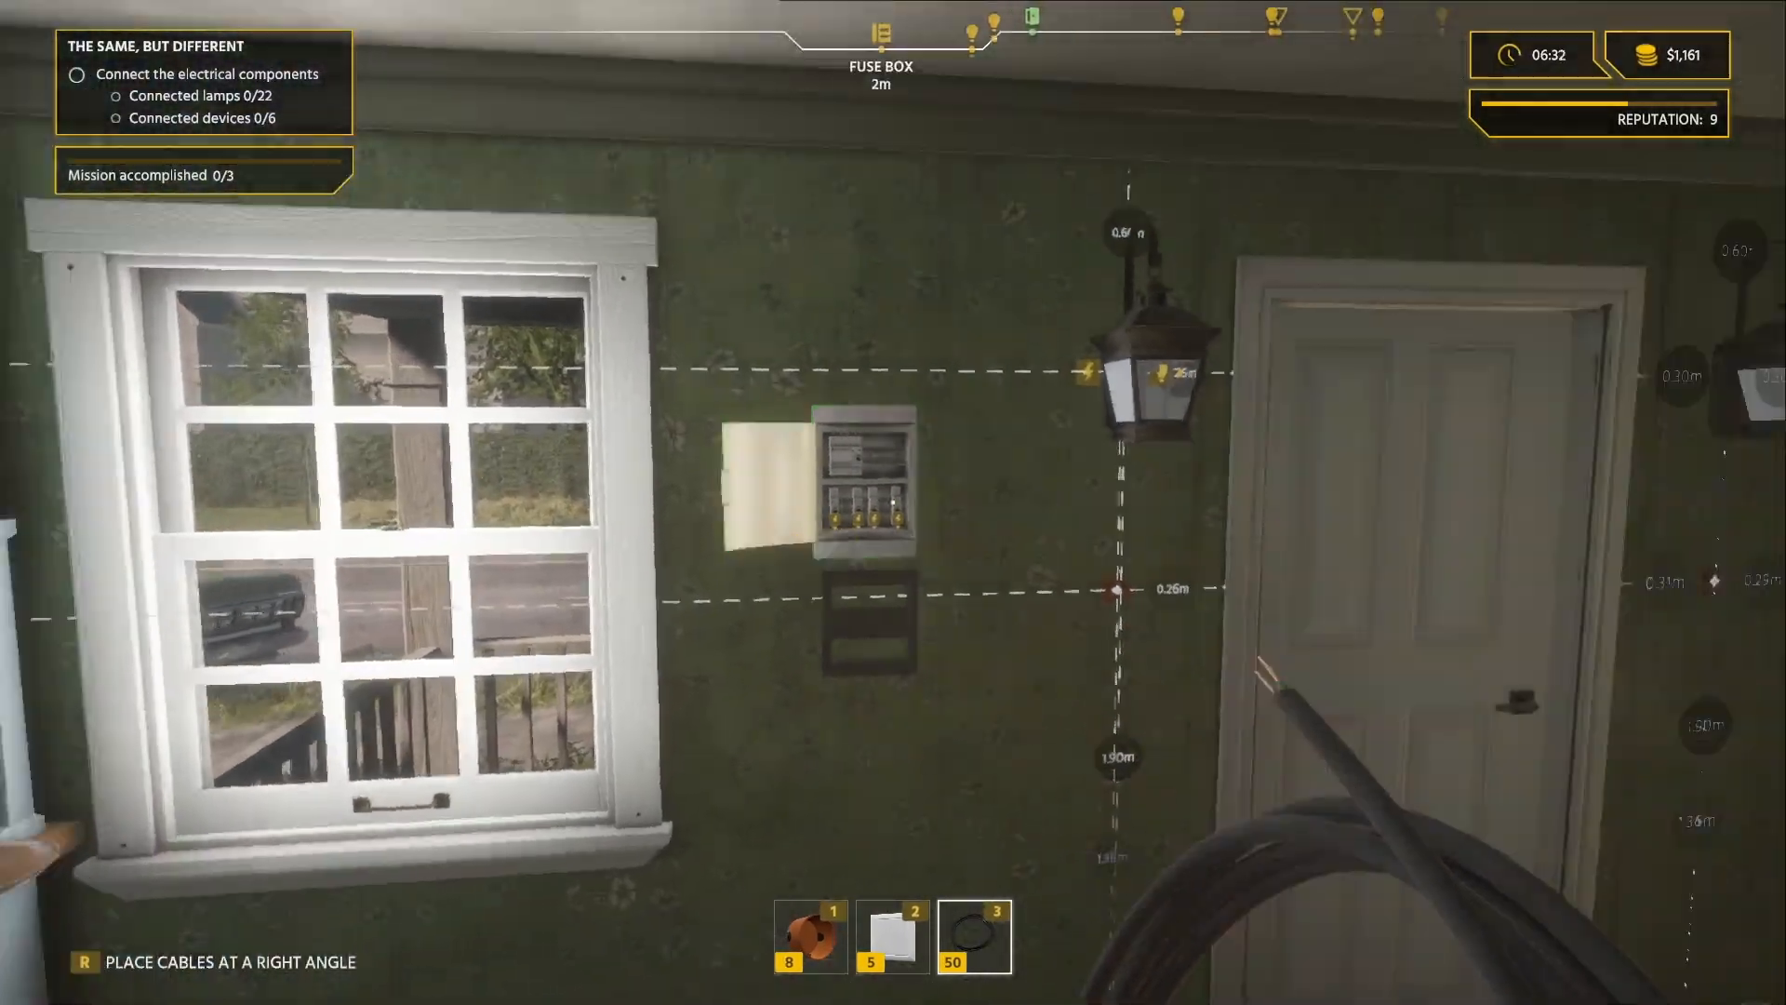
{"action": "mouse_move", "coordinate": [893, 502]}
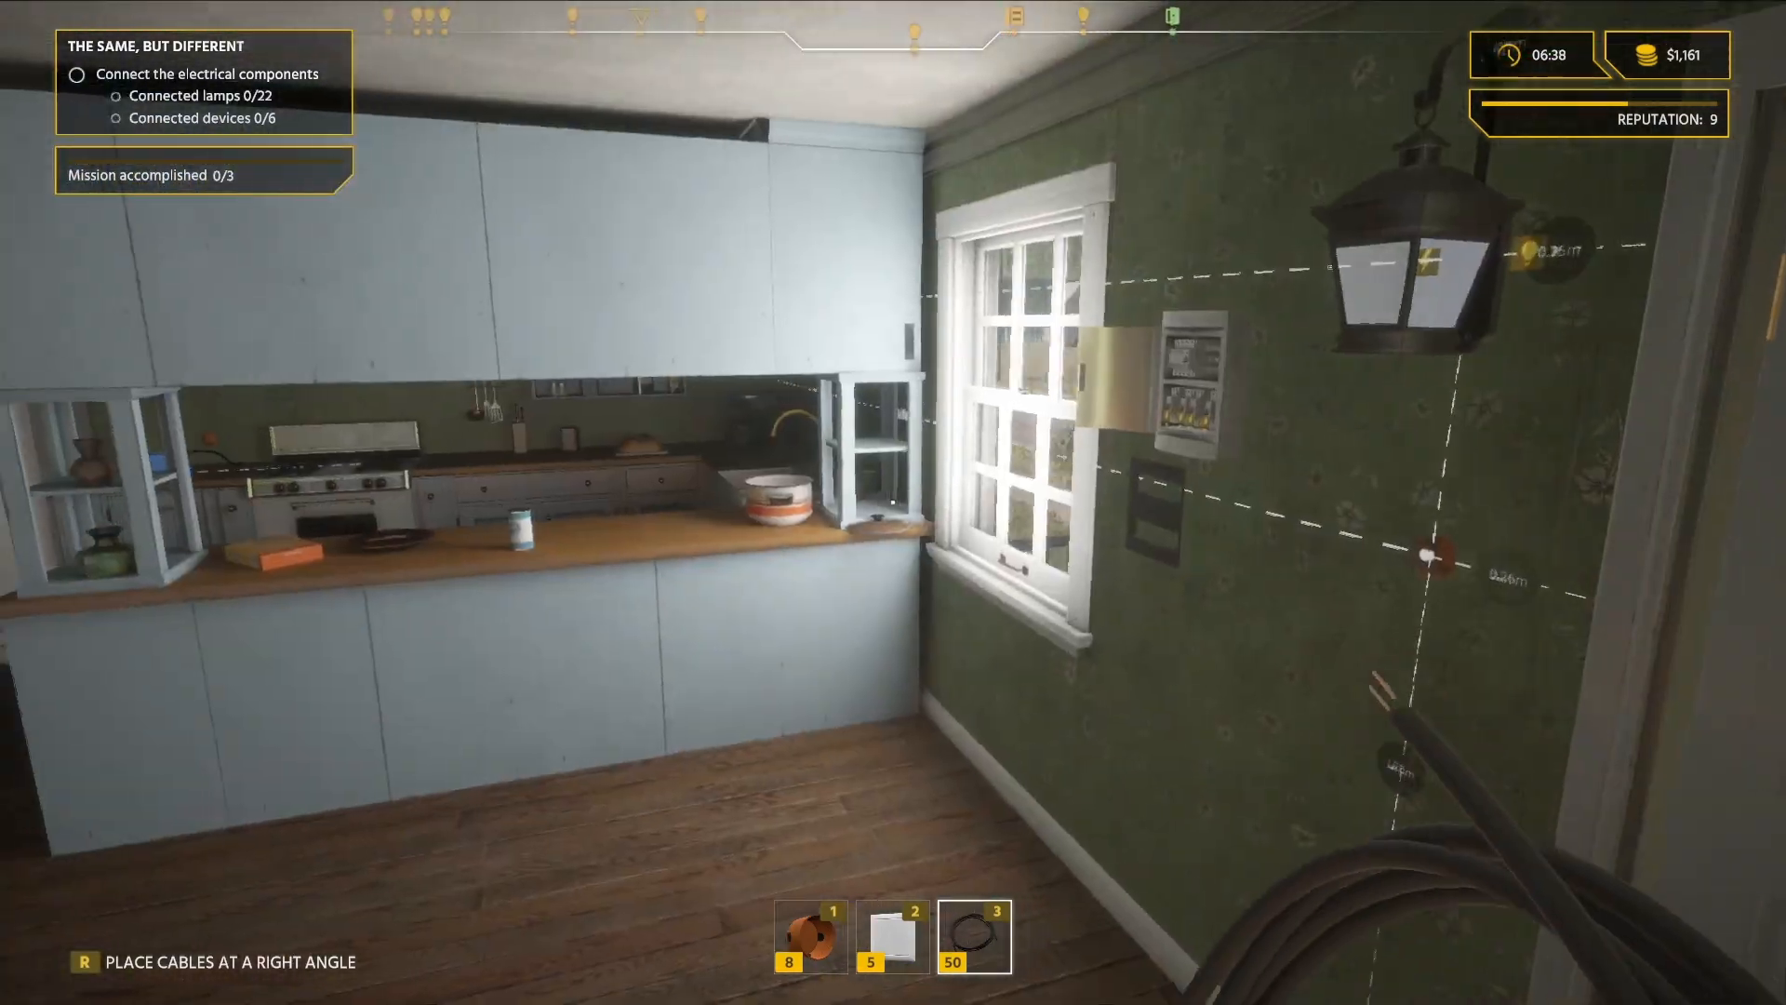
{"action": "mouse_move", "coordinate": [893, 502]}
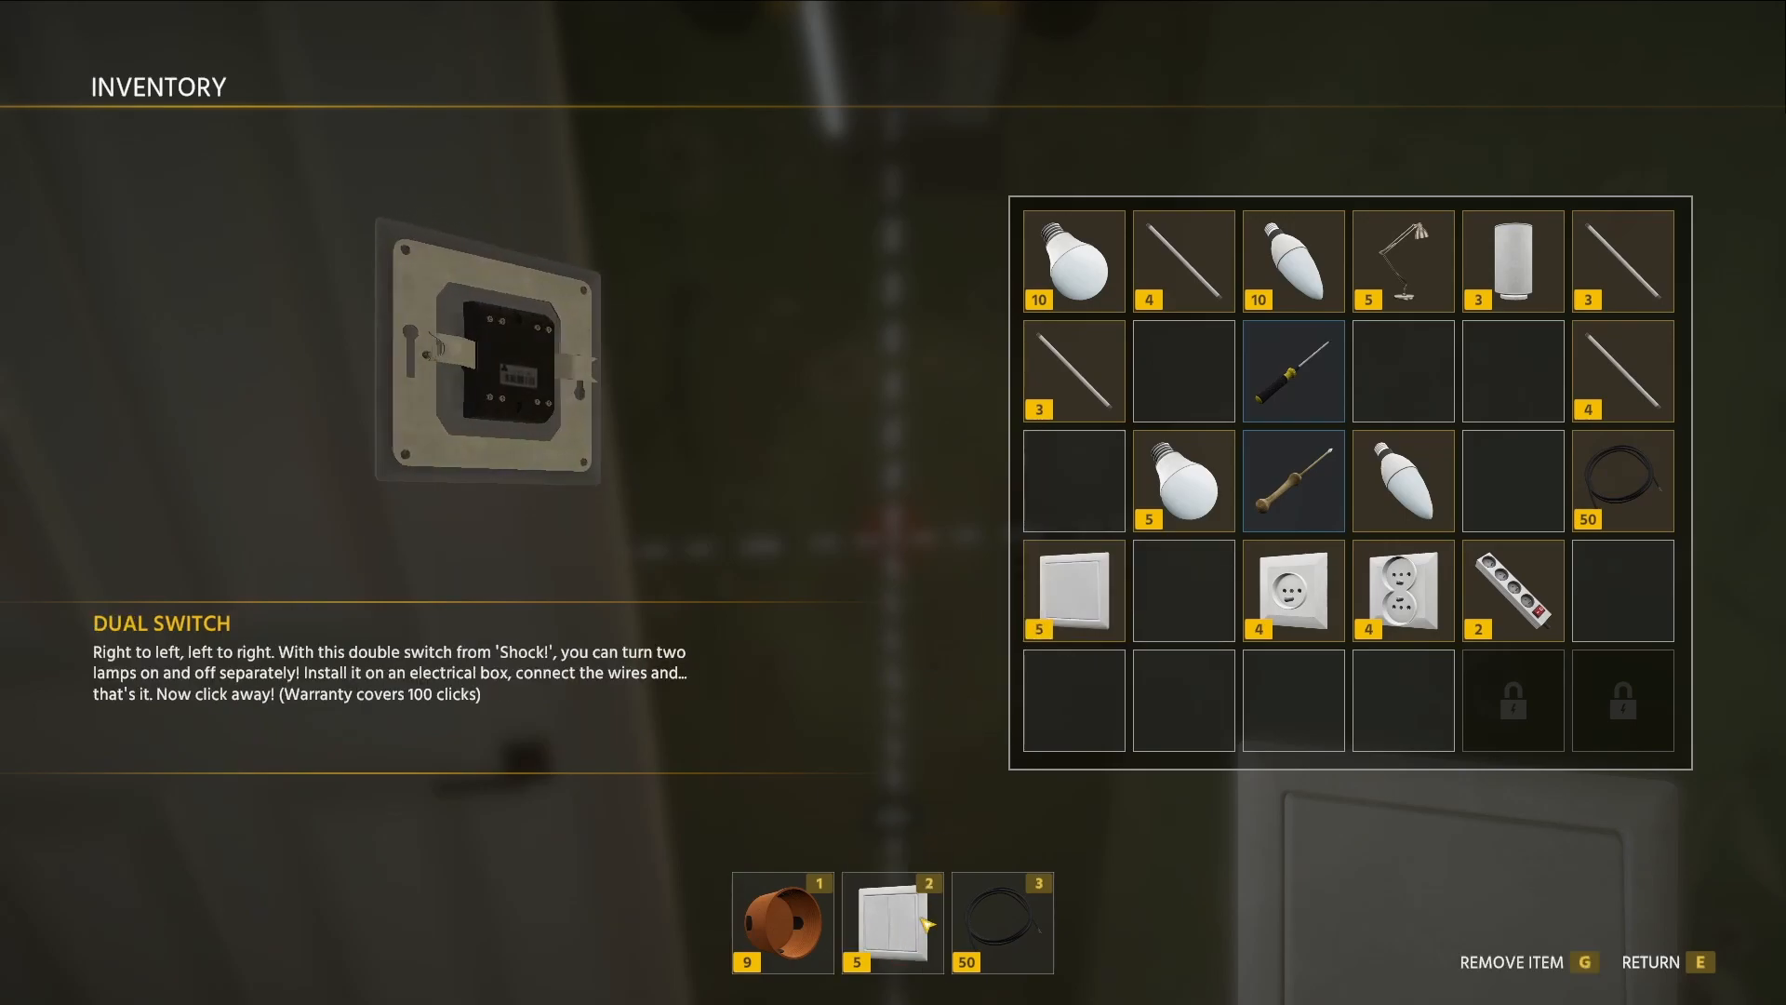
{"action": "key", "text": "e"}
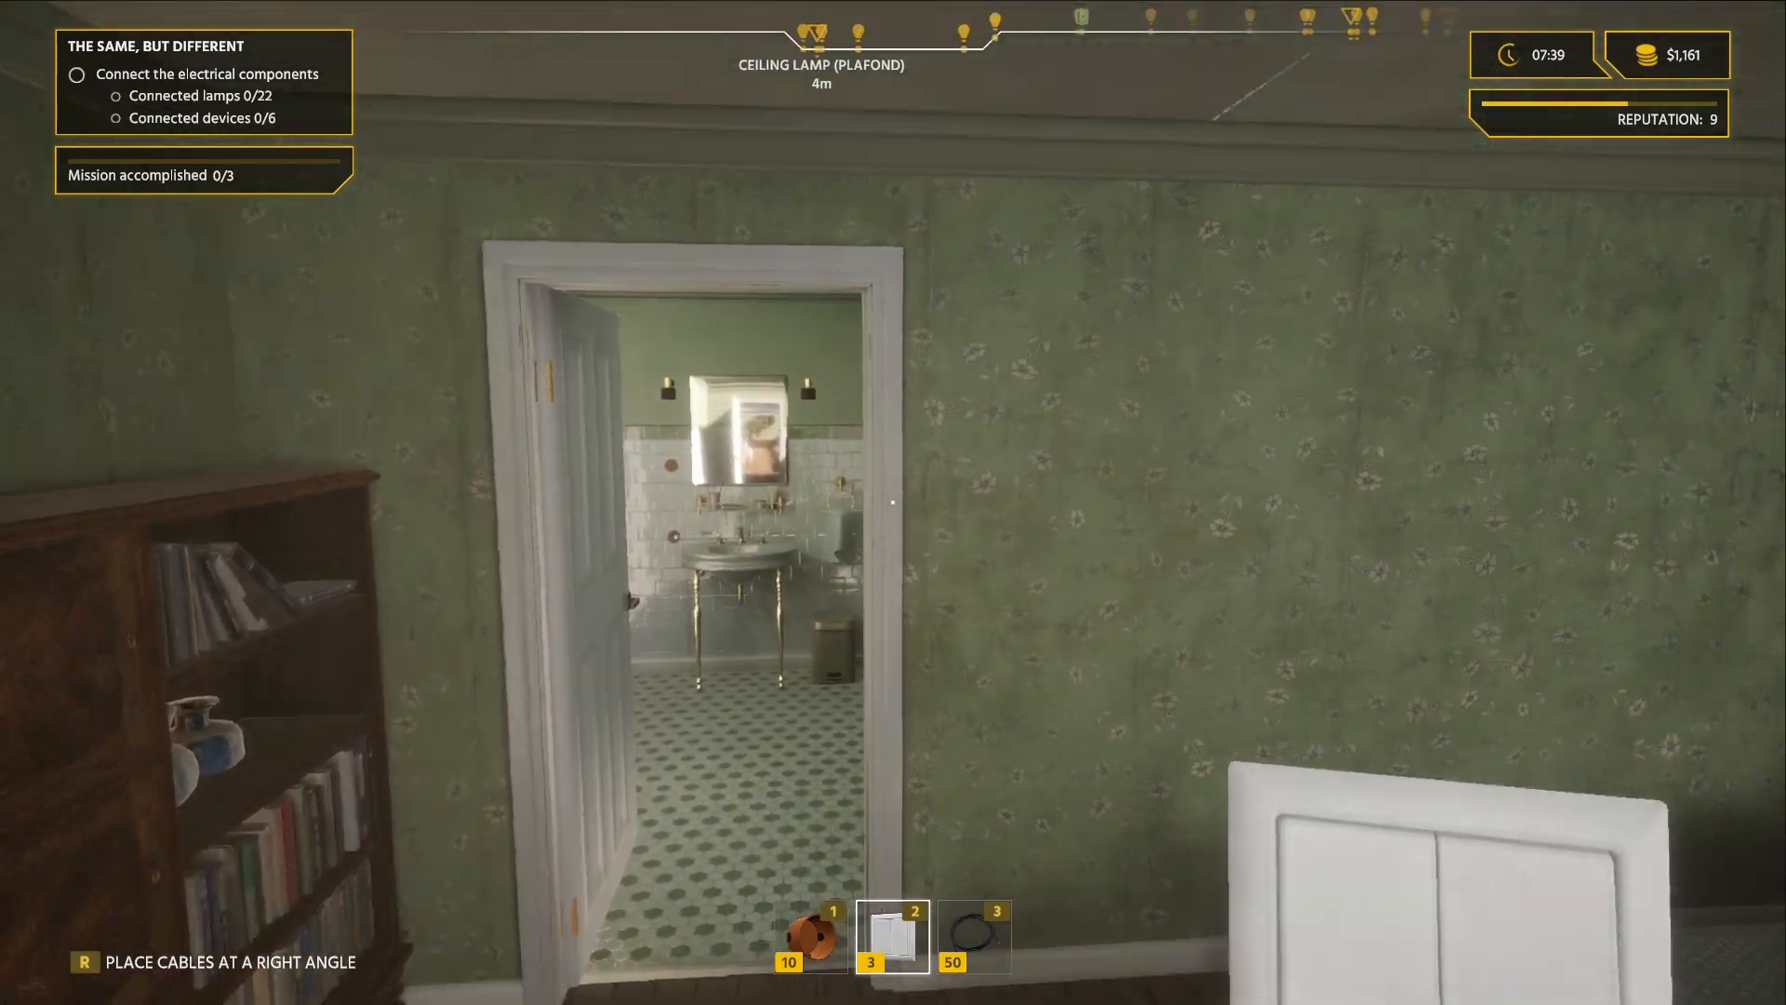
{"action": "mouse_move", "coordinate": [893, 502]}
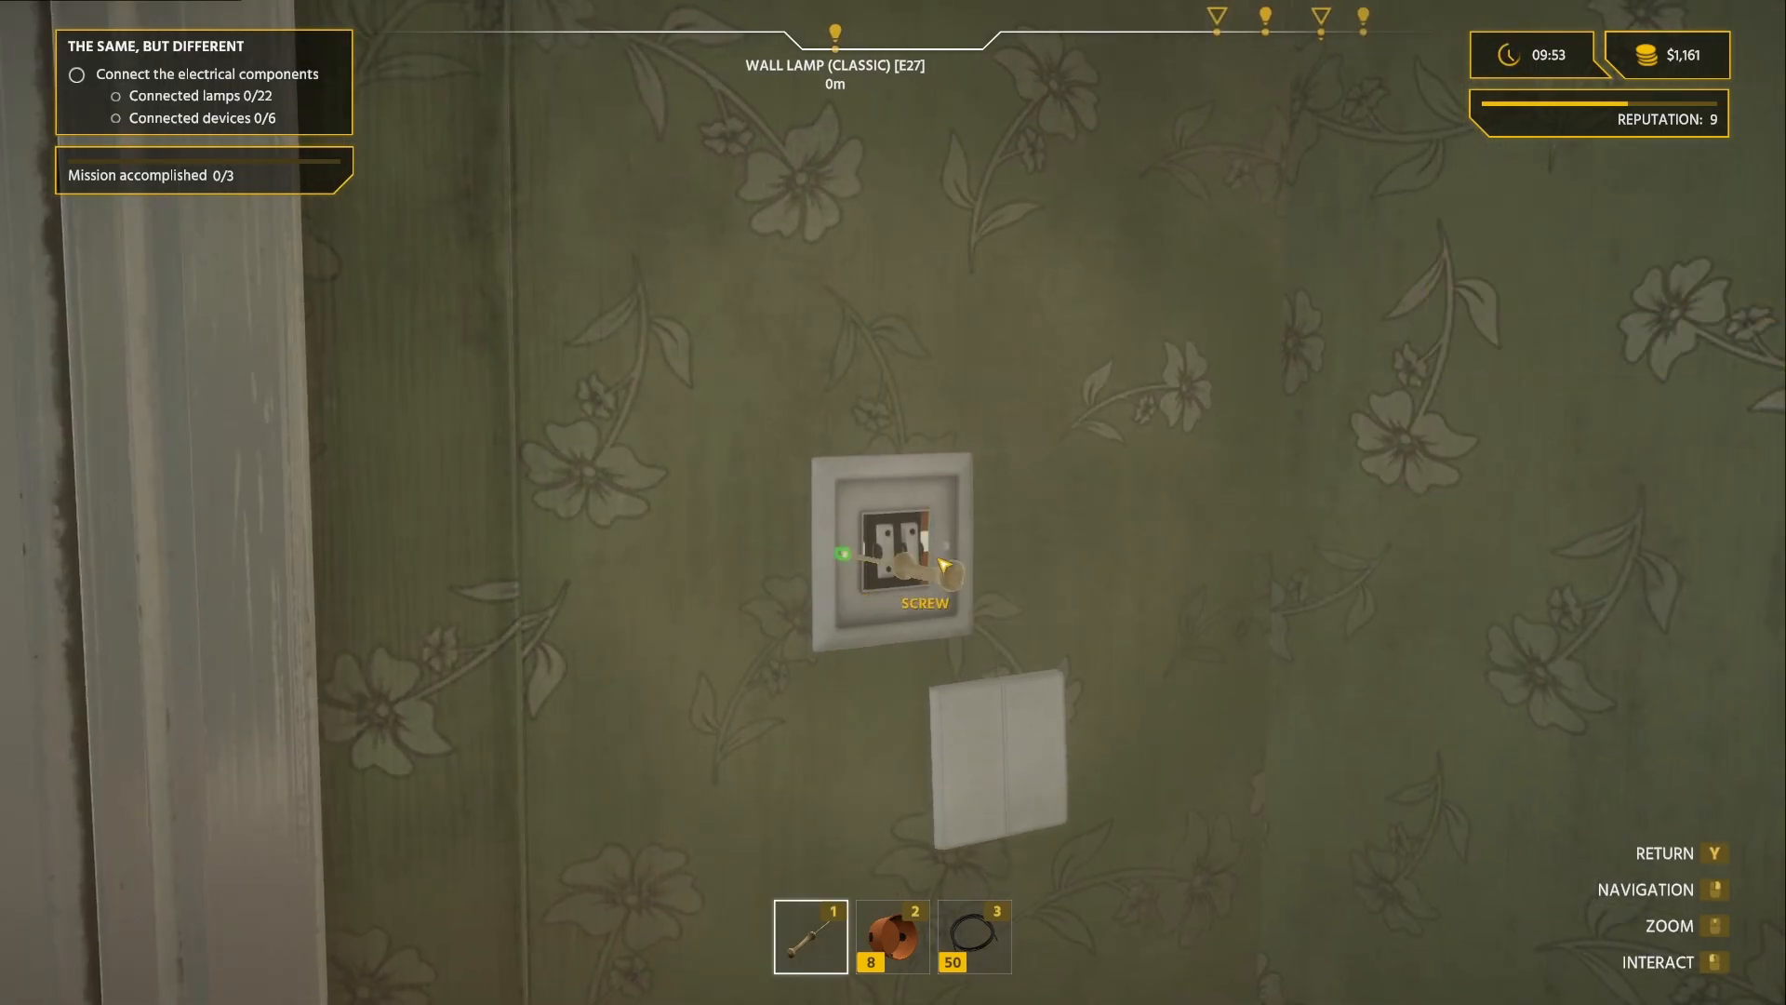
Tighten a screw on the dual switch in its wall box.
{"action": "left_click", "coordinate": [925, 558]}
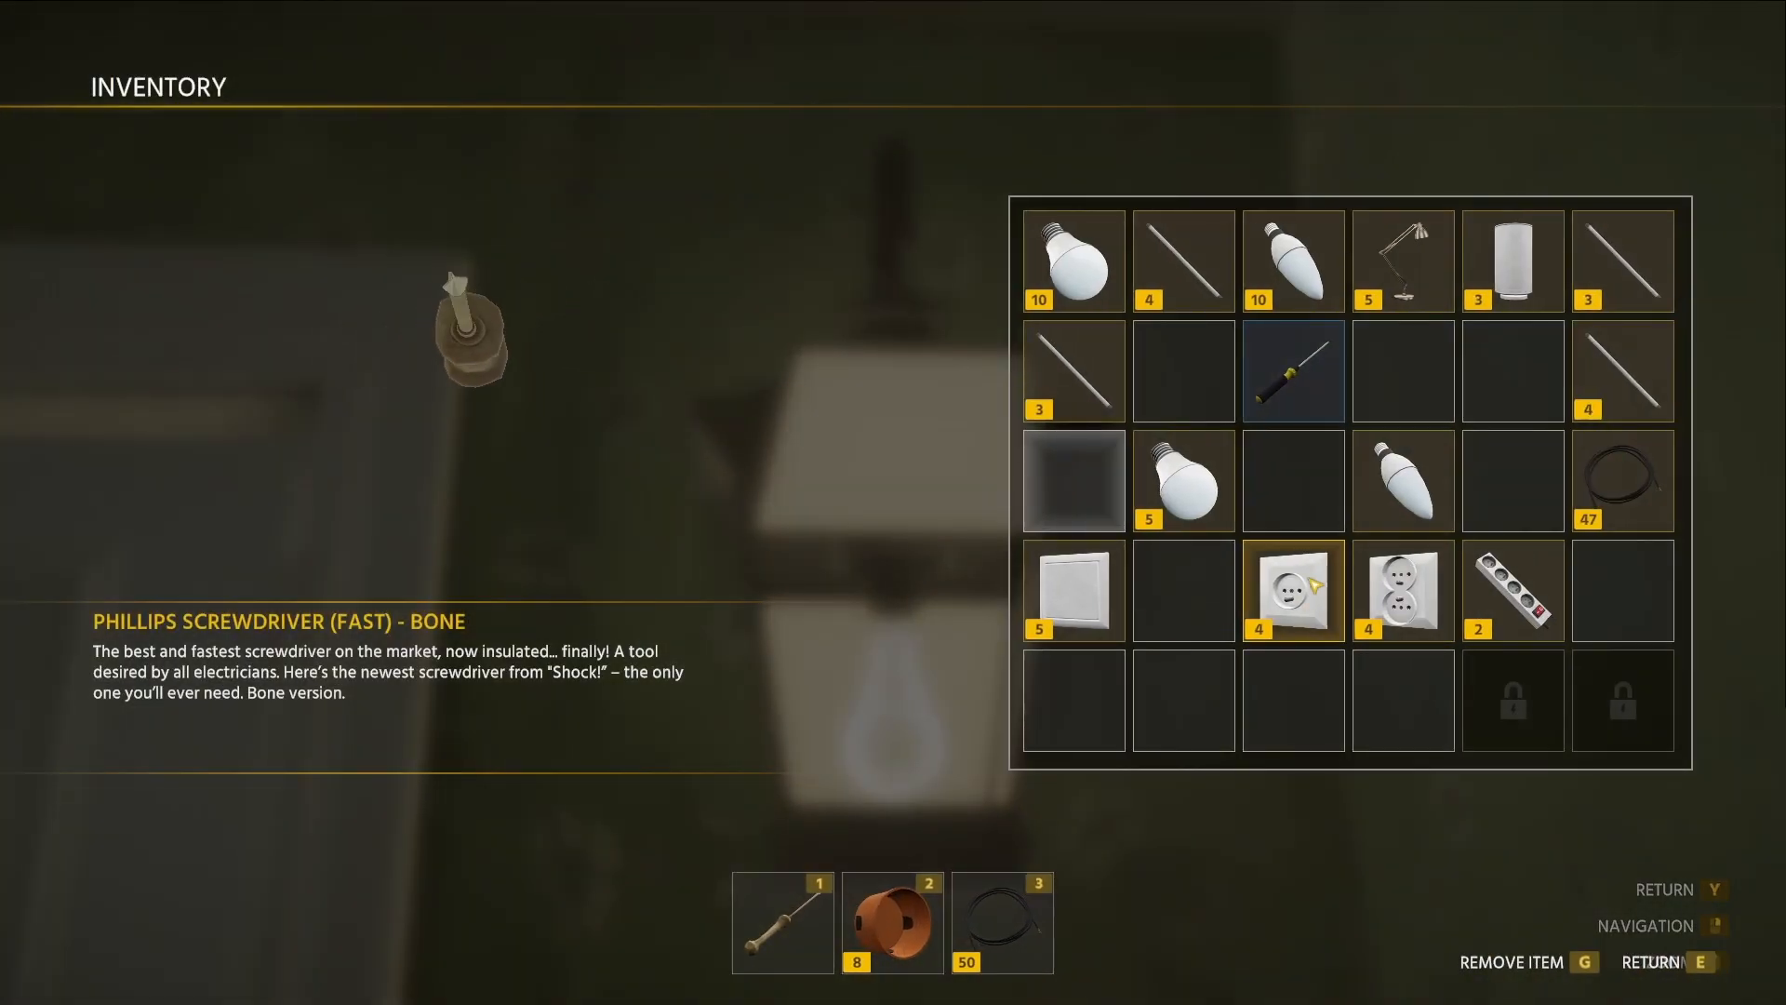
Put the light bulbs and Single Switch on hotbar slots 2 and 3 and return to the house.
{"action": "left_click", "coordinate": [1072, 260]}
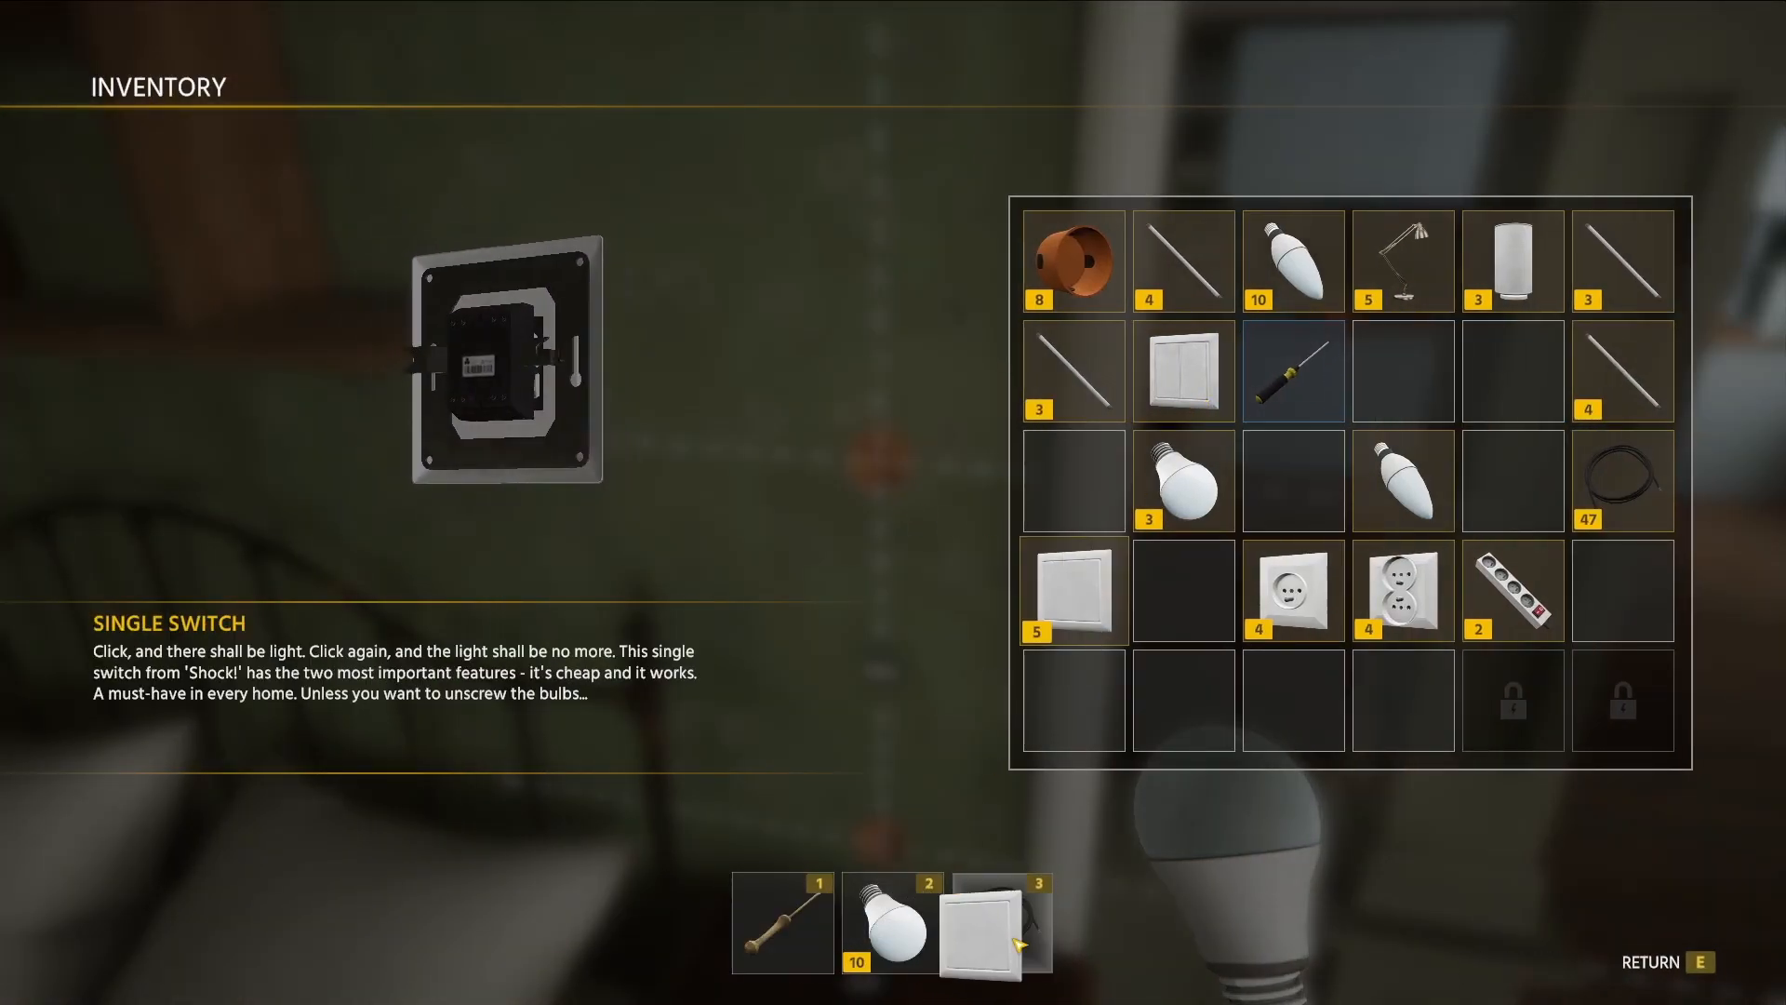
{"action": "key", "text": "E"}
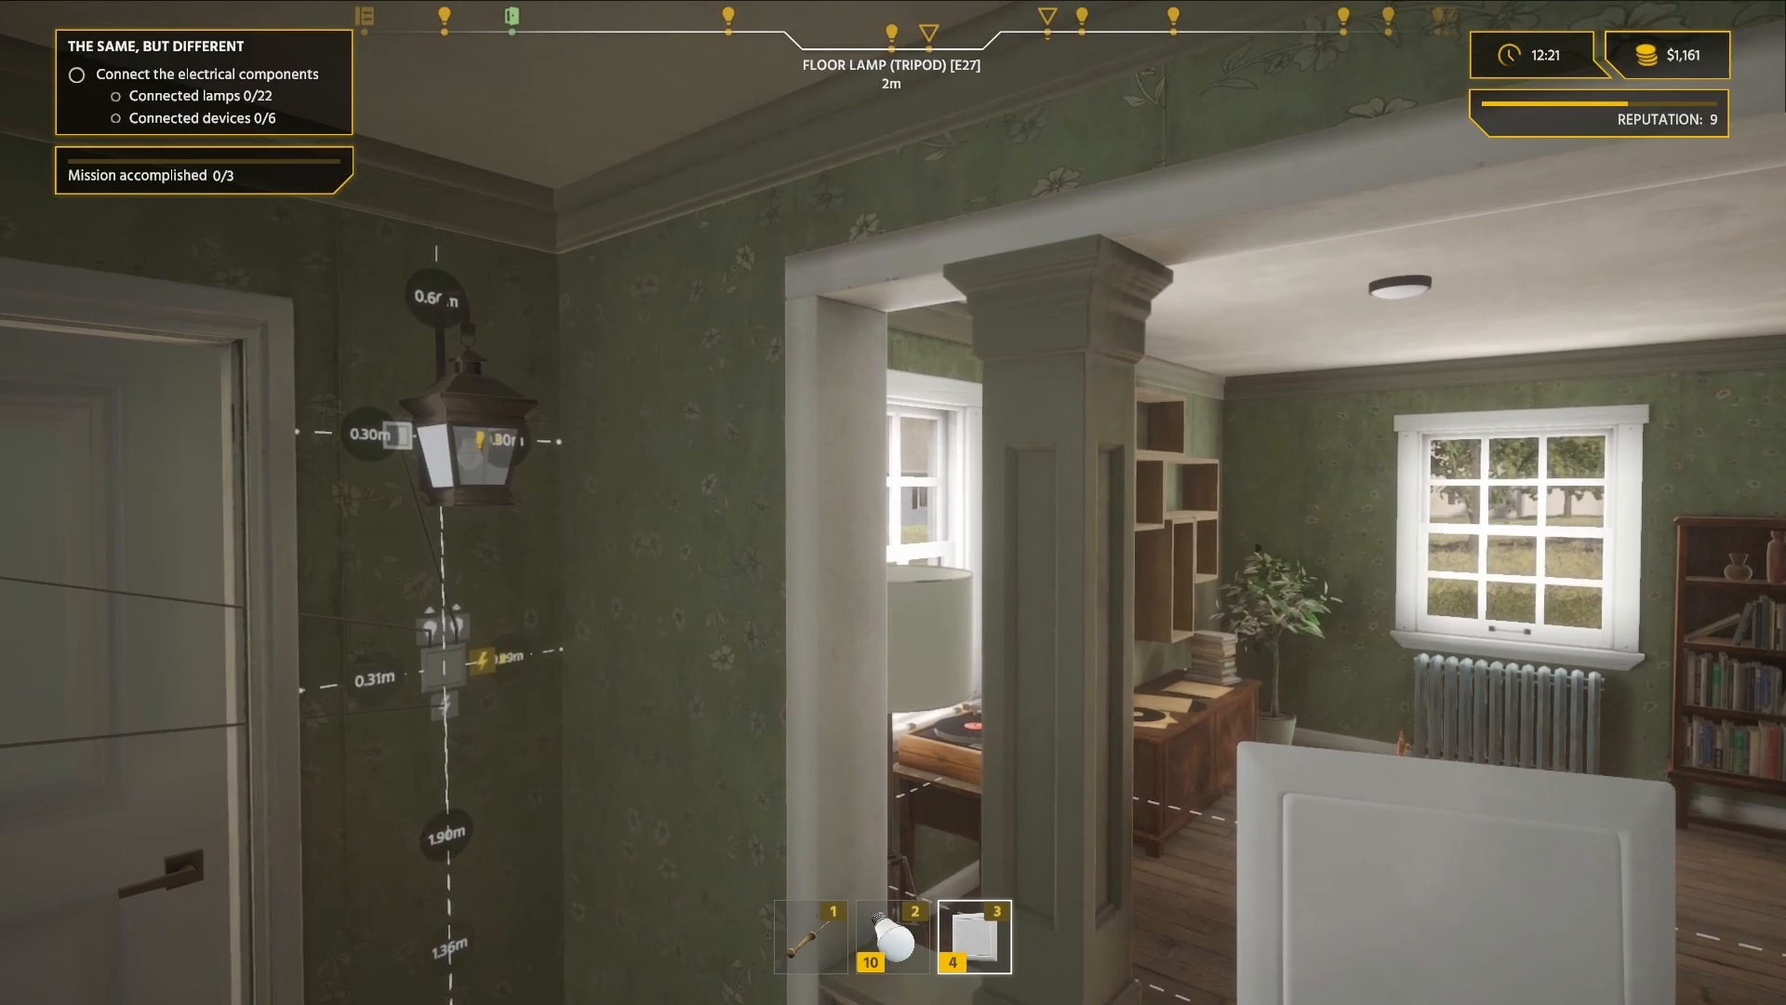
Walk through the kitchen to the opened fuse box with the residual current breaker.
{"action": "scroll", "scroll_direction": "left", "scroll_amount": 3}
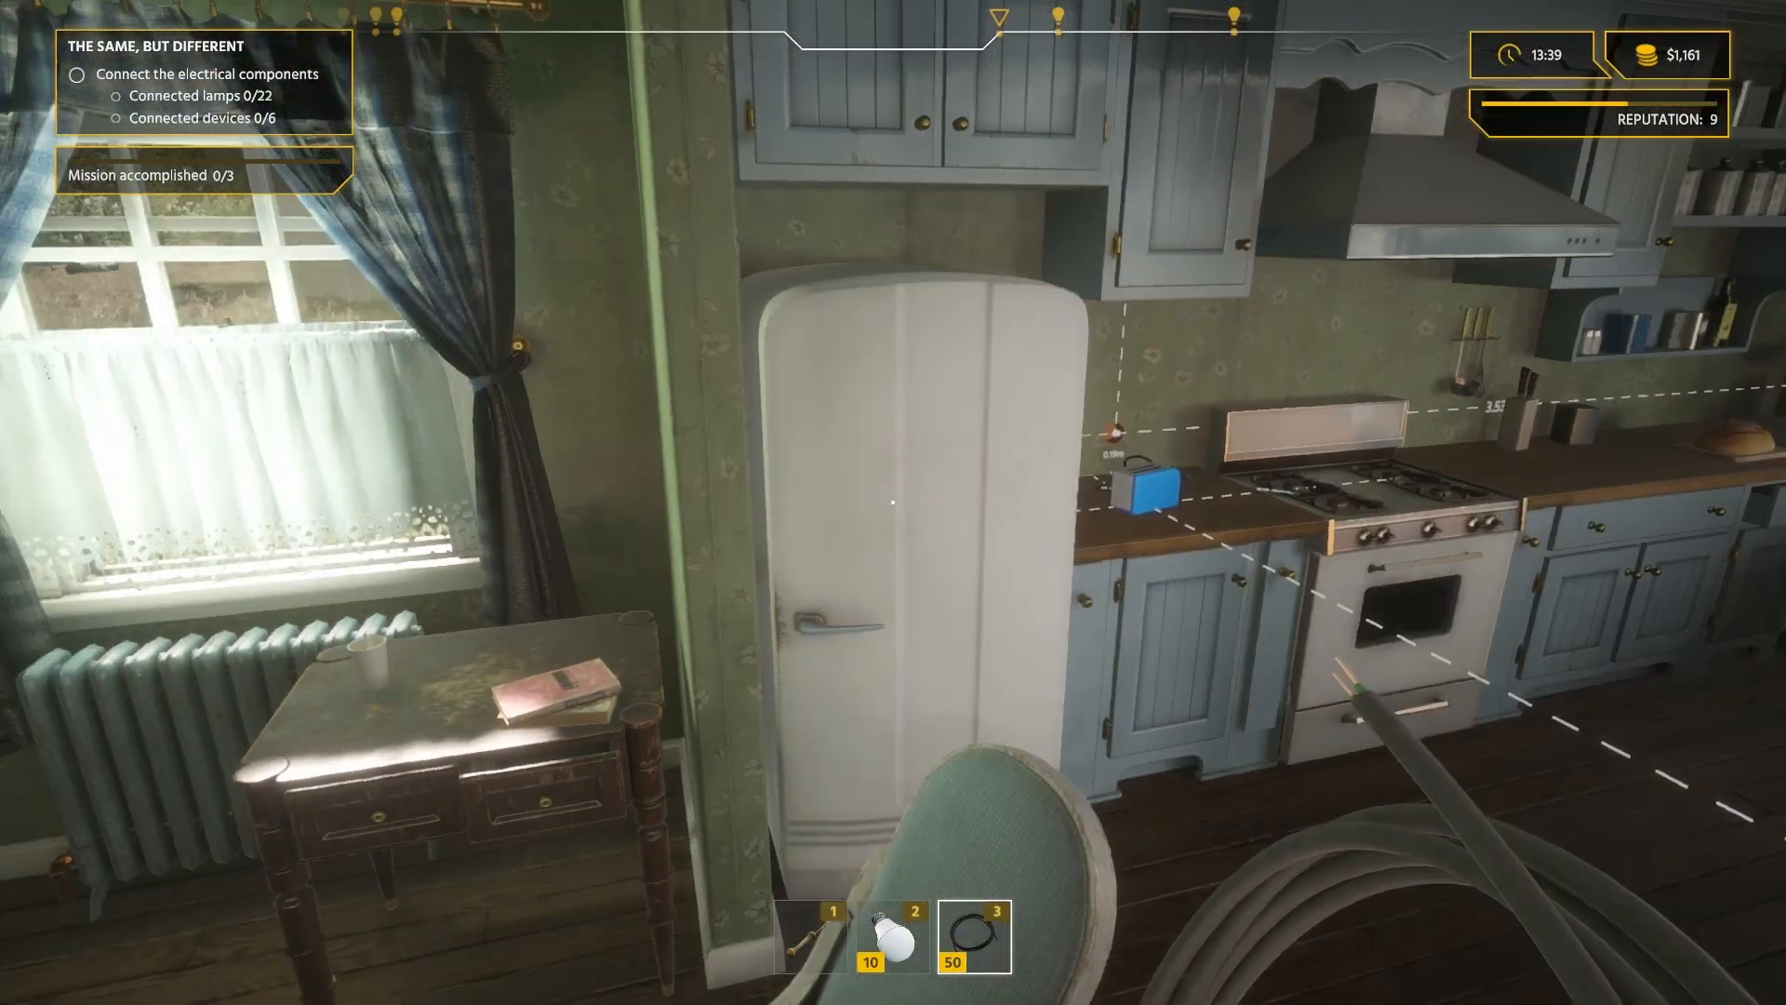
{"action": "key", "text": "tab"}
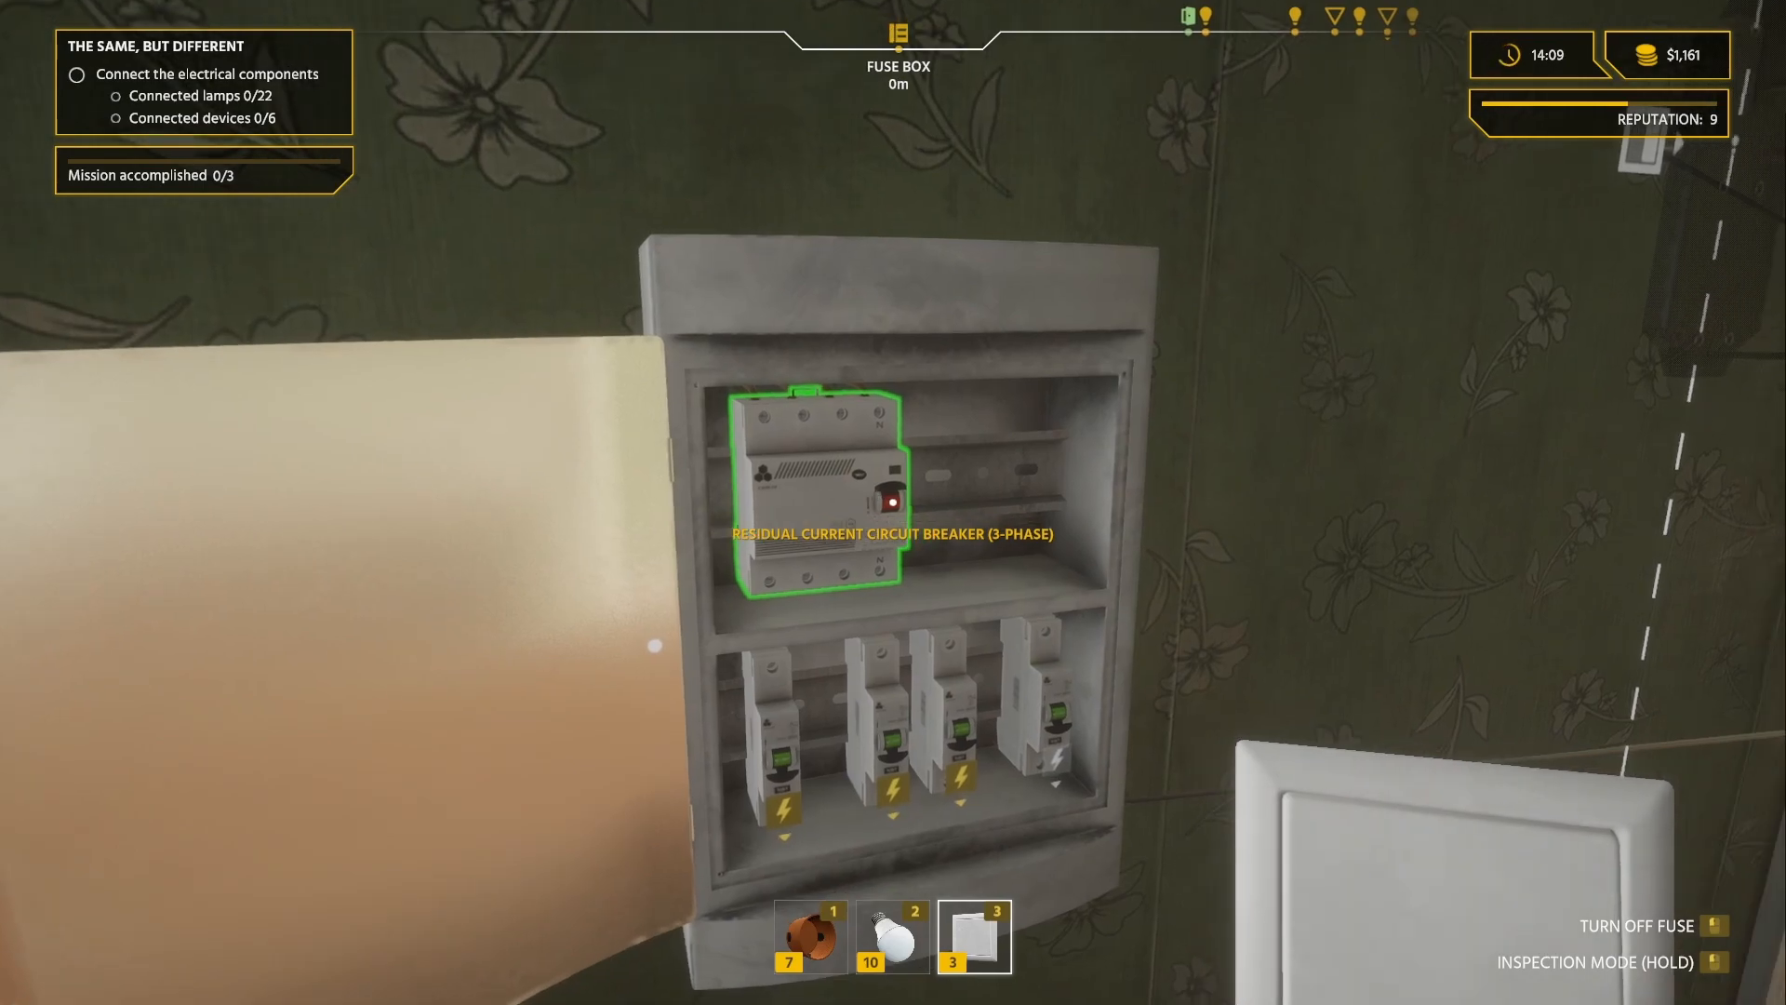
Switch off the residual current circuit breaker and equip the roll of cable.
{"action": "left_click", "coordinate": [883, 497]}
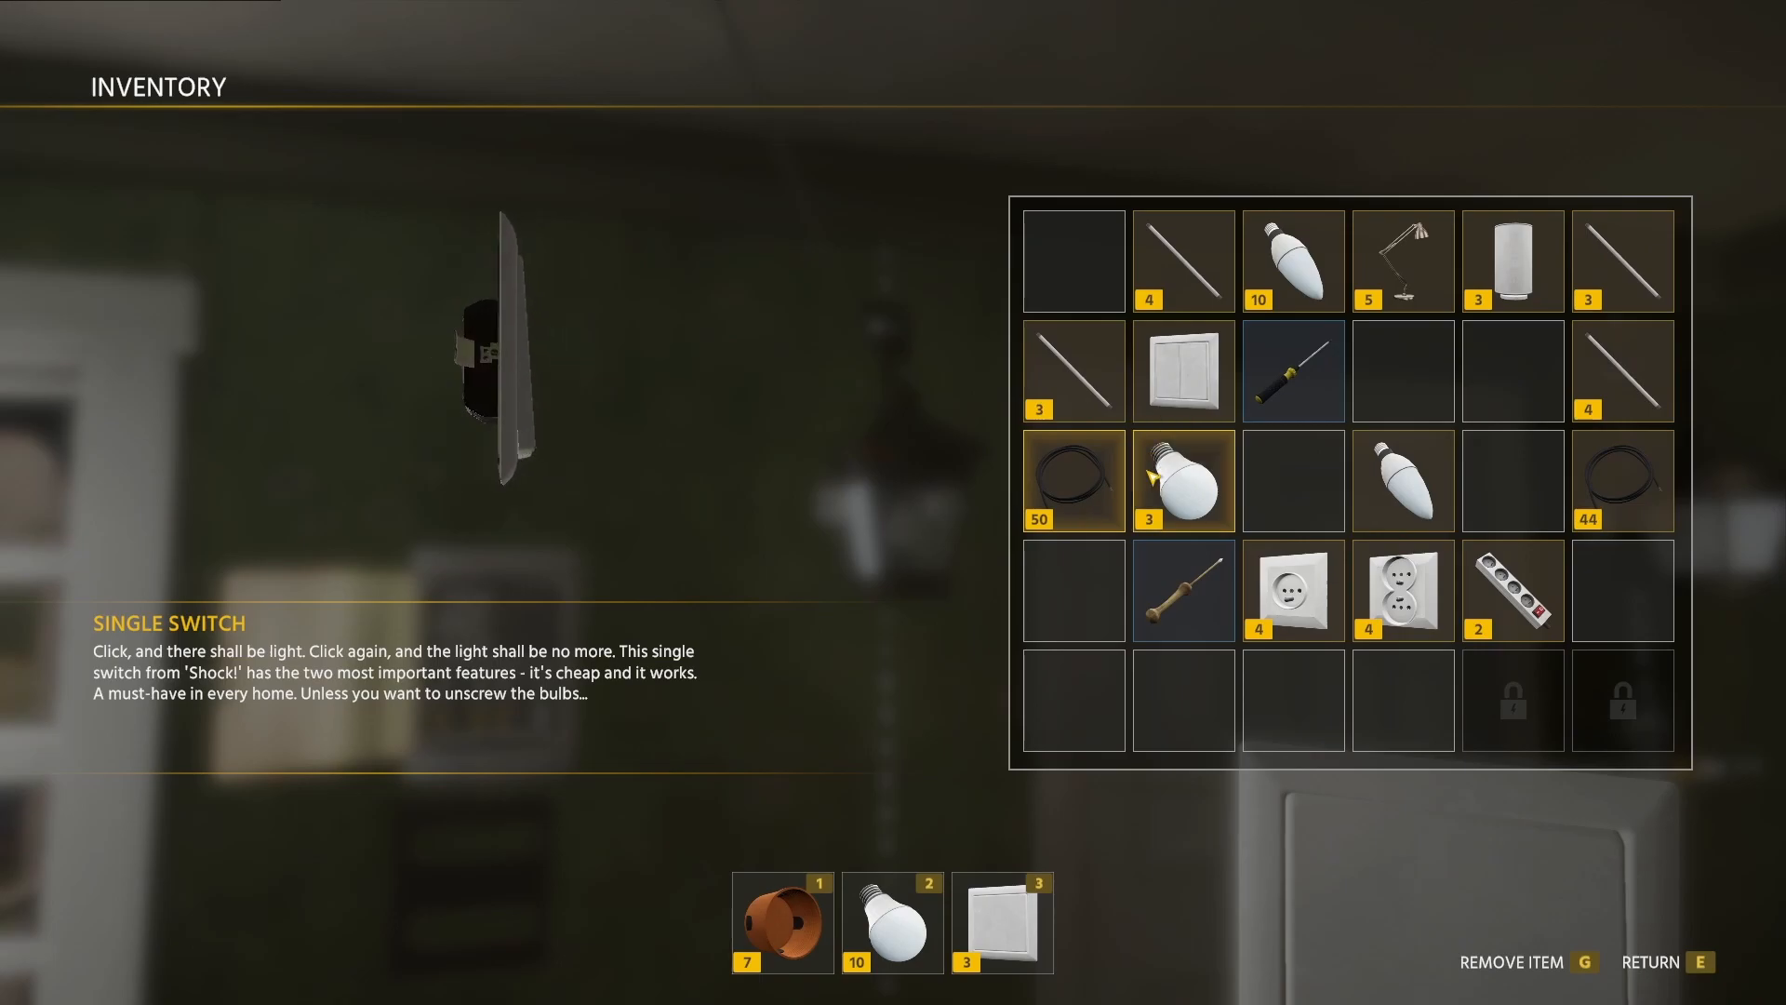
{"action": "key", "text": "e"}
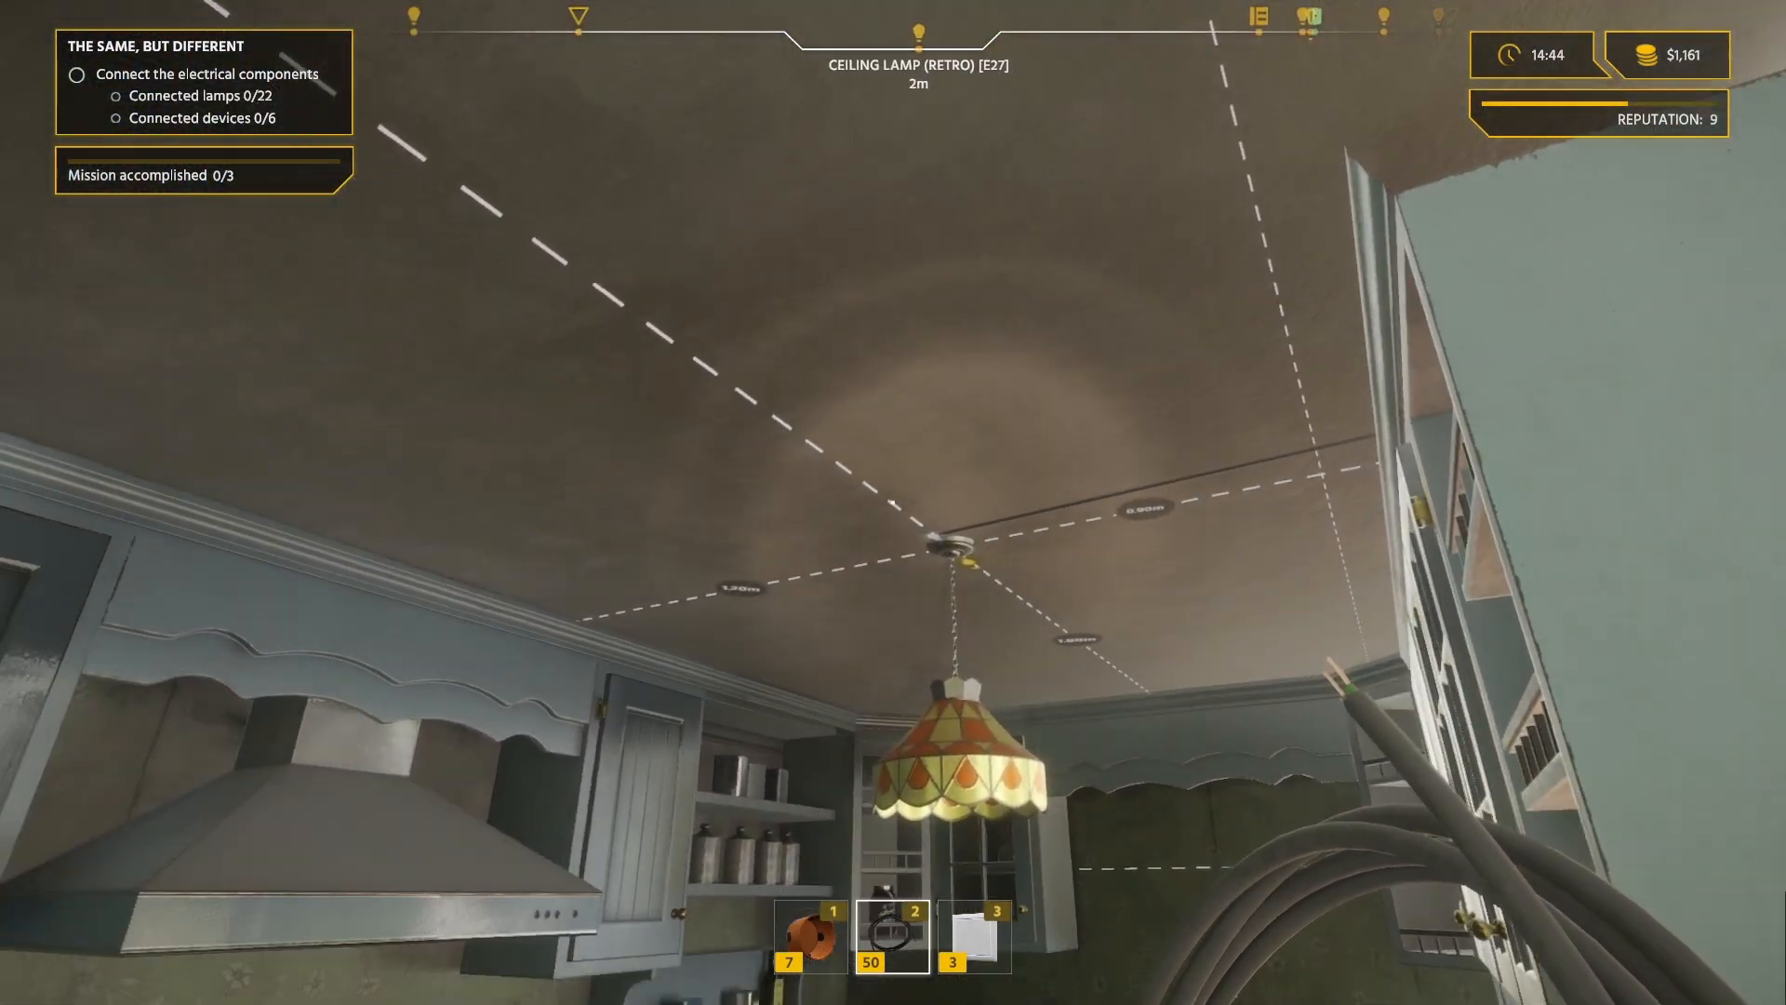
{"action": "mouse_move", "coordinate": [893, 503]}
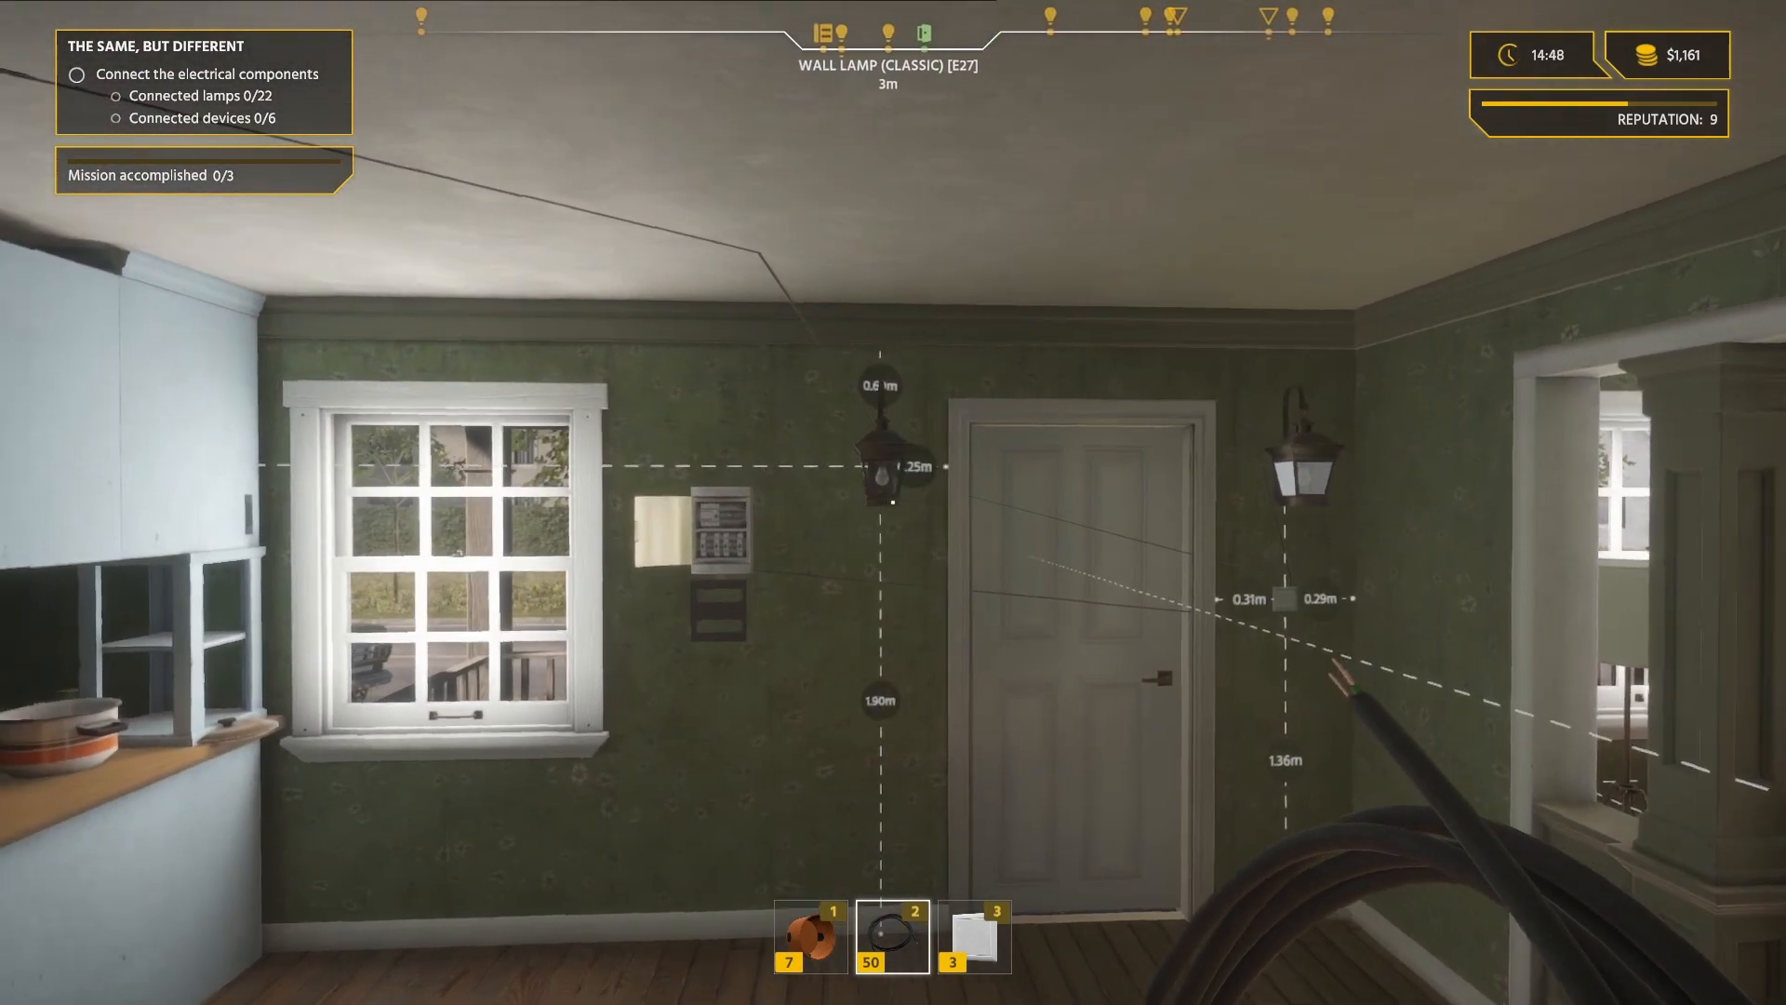
{"action": "mouse_move", "coordinate": [893, 502]}
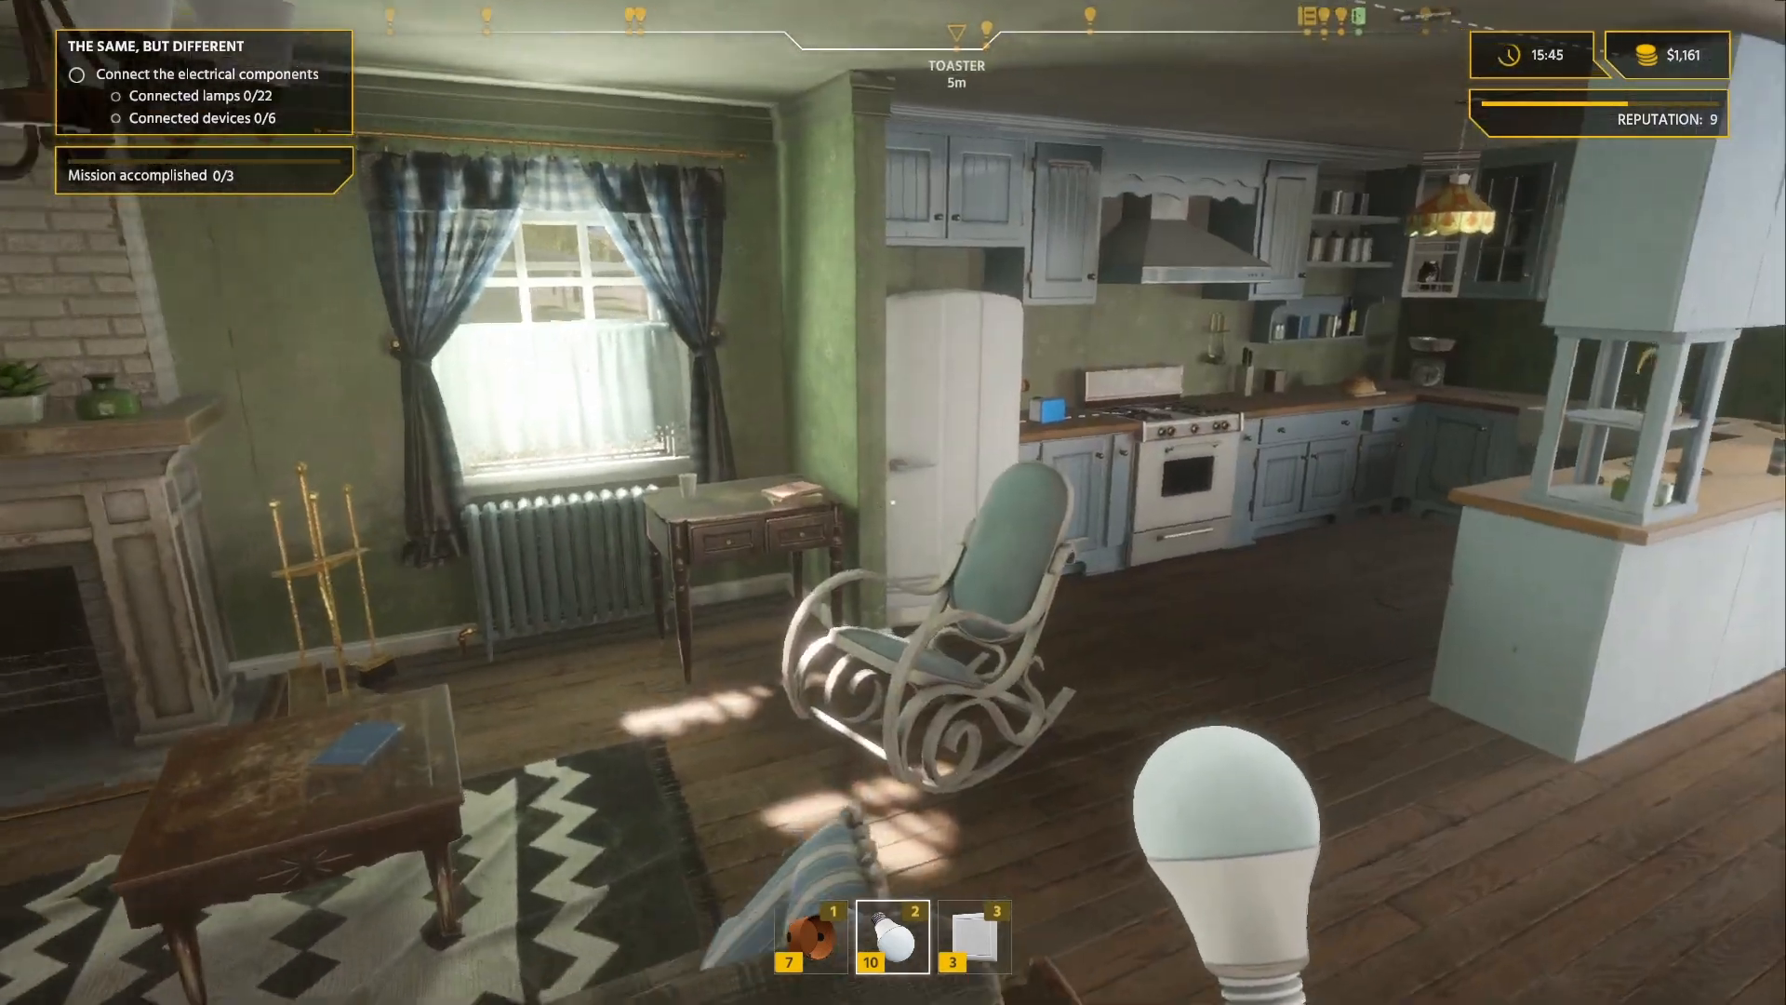
{"action": "mouse_move", "coordinate": [893, 503]}
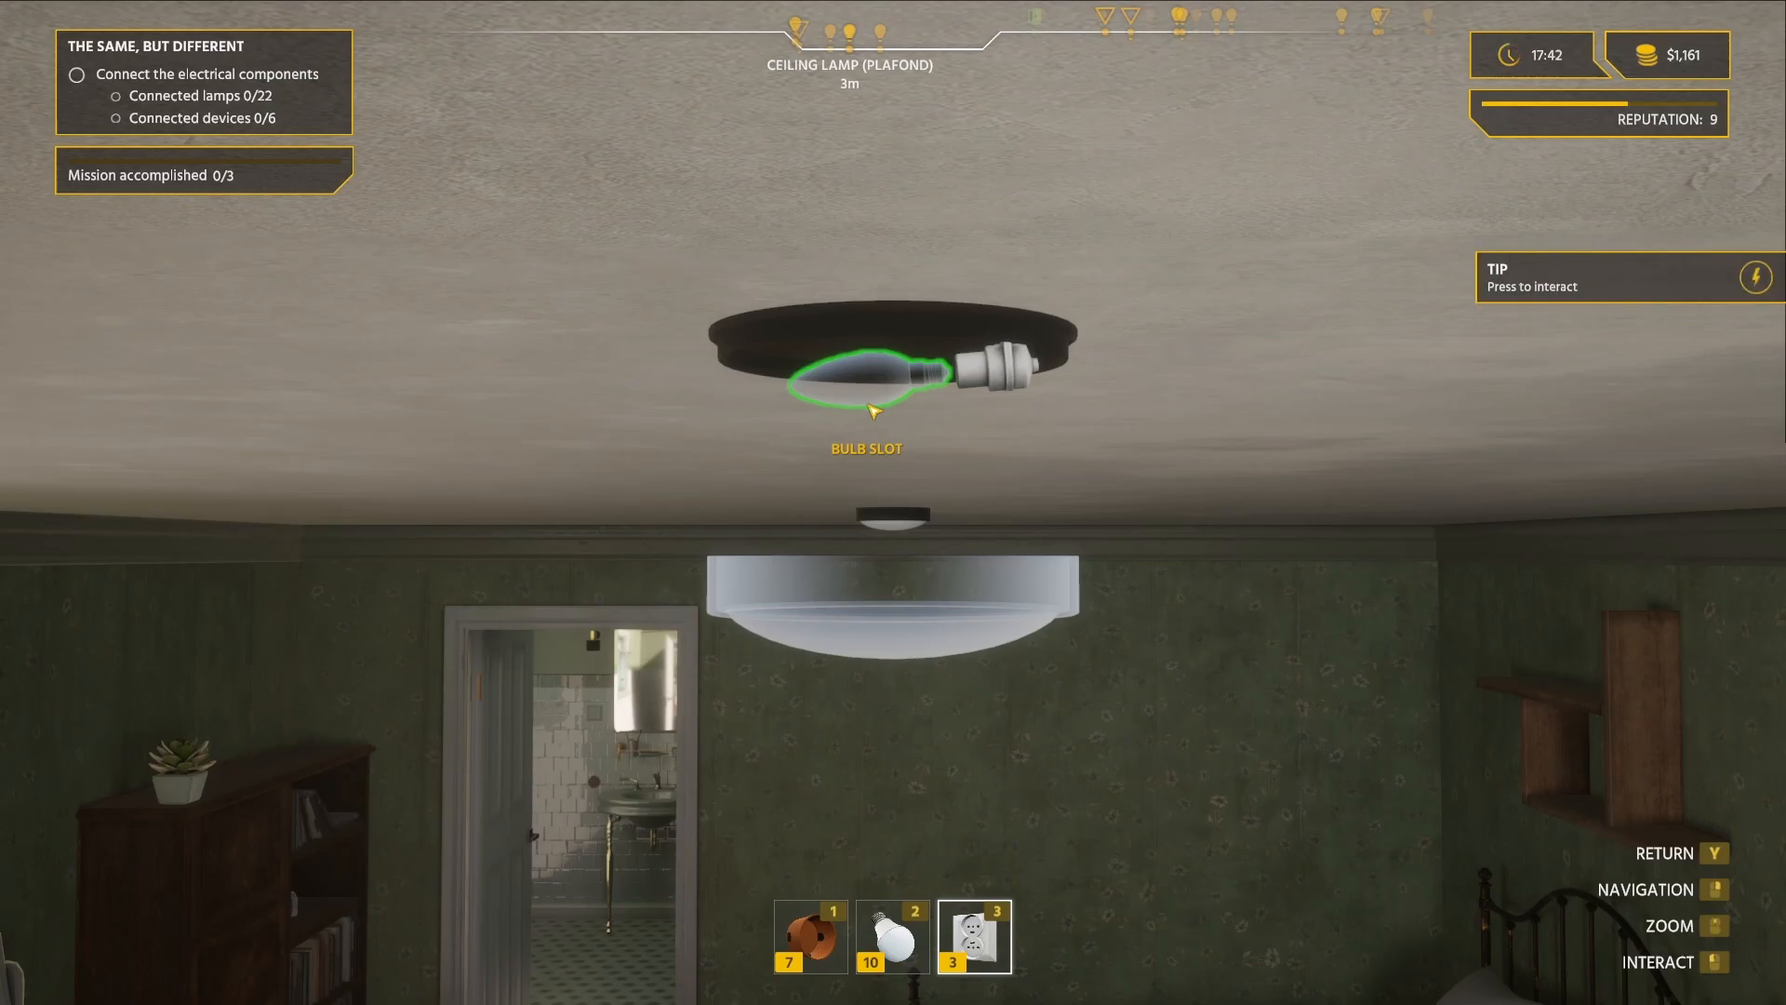
Insert an E14 bulb into the bedroom plafond lamp and equip the screwdriver.
{"action": "key", "text": "i"}
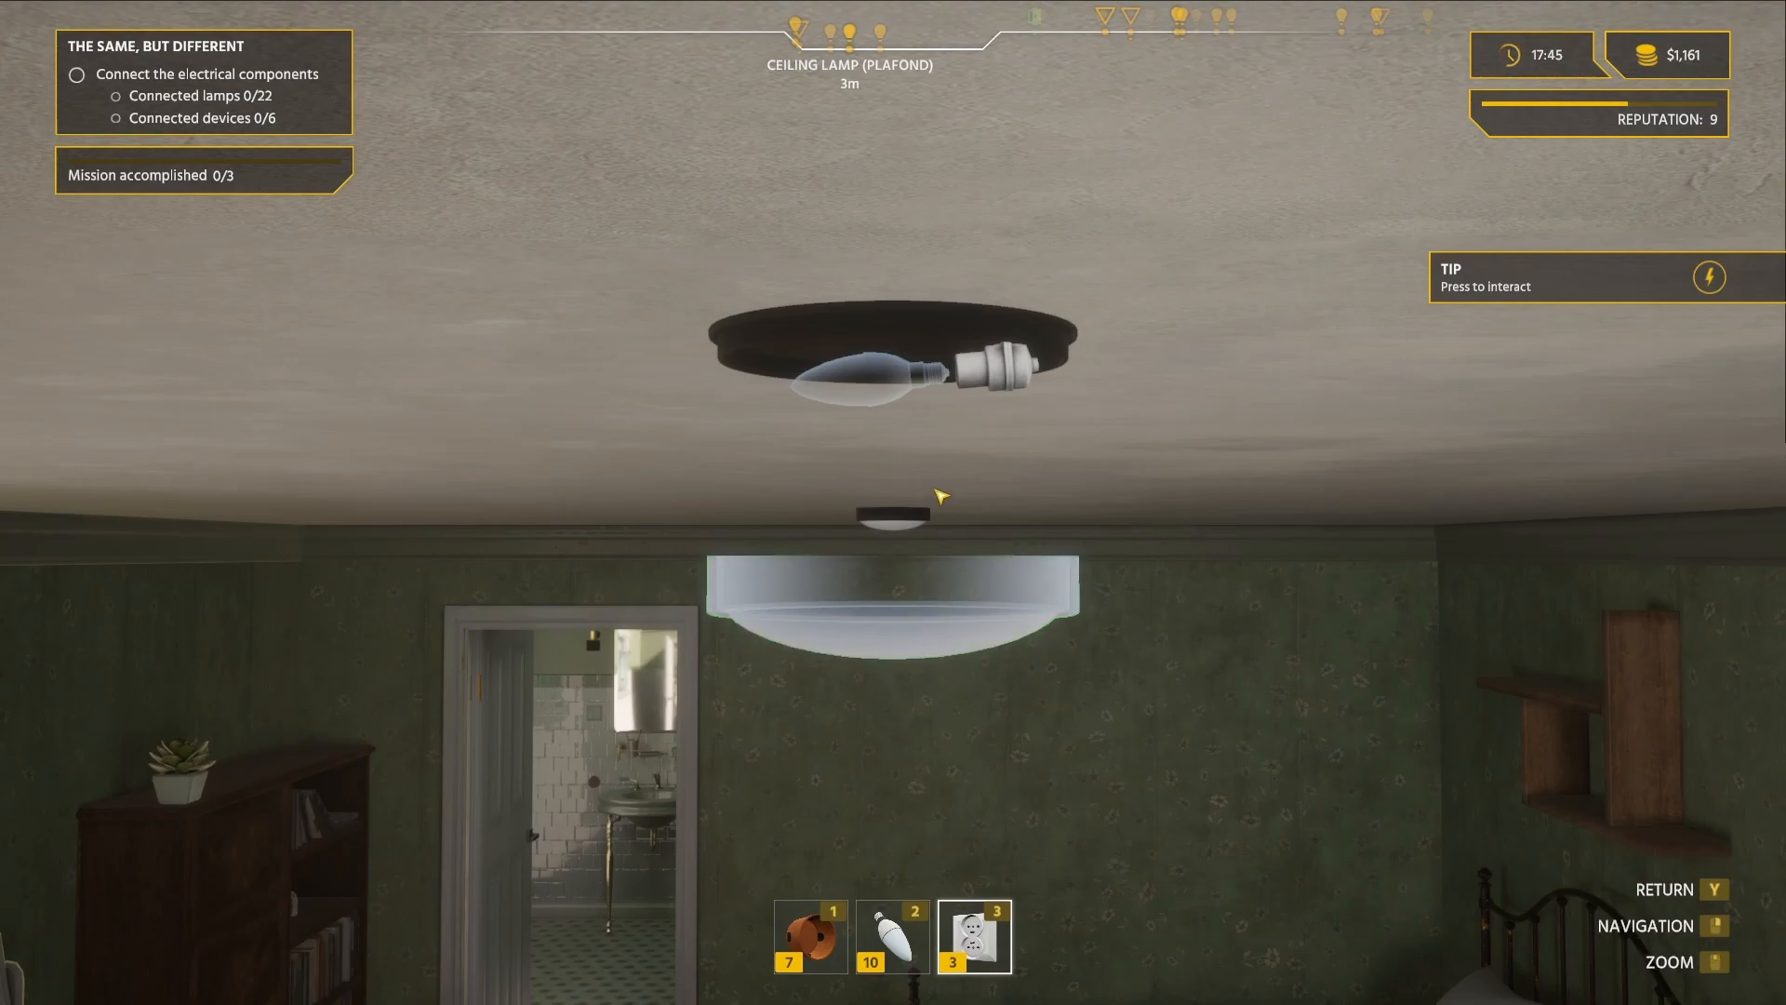
{"action": "mouse_move", "coordinate": [882, 396]}
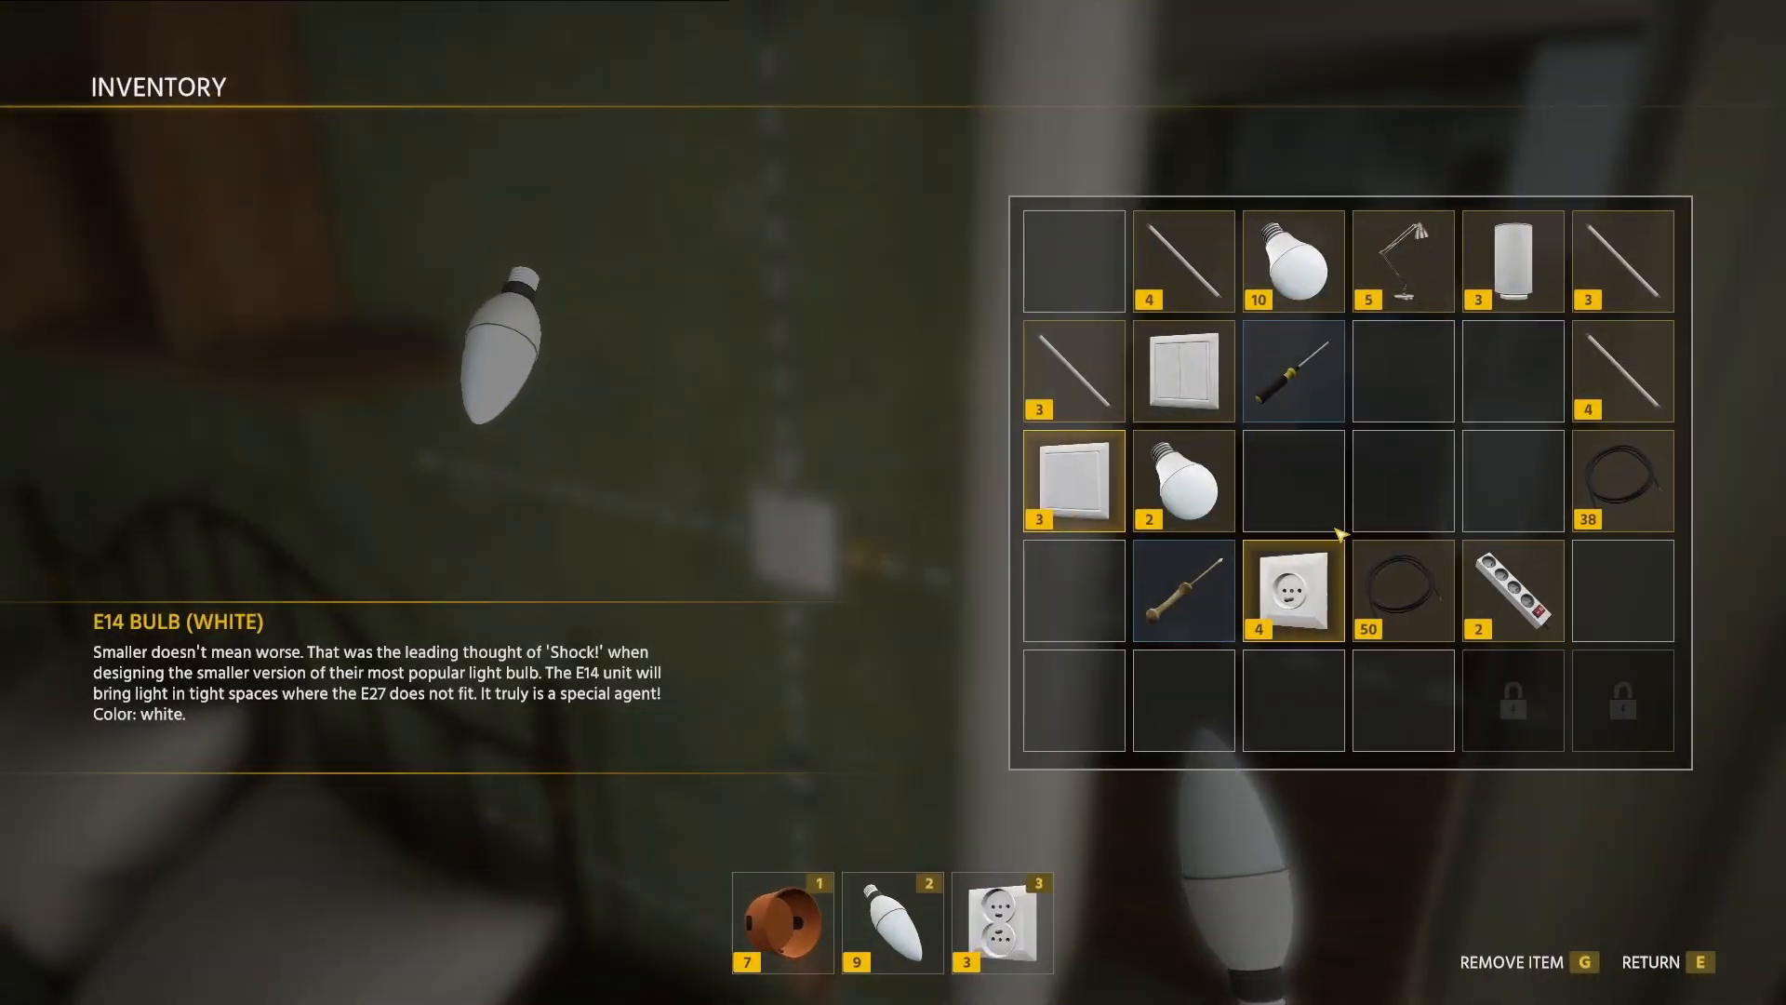
{"action": "key", "text": "e"}
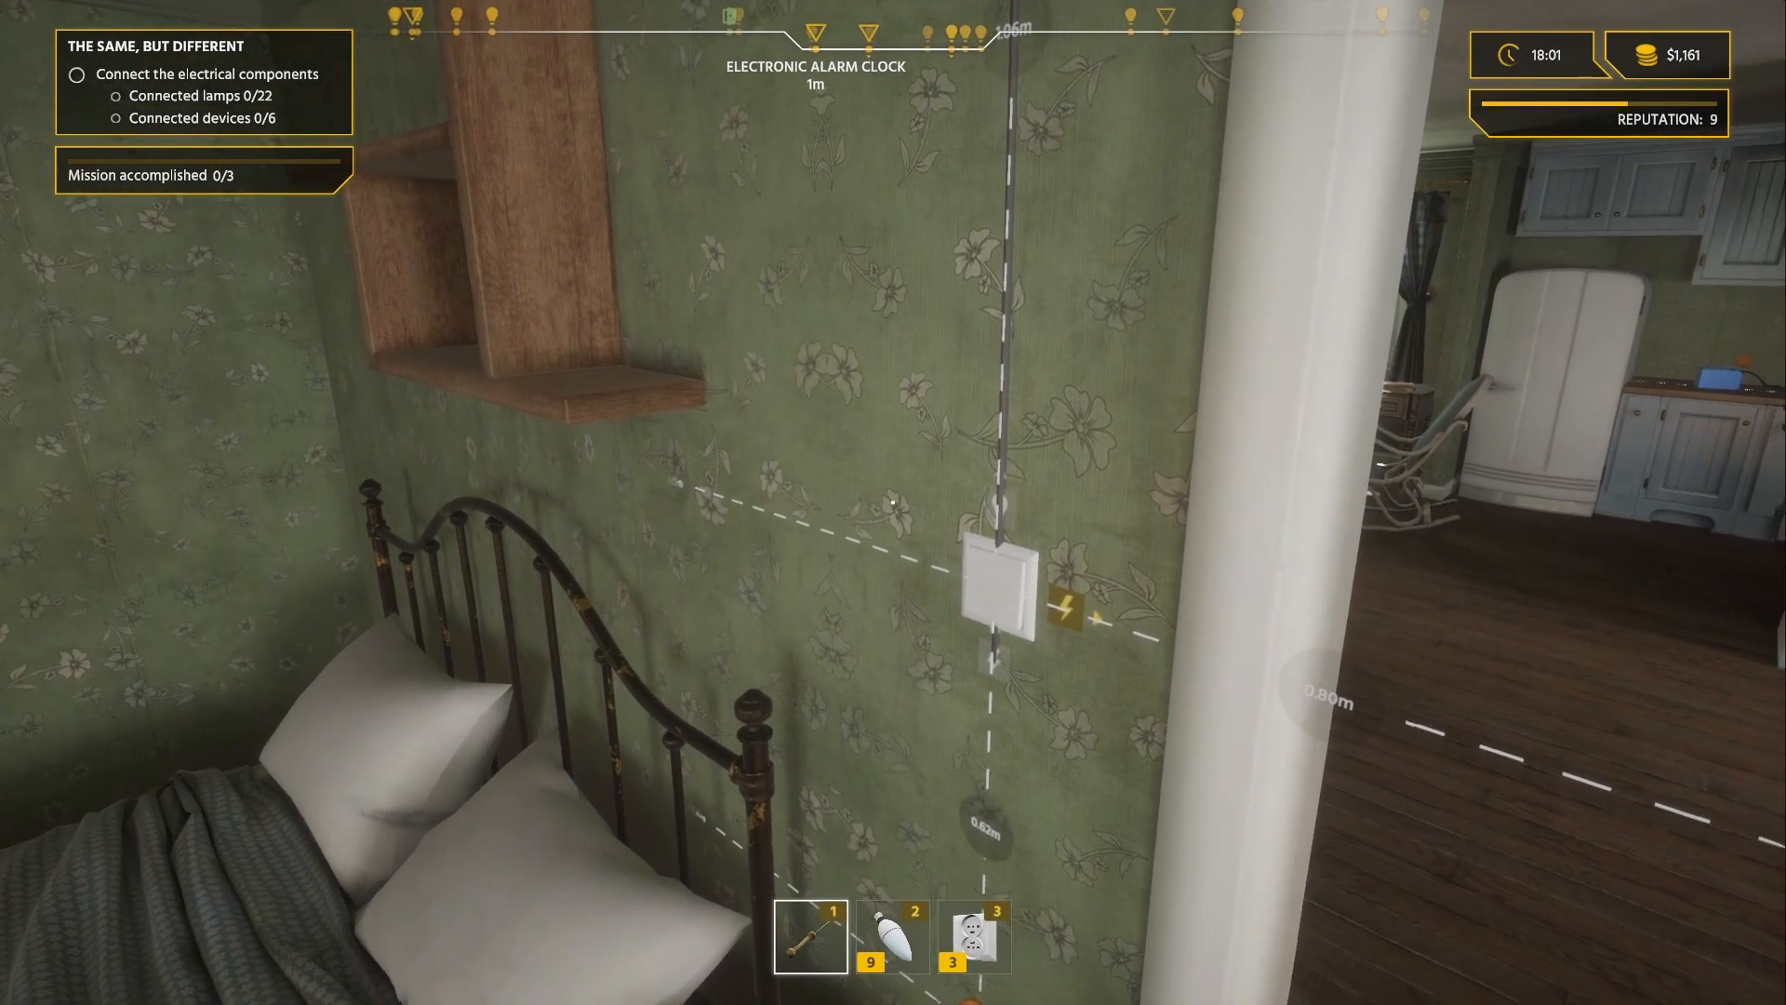
Open the wall switch beside the bed and tighten its screw with the screwdriver.
{"action": "left_click", "coordinate": [997, 586]}
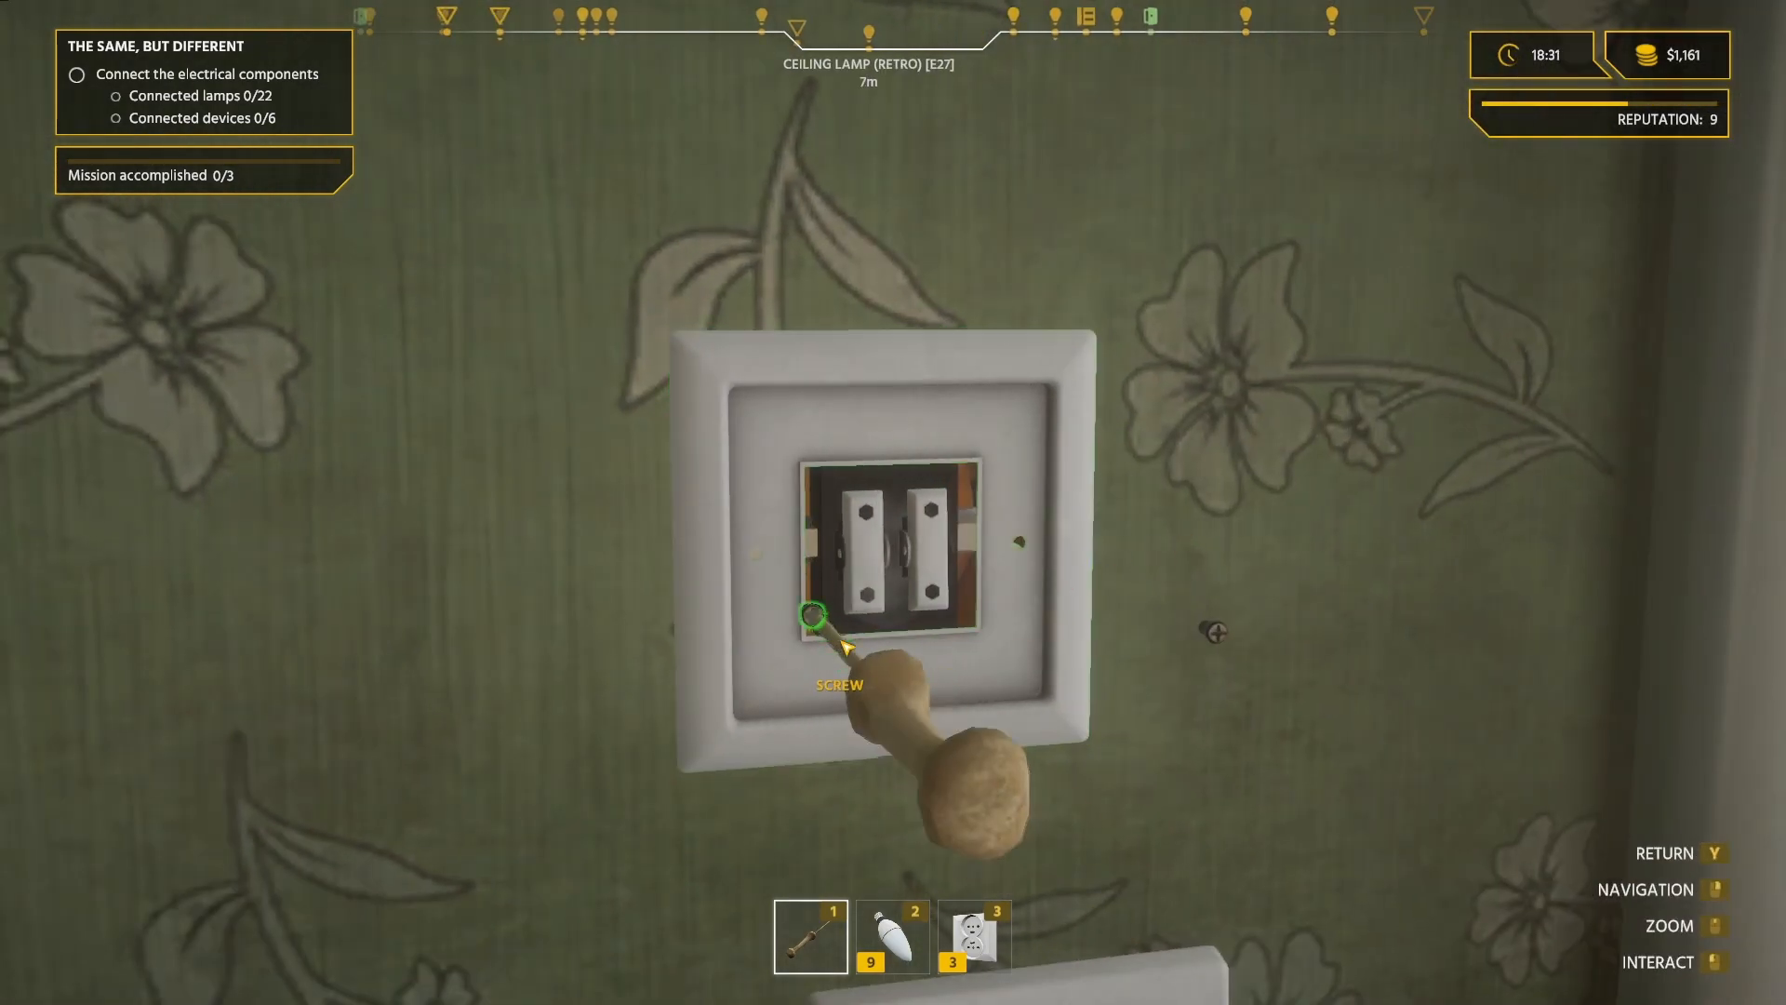
{"action": "left_click", "coordinate": [811, 612]}
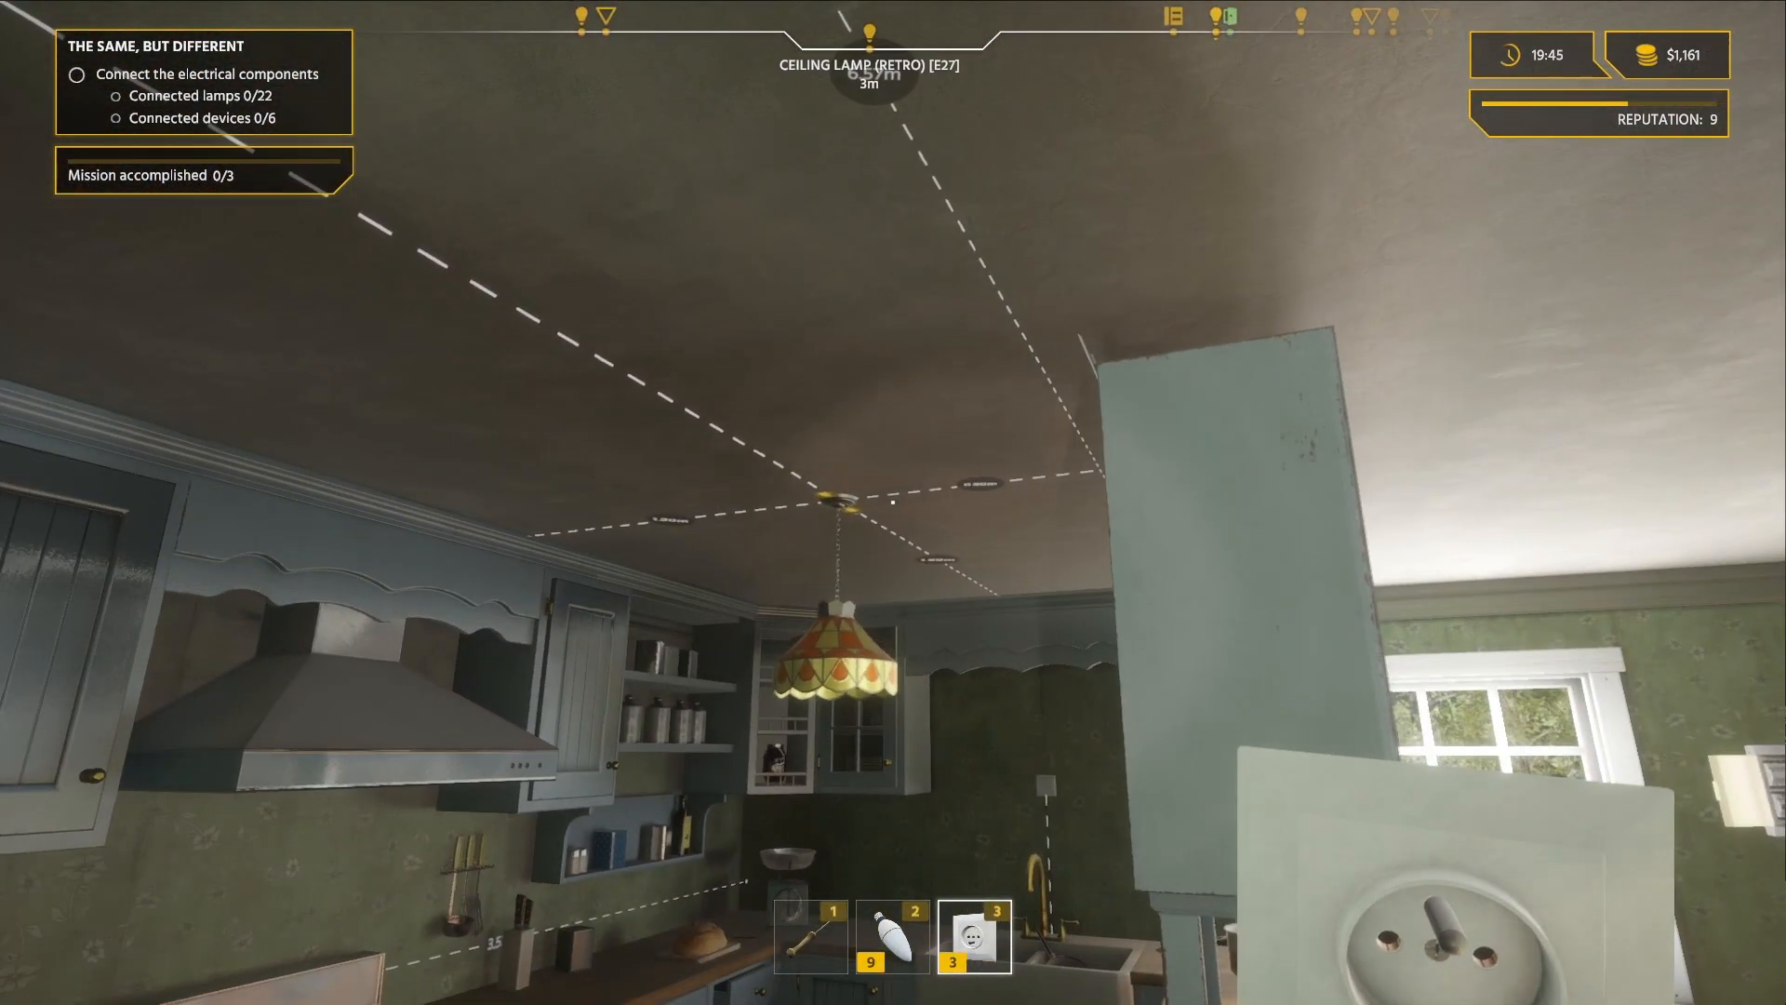
Equip the roll of cable in place of the outlet from the inventory.
{"action": "key", "text": "tab"}
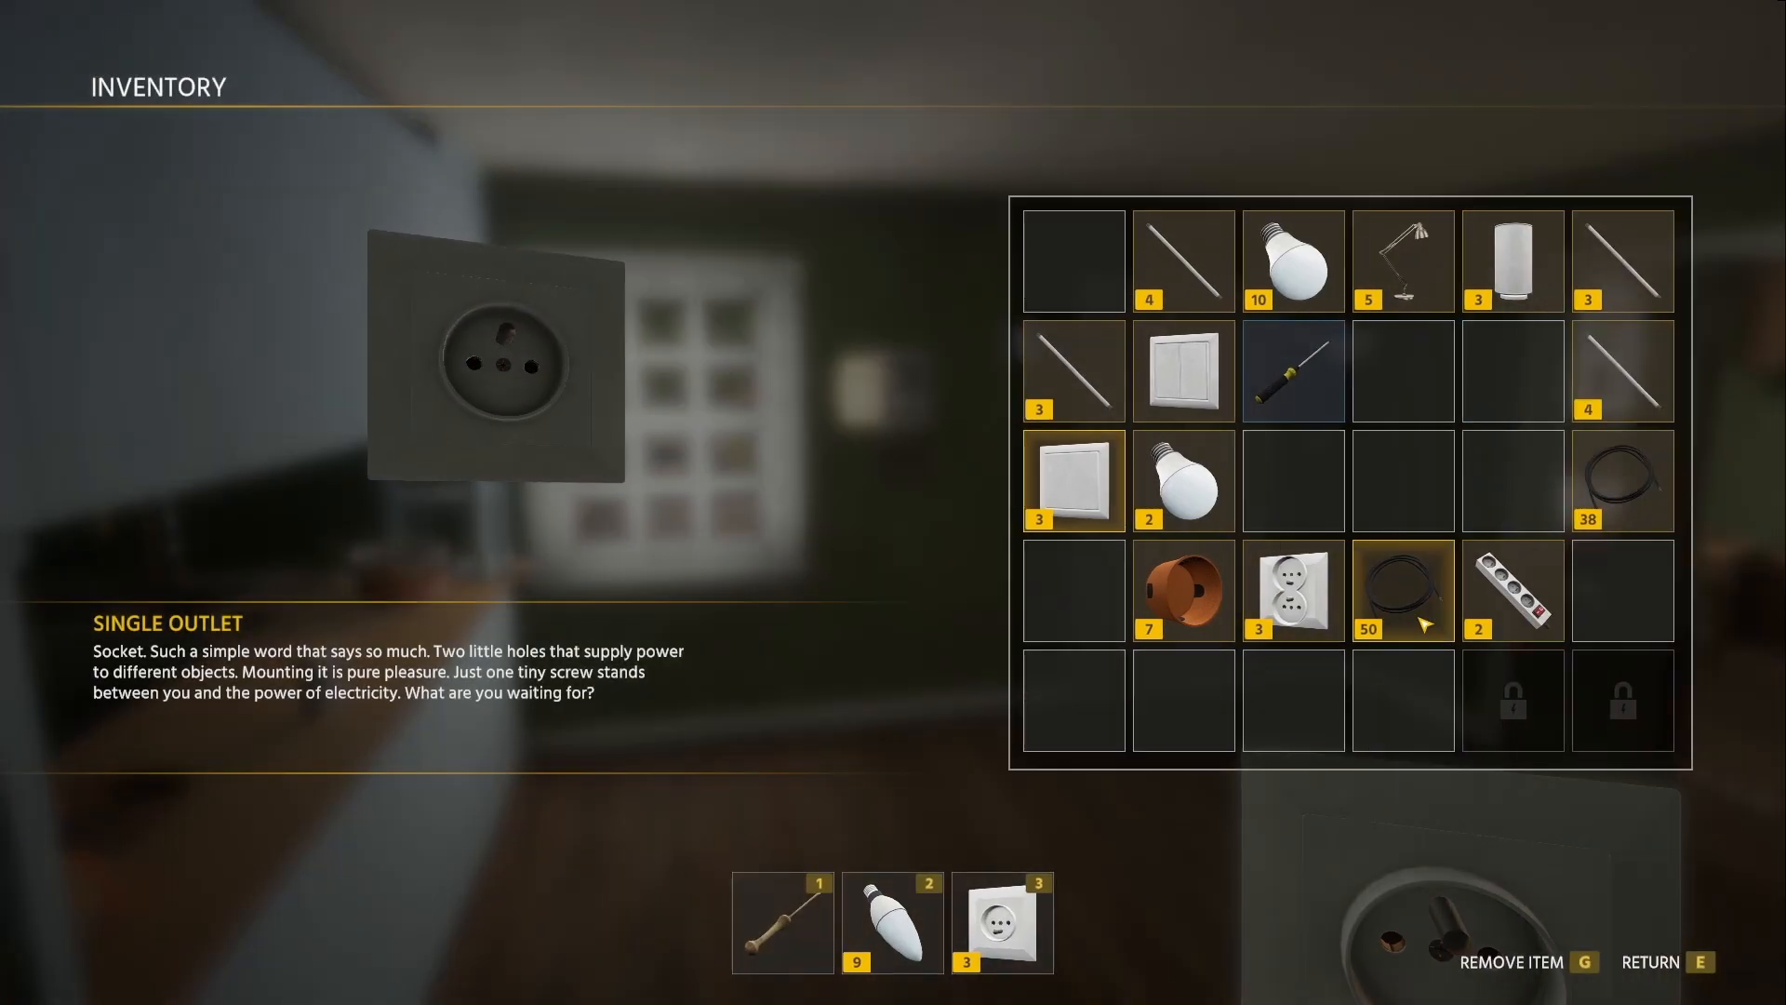
{"action": "key", "text": "e"}
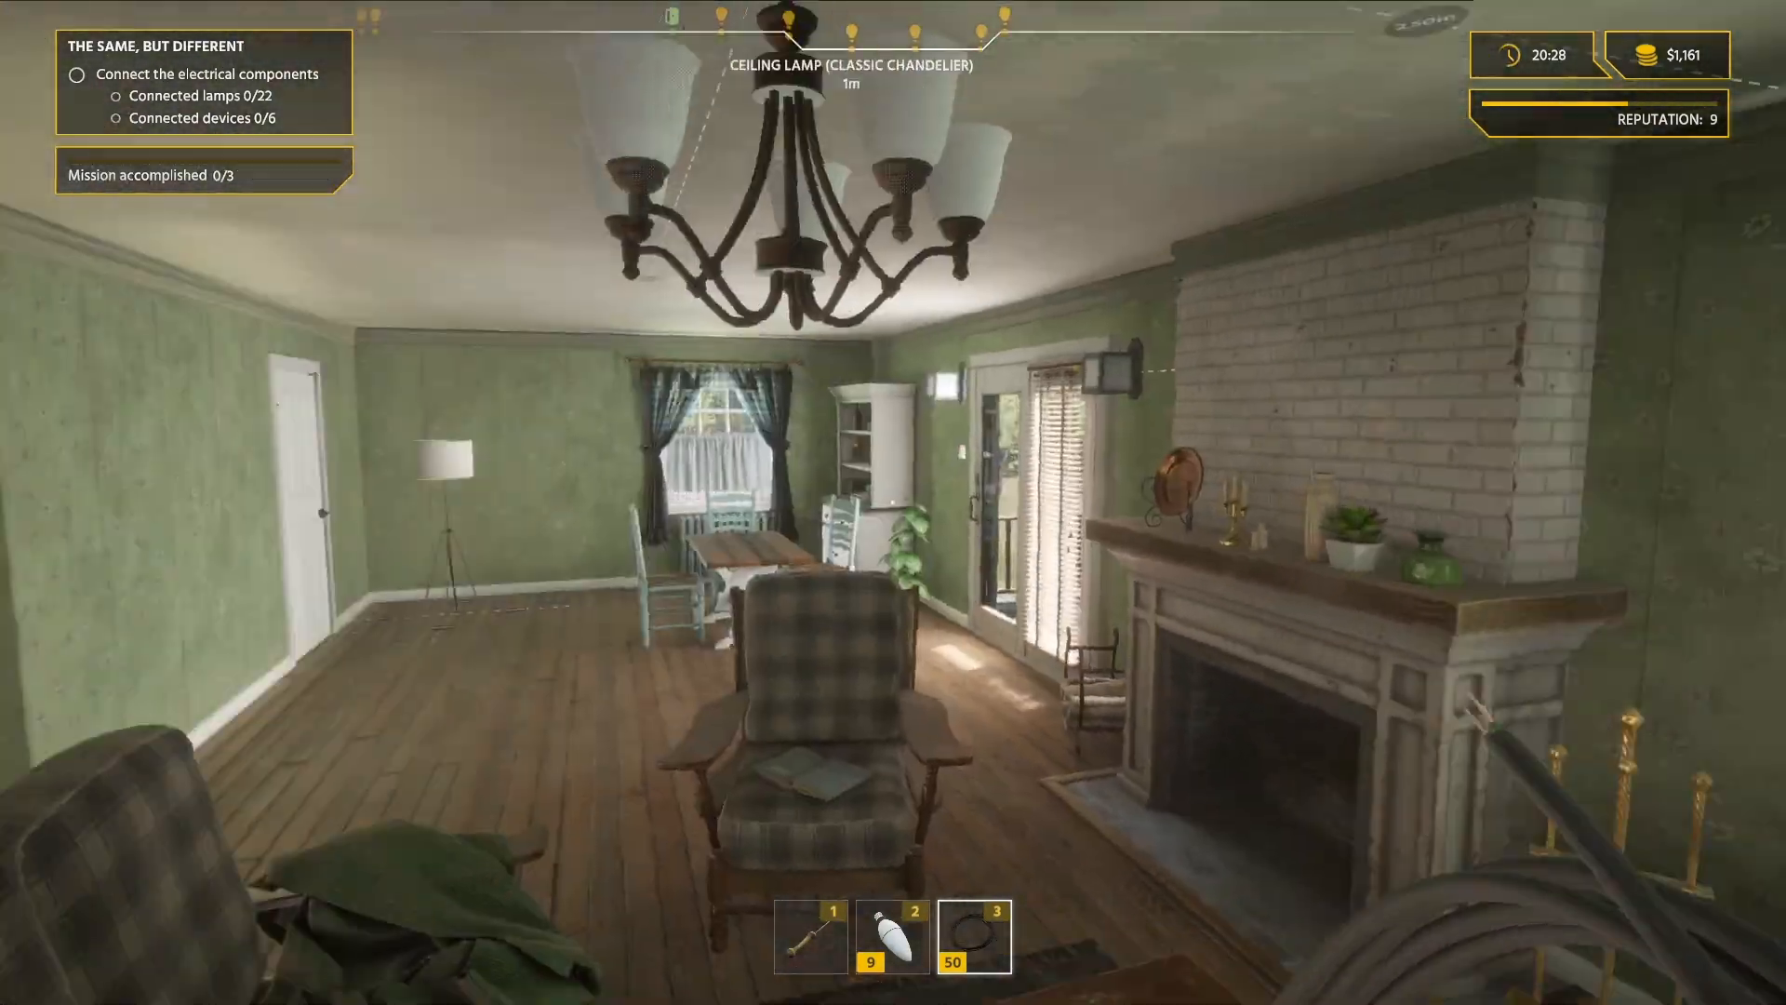
{"action": "mouse_move", "coordinate": [893, 503]}
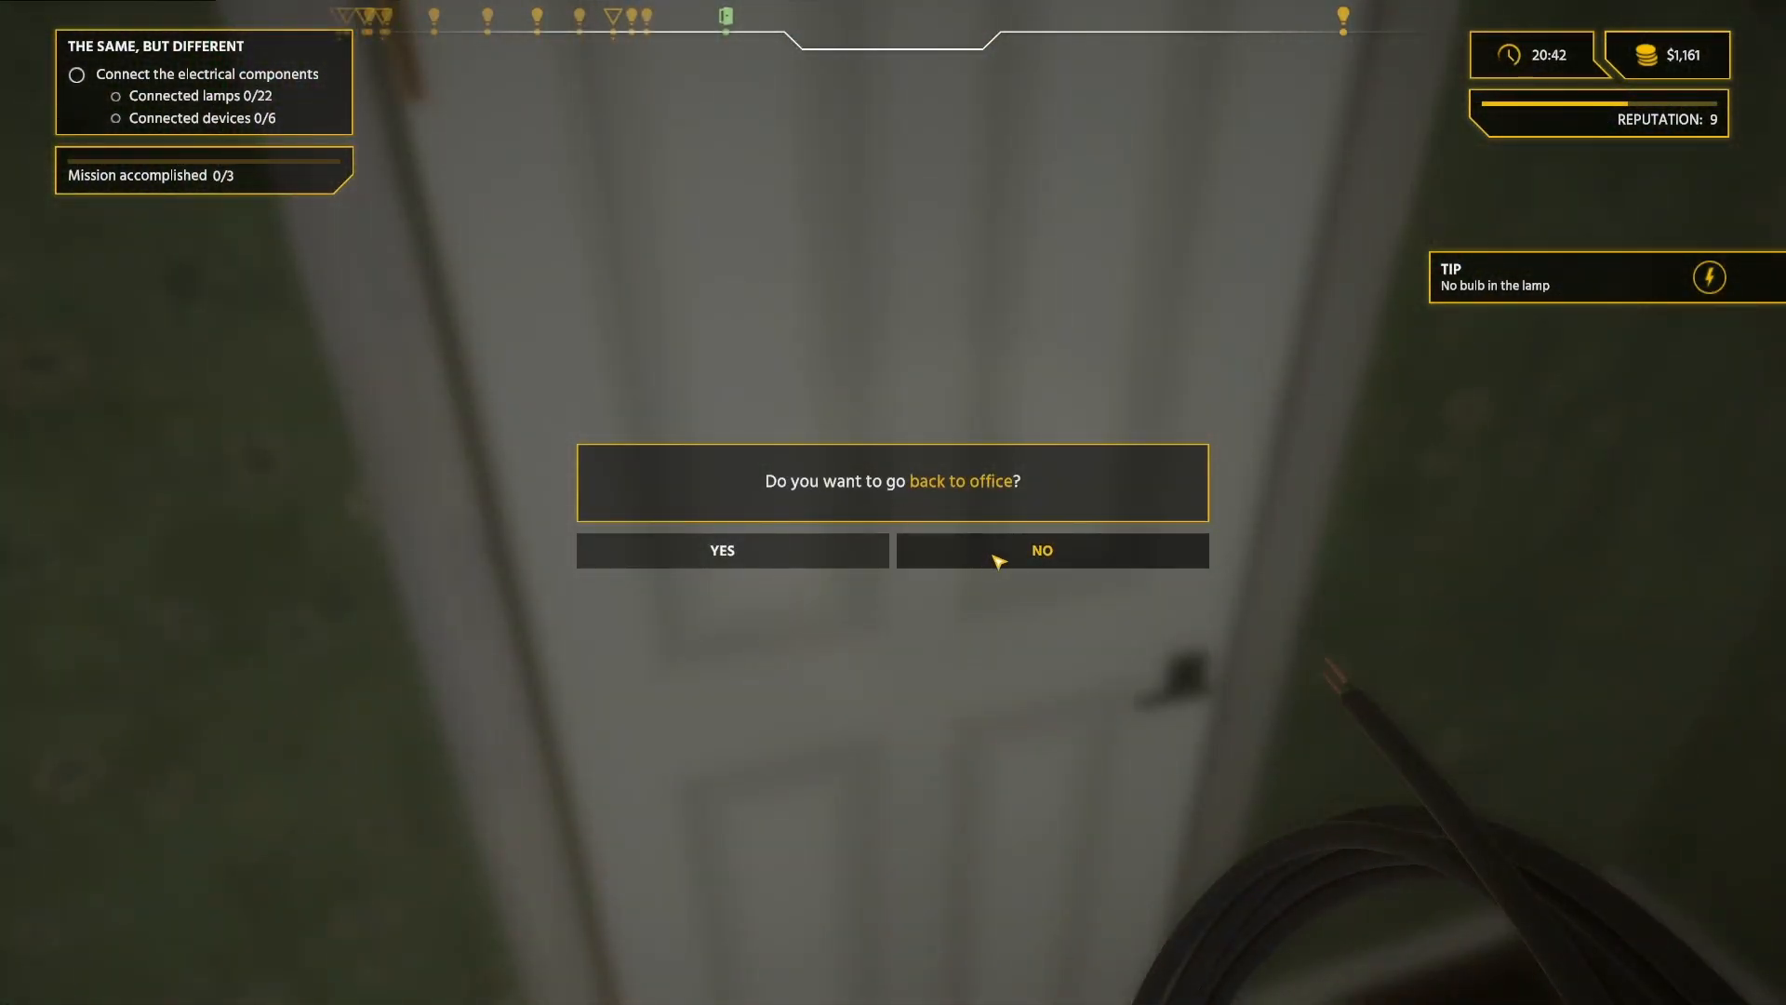
Answer NO to the 'Do you want to go back to office?' prompt.
{"action": "left_click", "coordinate": [1038, 551]}
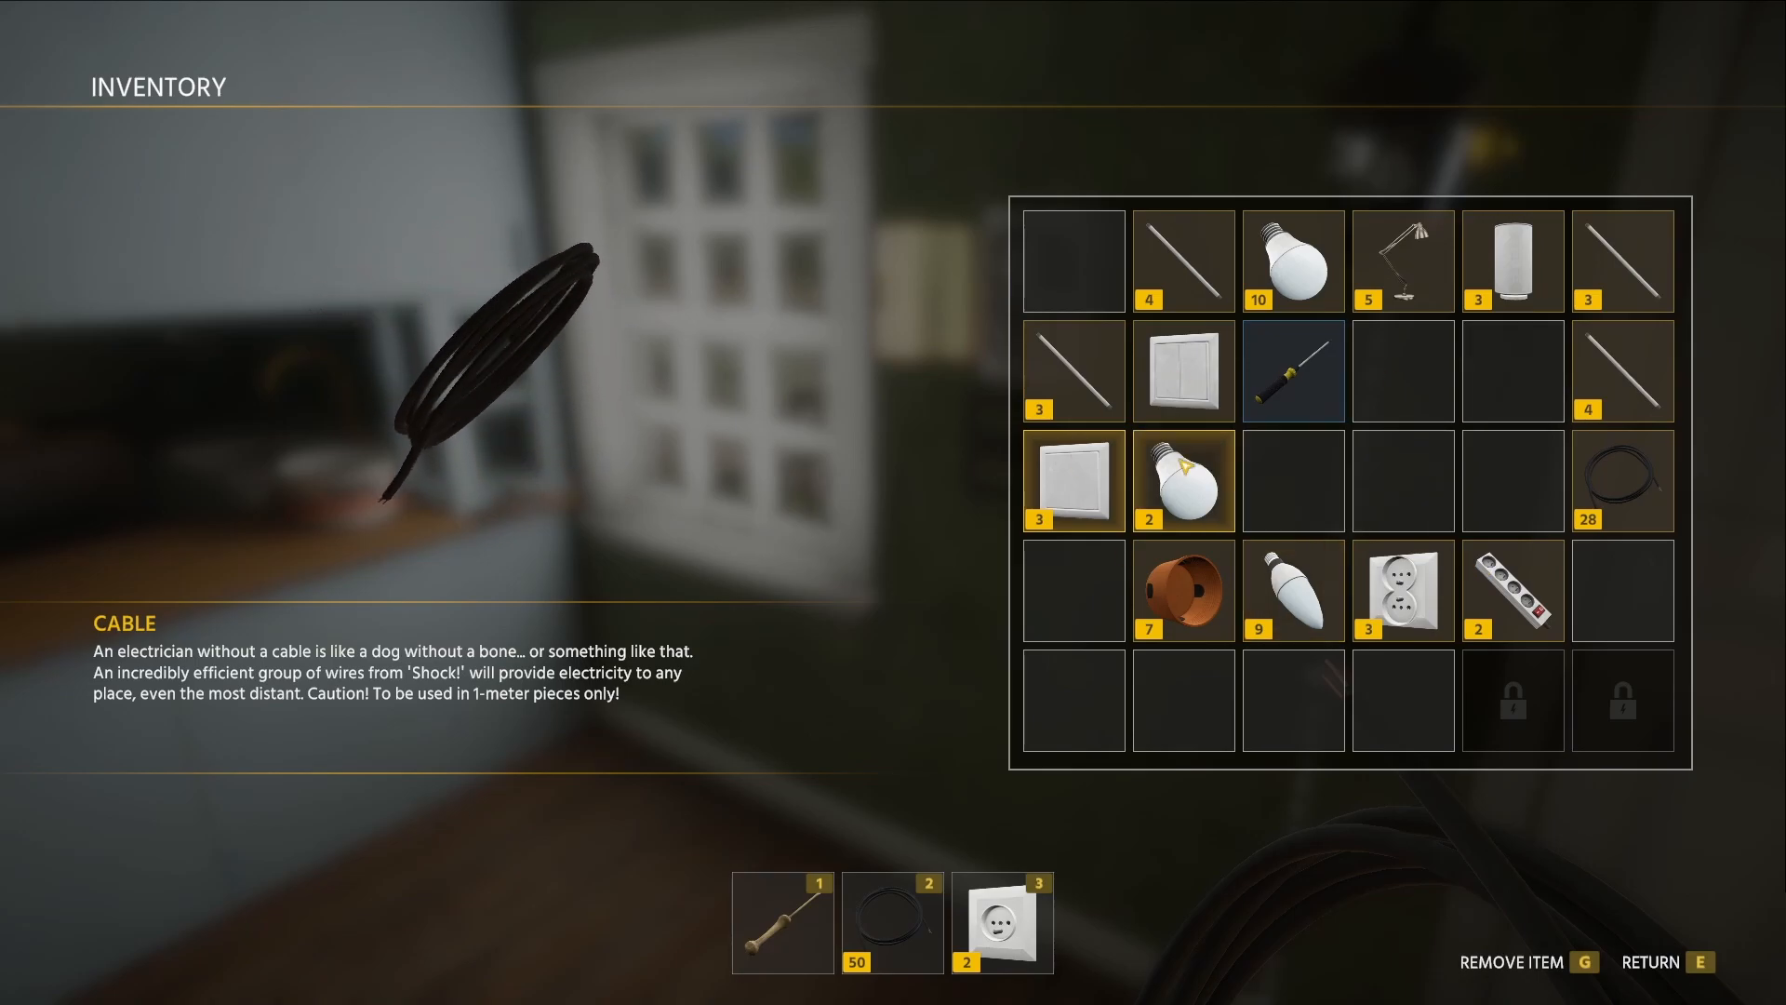
Take the light bulb into quick slot 3 and return to the bedroom.
{"action": "key", "text": "E"}
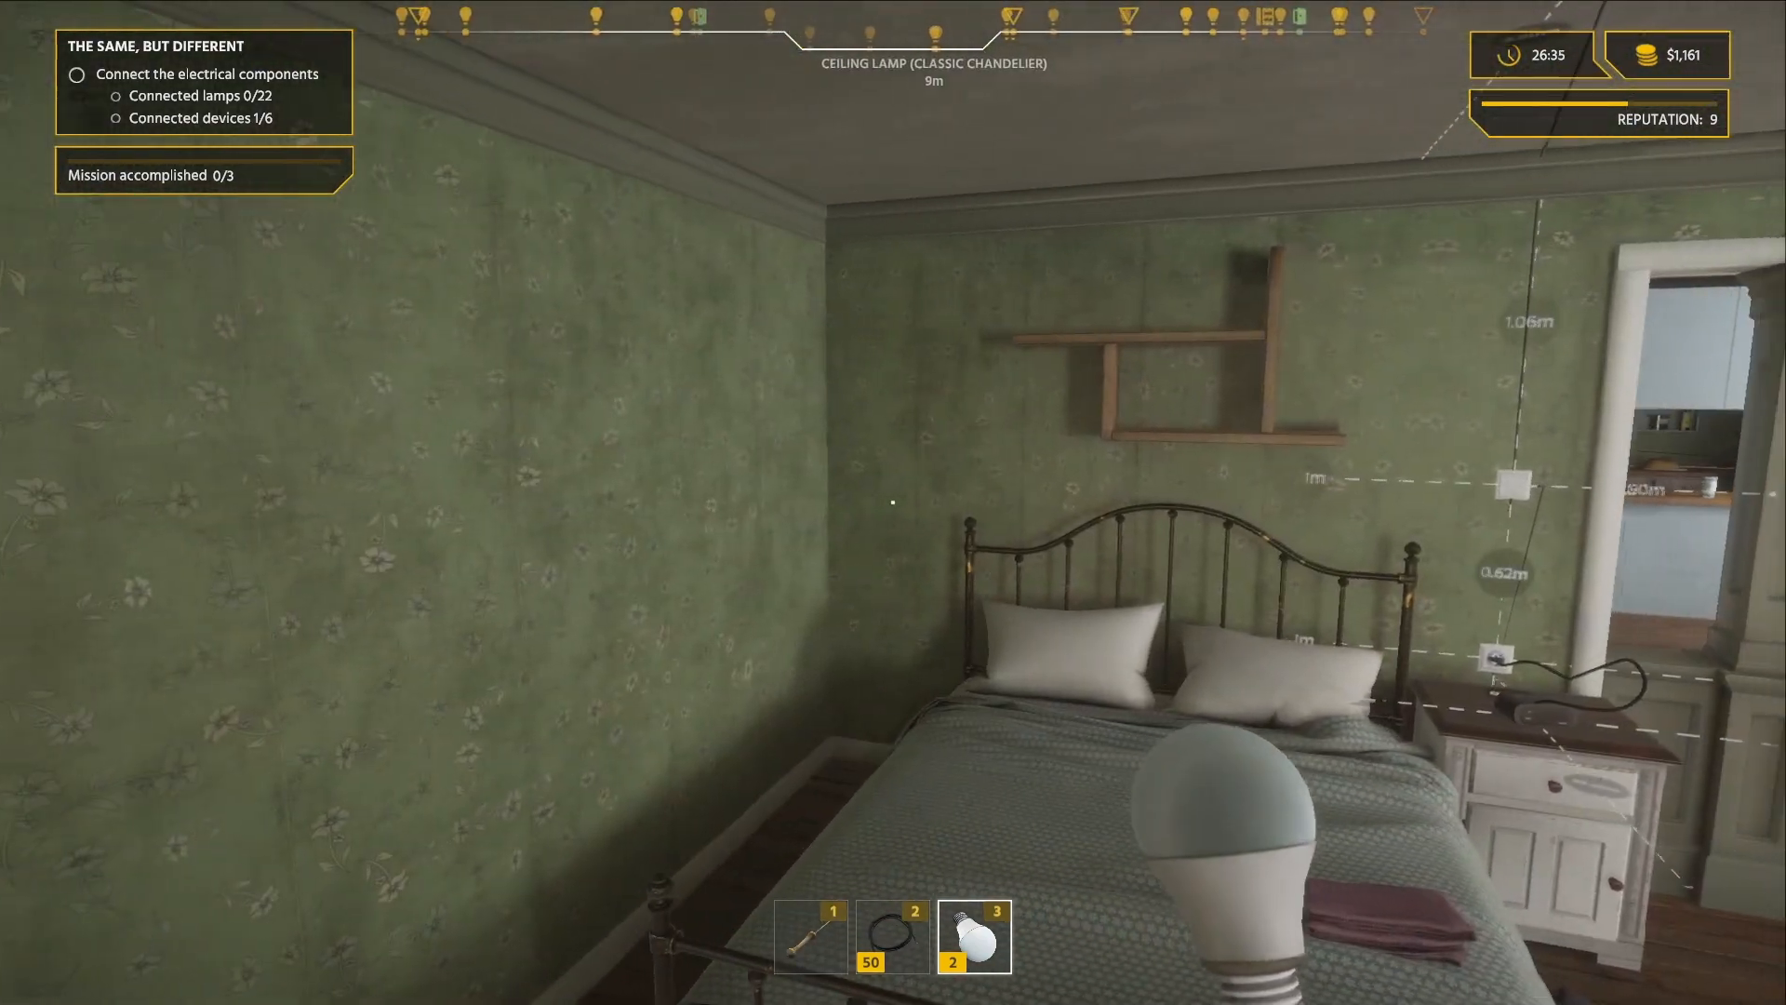
{"action": "mouse_move", "coordinate": [893, 503]}
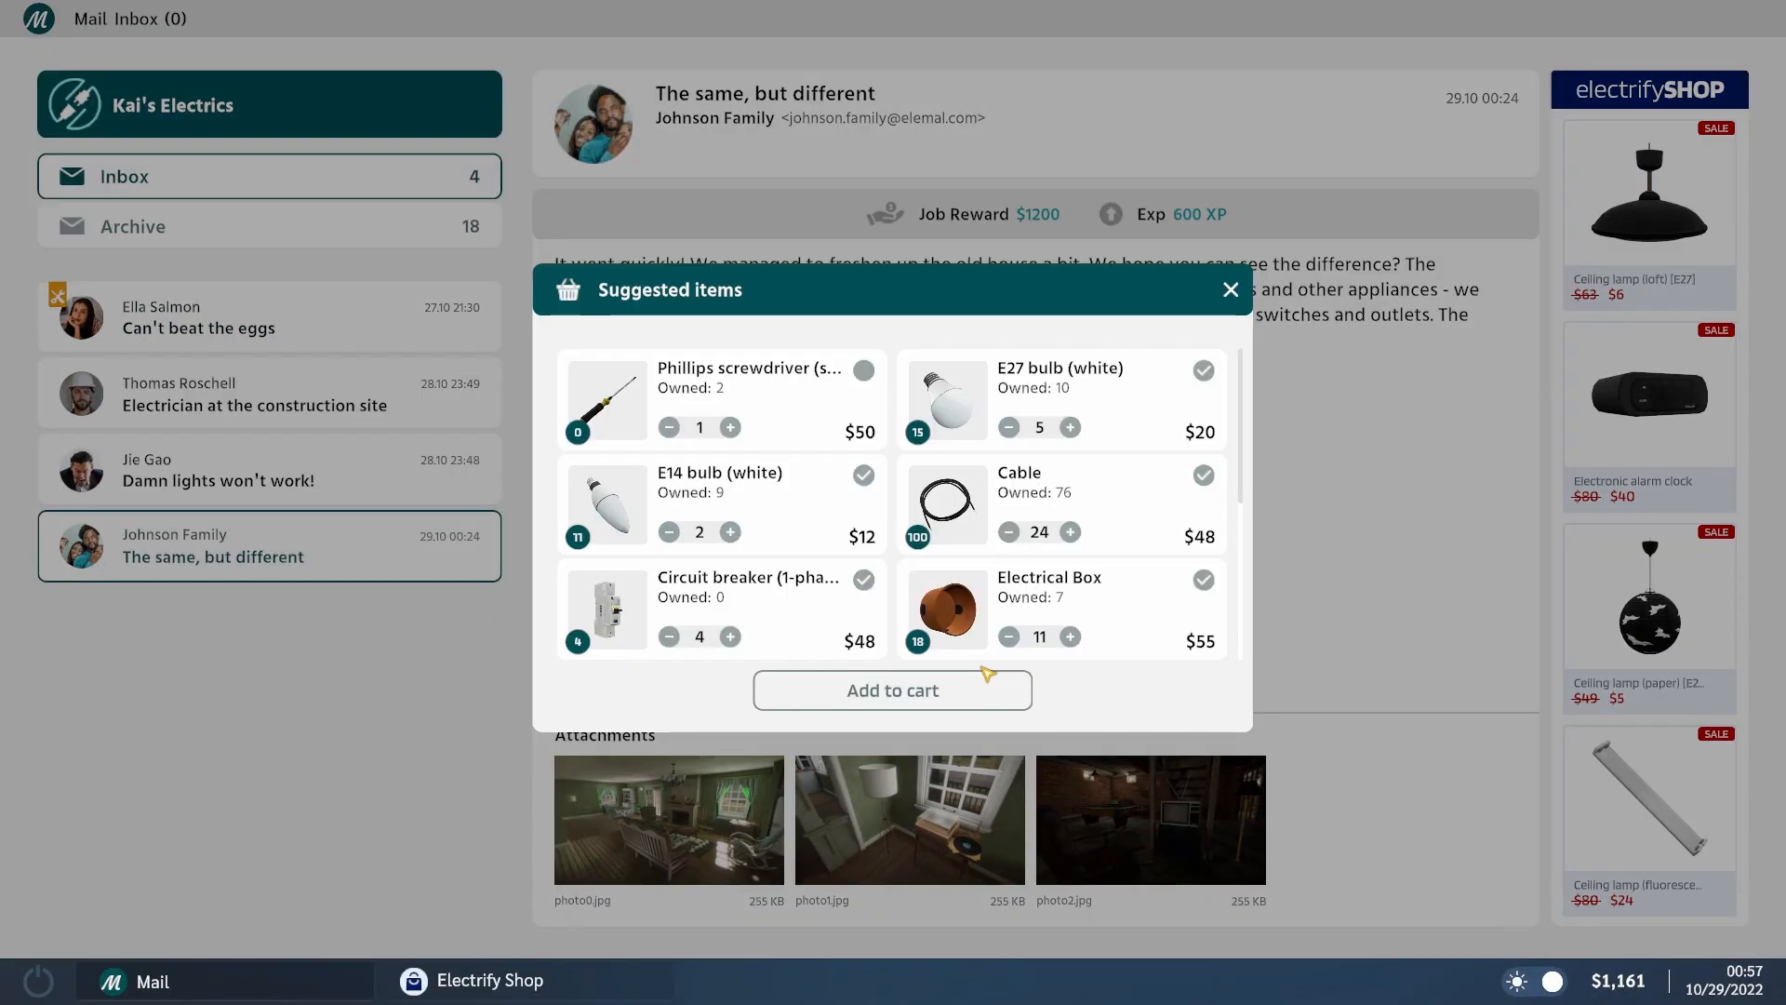
Raise the job e-mail's suggested circuit breaker quantity to 8.
{"action": "scroll", "scroll_direction": "down", "scroll_amount": 3}
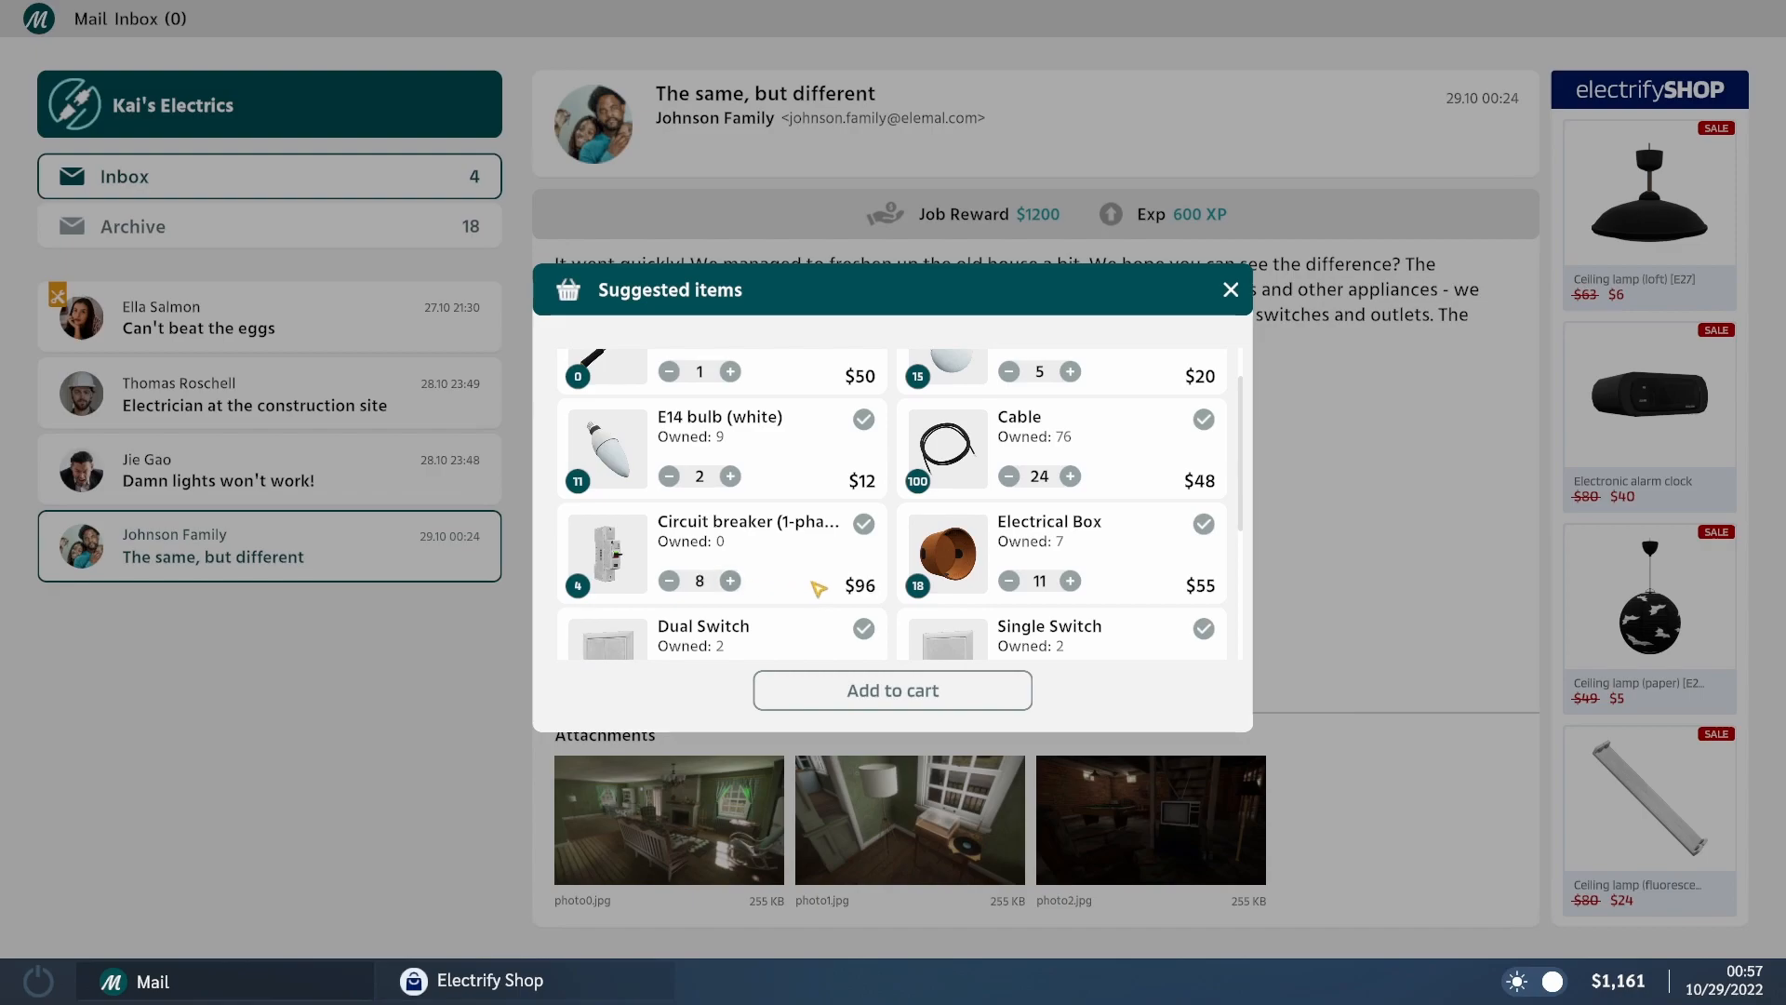
{"action": "left_click", "coordinate": [1230, 290]}
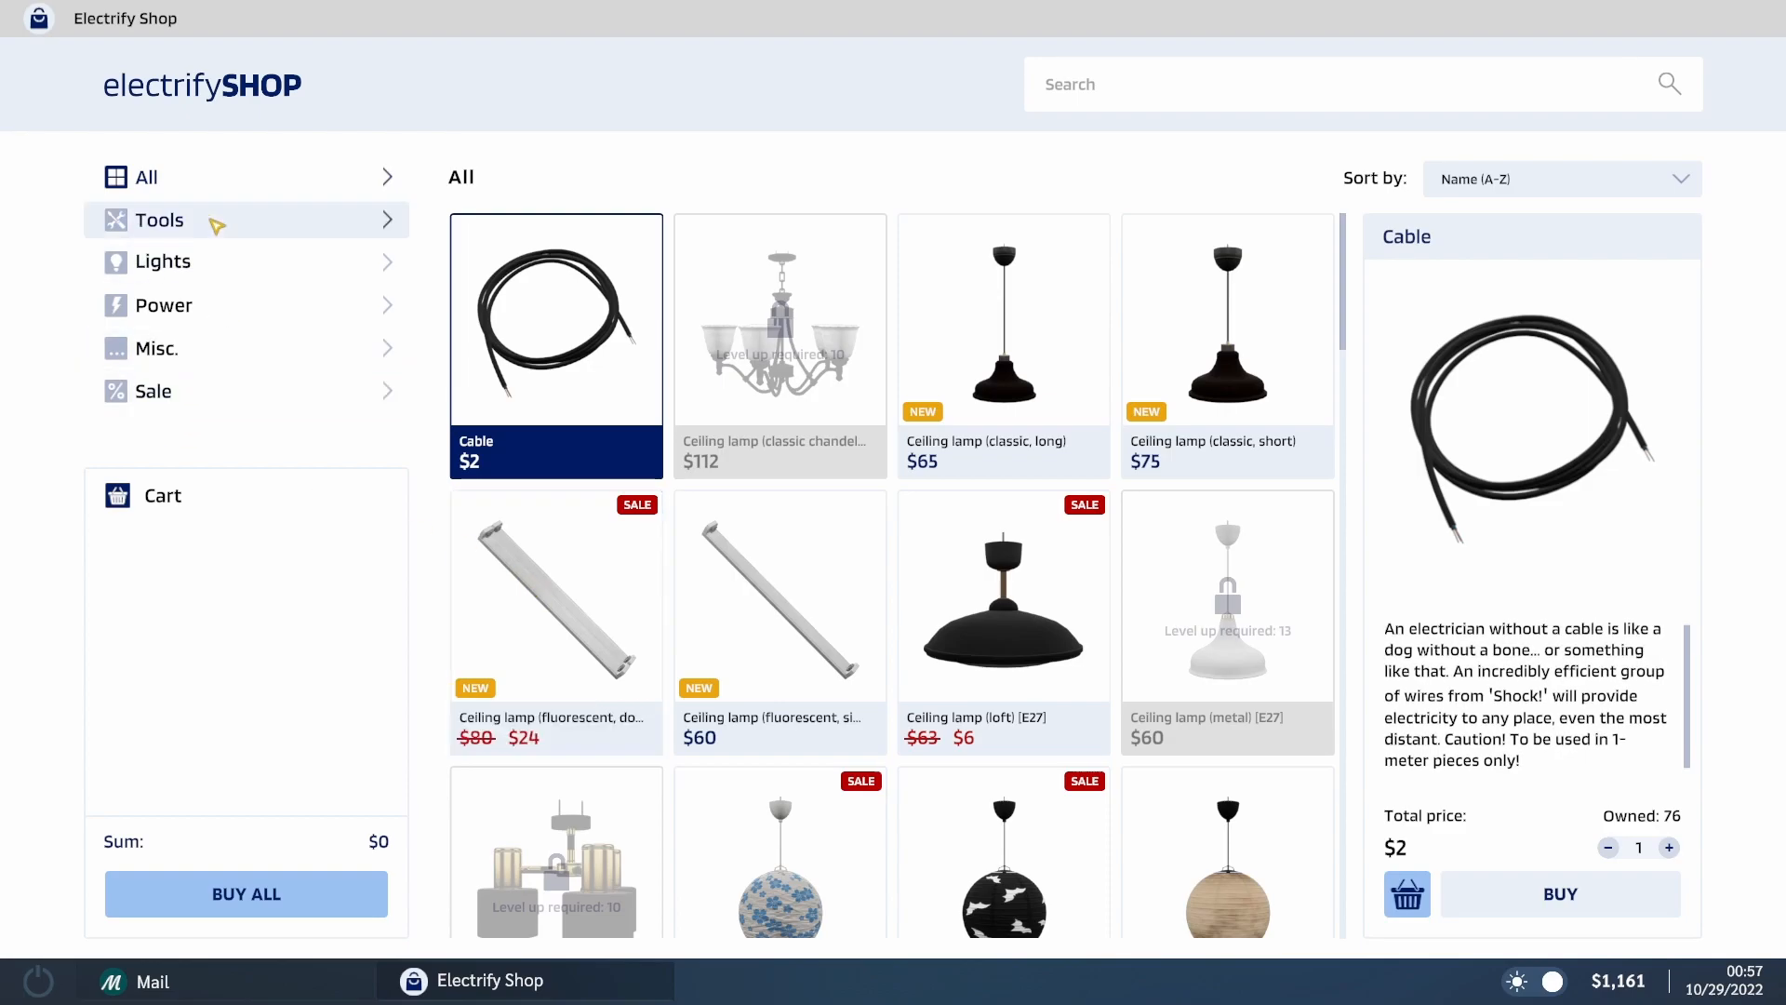
Buy six 1-phase B16 circuit breakers from the Power section, leaving $1,089.
{"action": "left_click", "coordinate": [163, 304]}
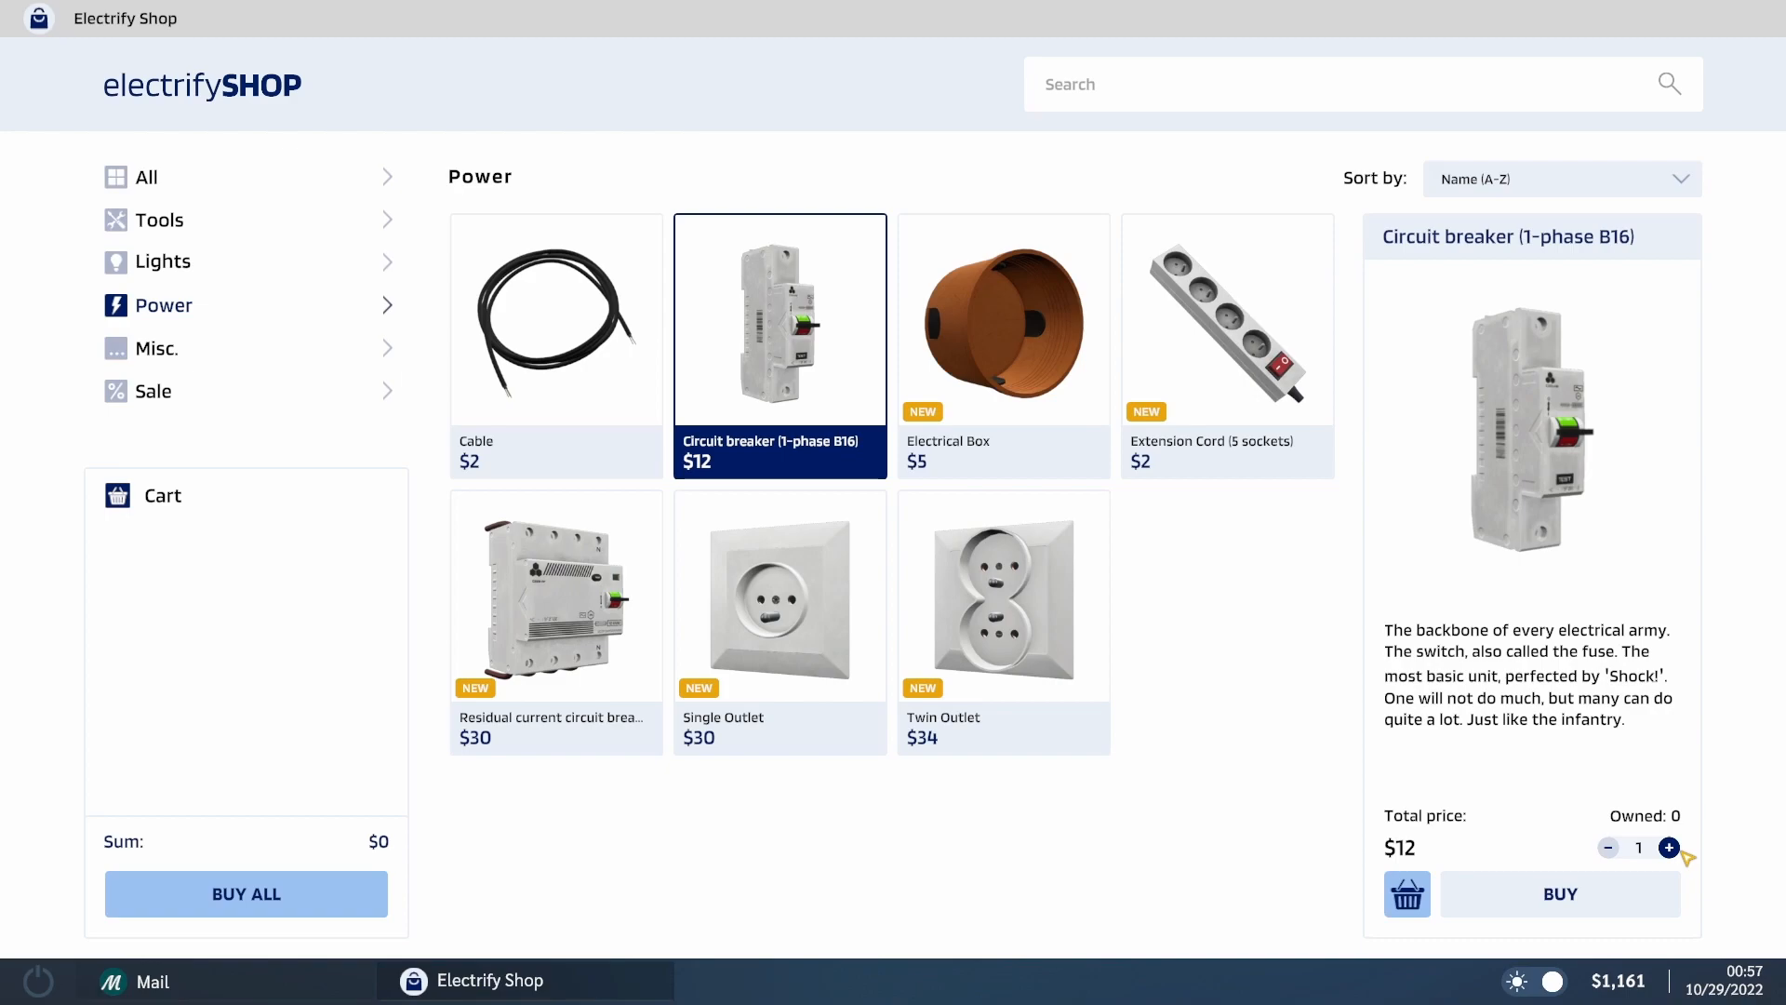
{"action": "left_click", "coordinate": [1670, 848]}
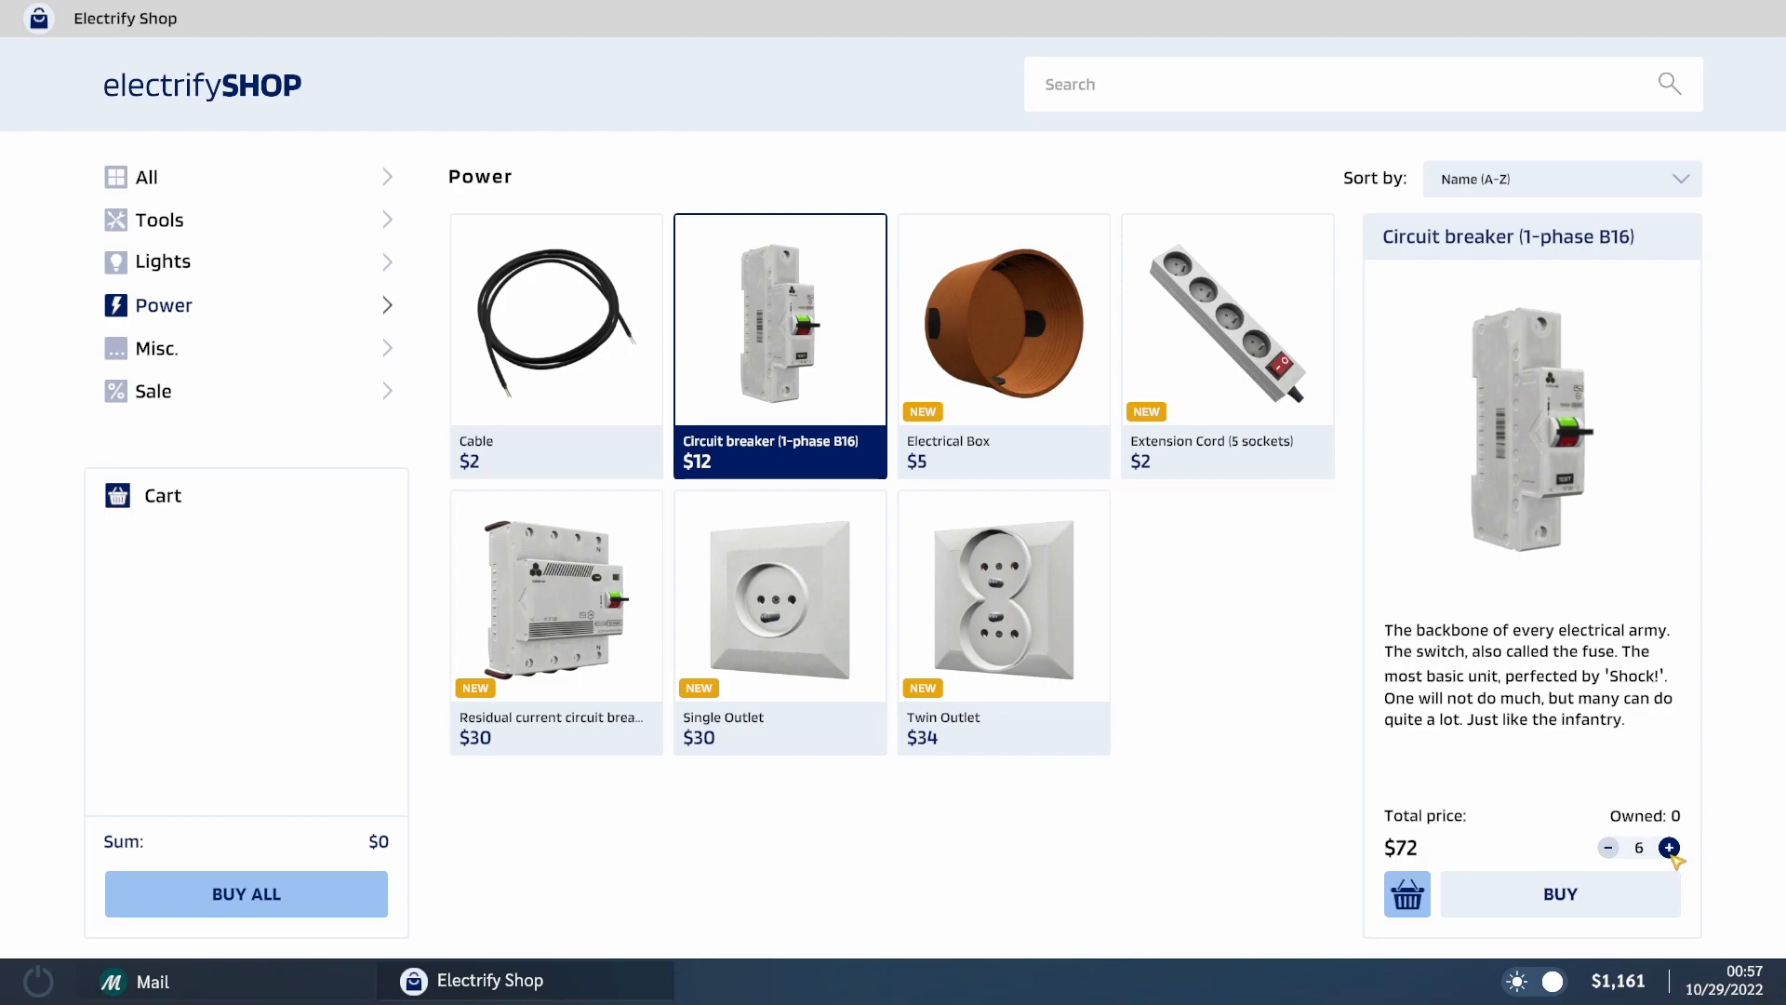
{"action": "left_click", "coordinate": [1559, 894]}
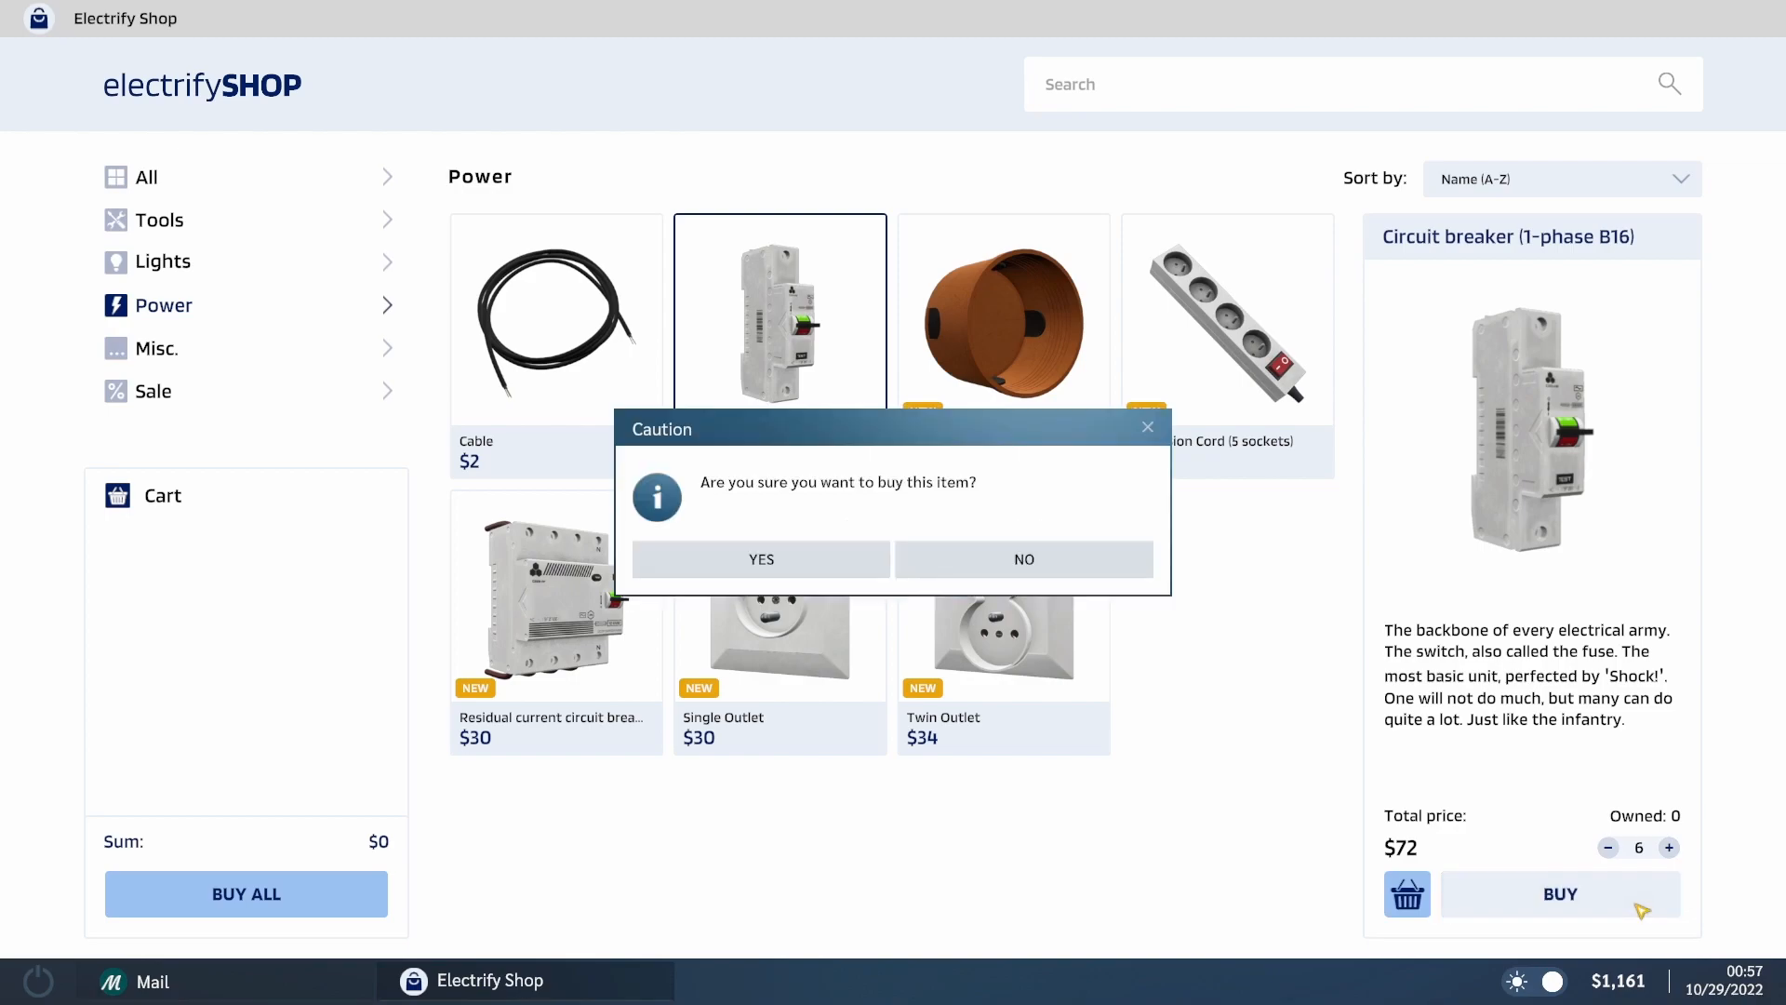
{"action": "left_click", "coordinate": [761, 560]}
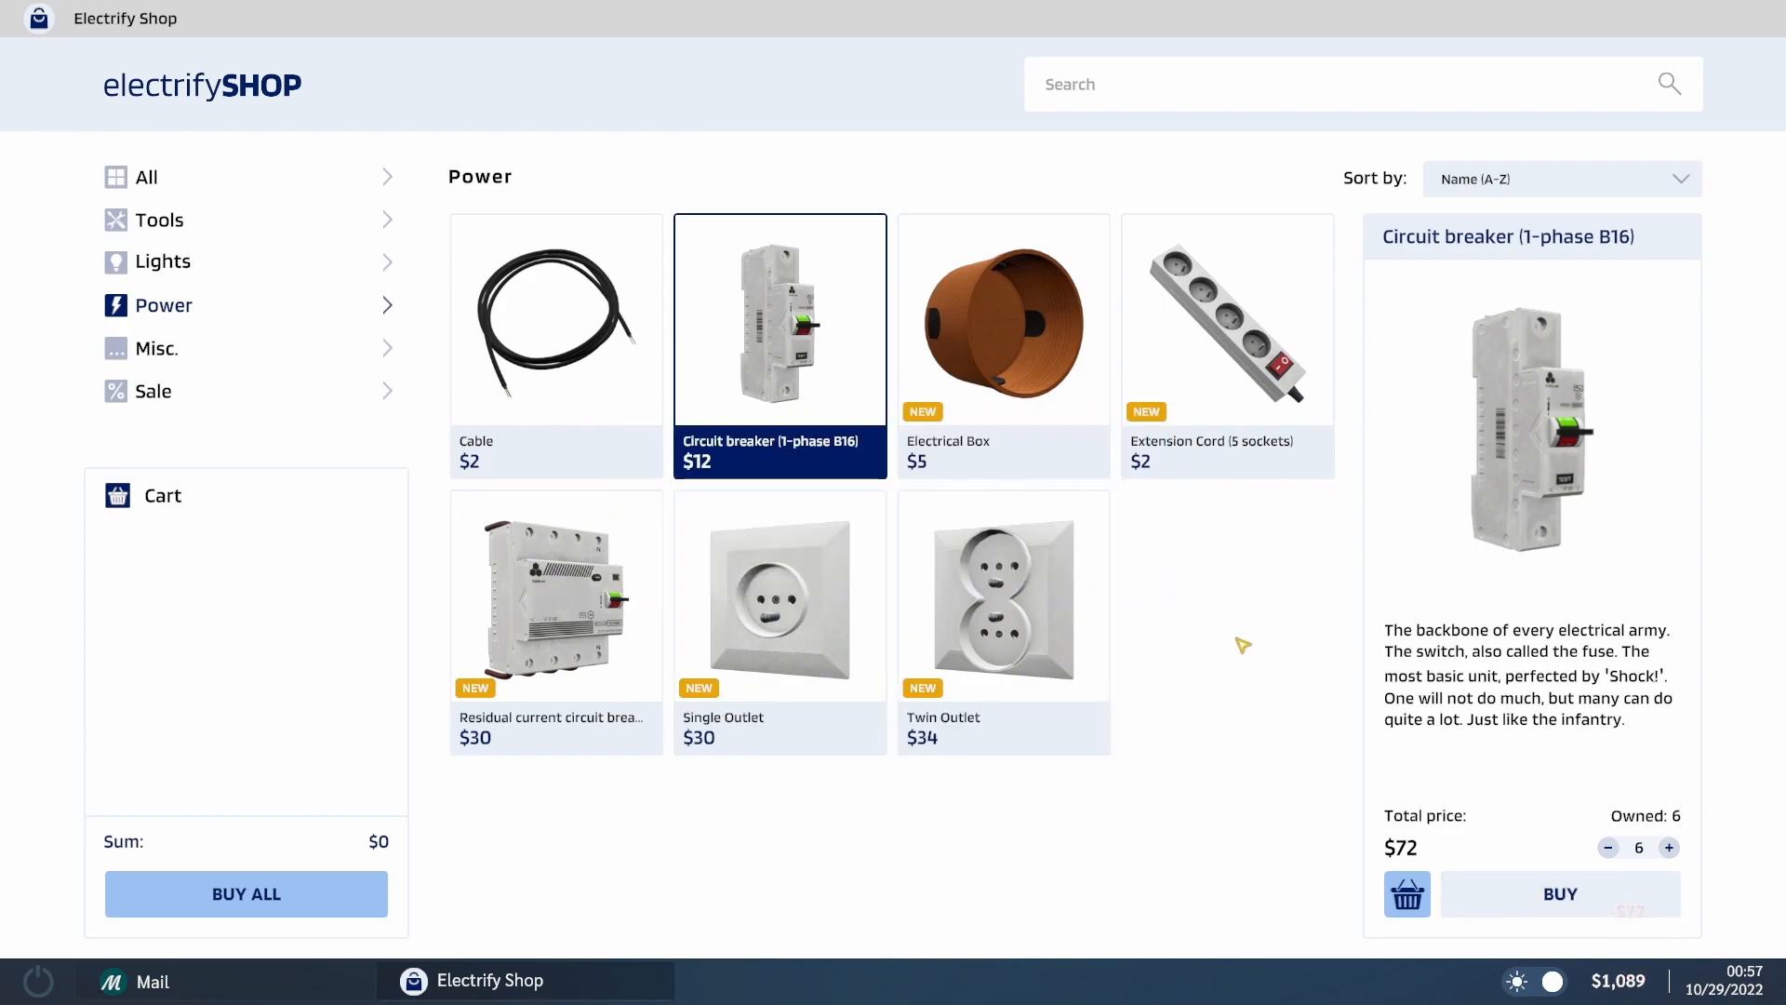